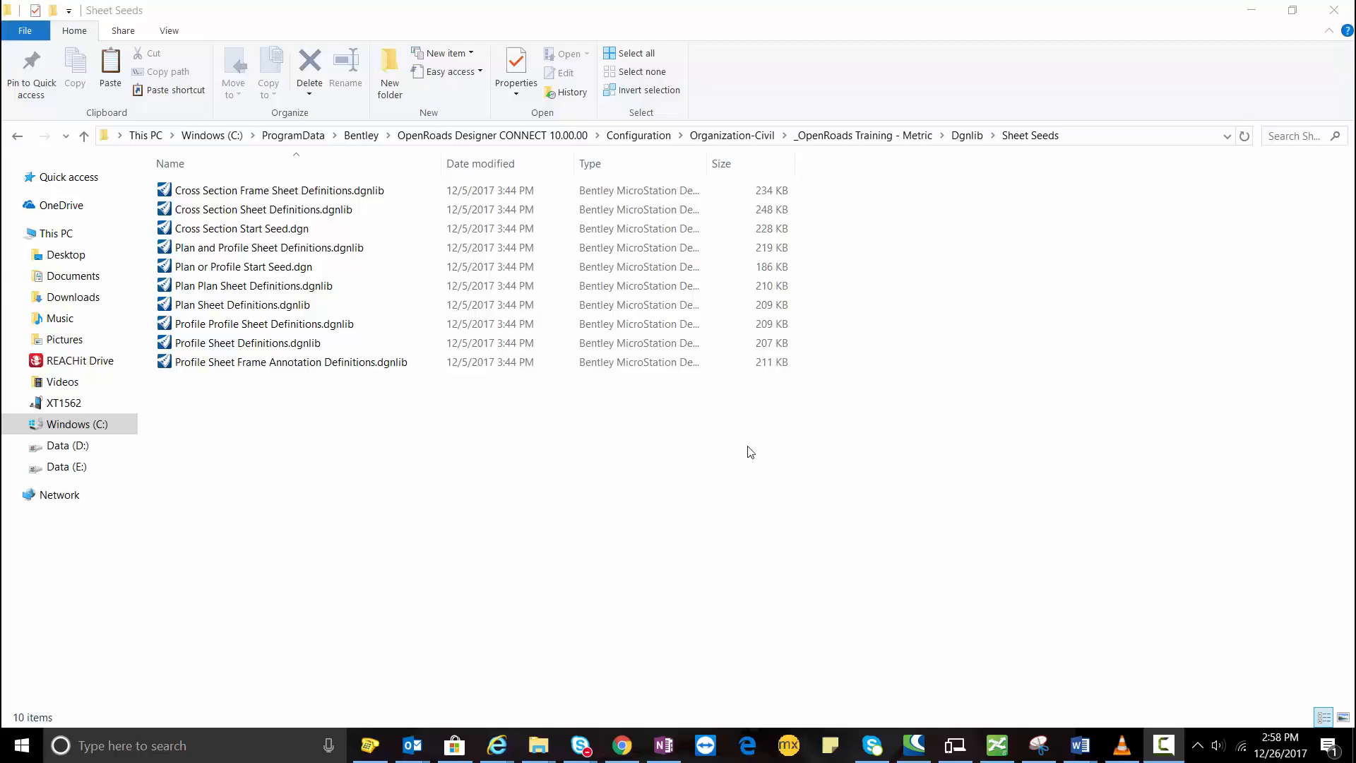
mouse_move(879, 462)
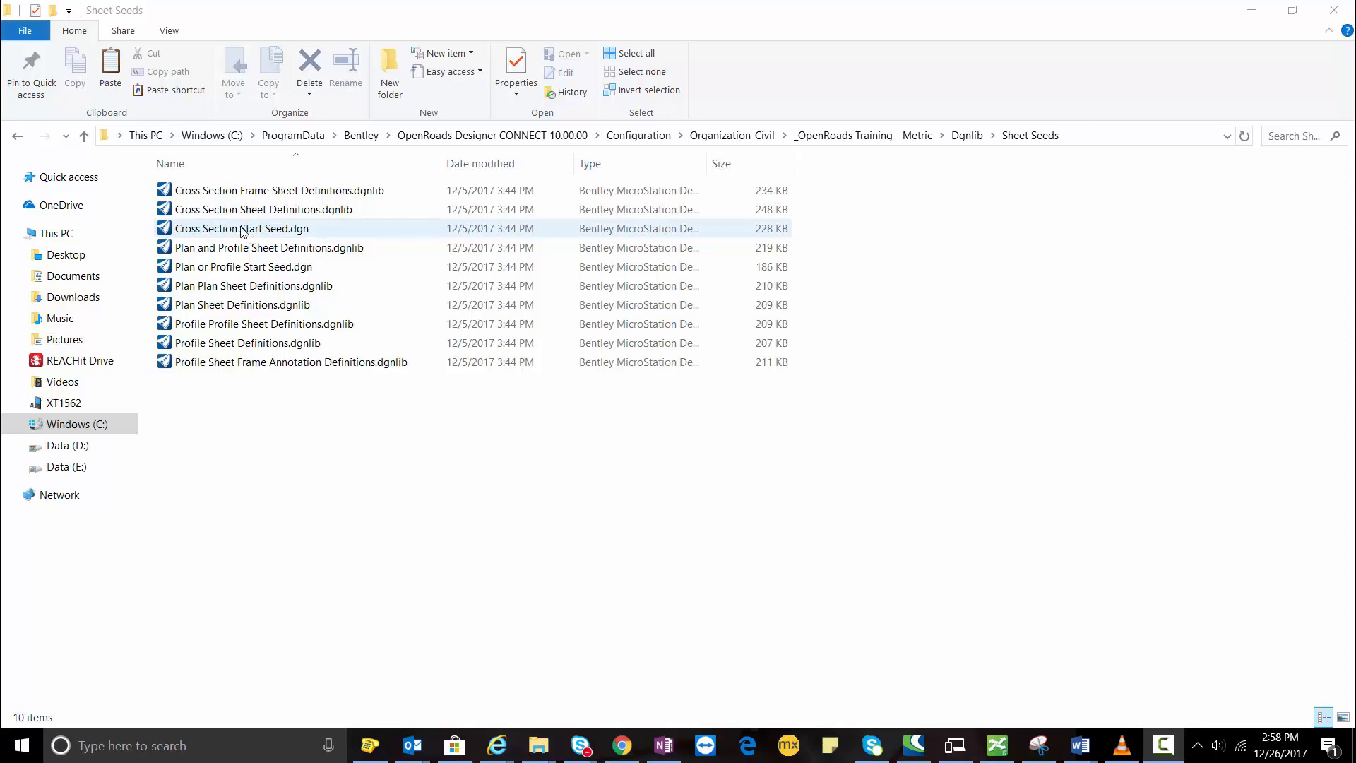
Step: Copy Cross Section Start Seed.dgn and rename the copy Cross Section Scale 100 Sheet Definitions.dgnlib
left_click(240, 228)
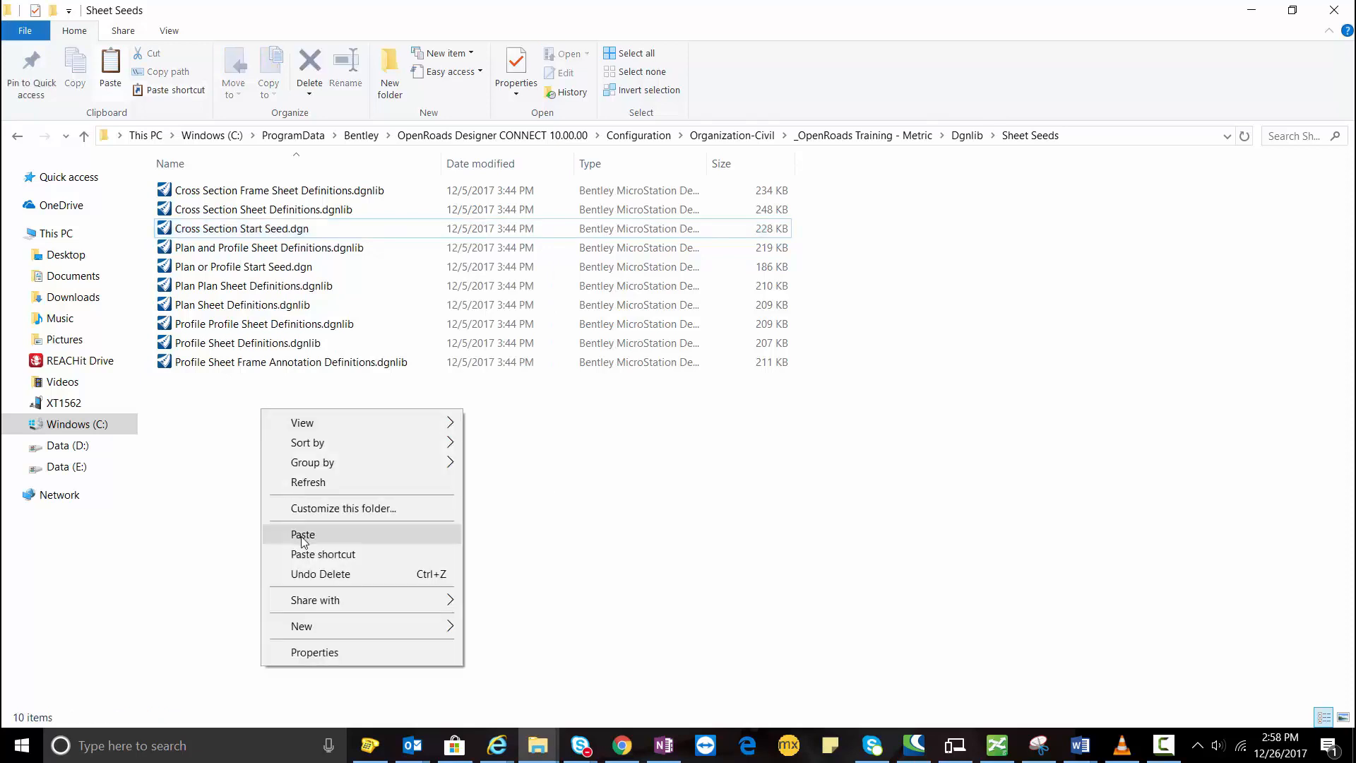
left_click(303, 533)
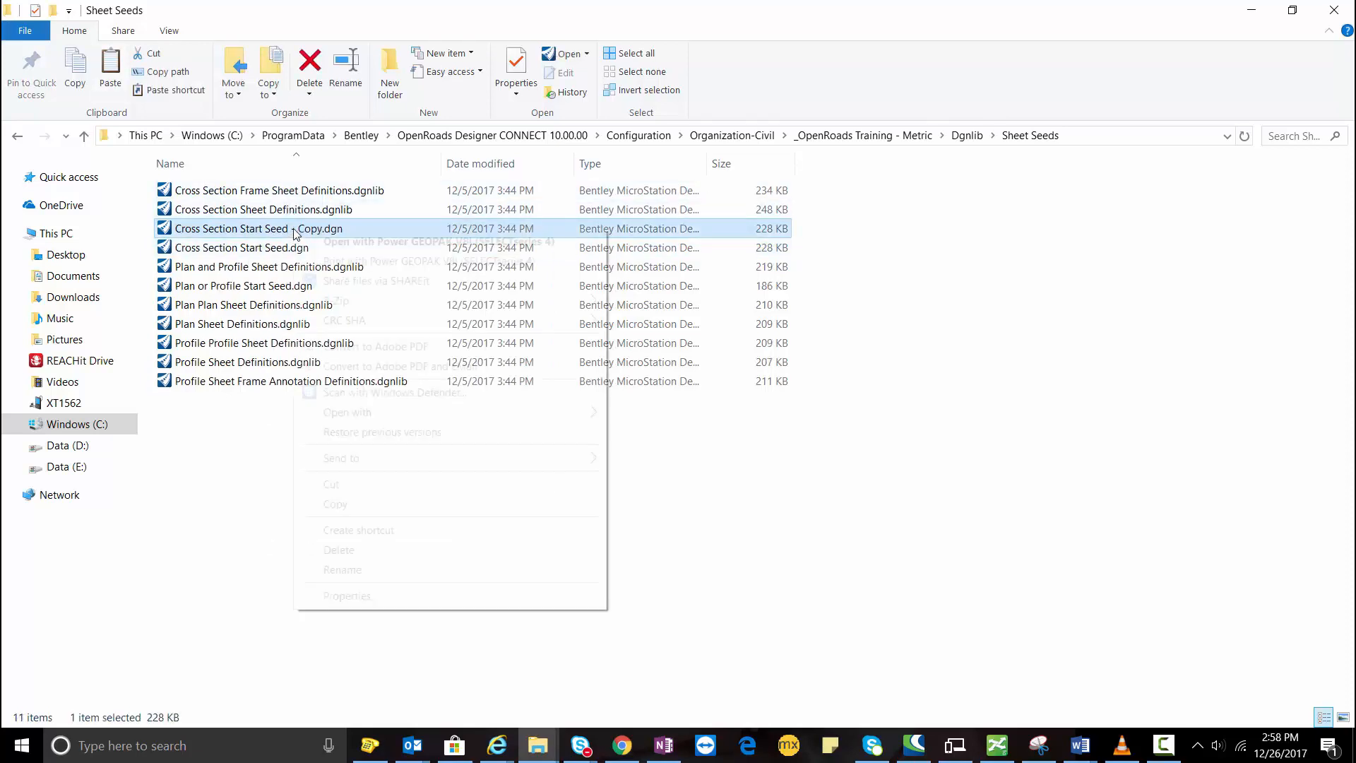
left_click(343, 569)
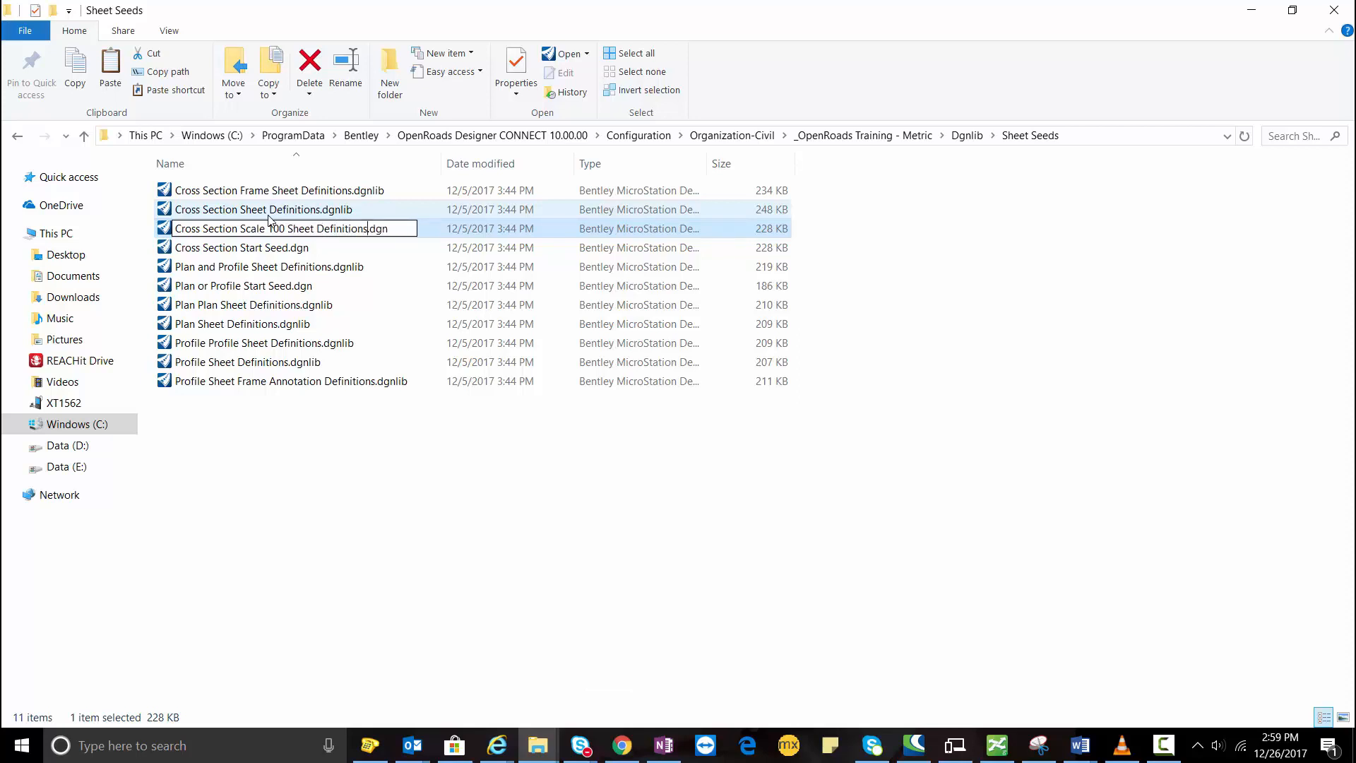
type("lib")
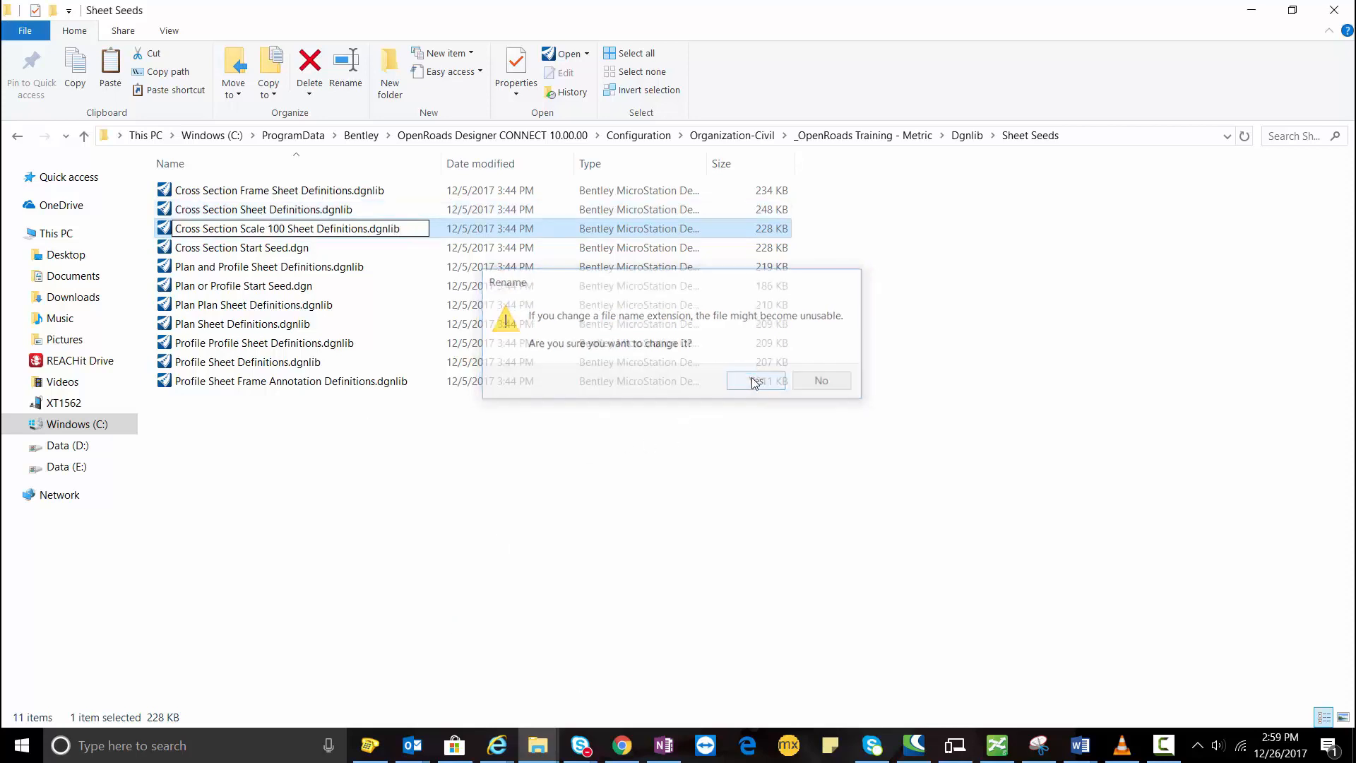
left_click(754, 381)
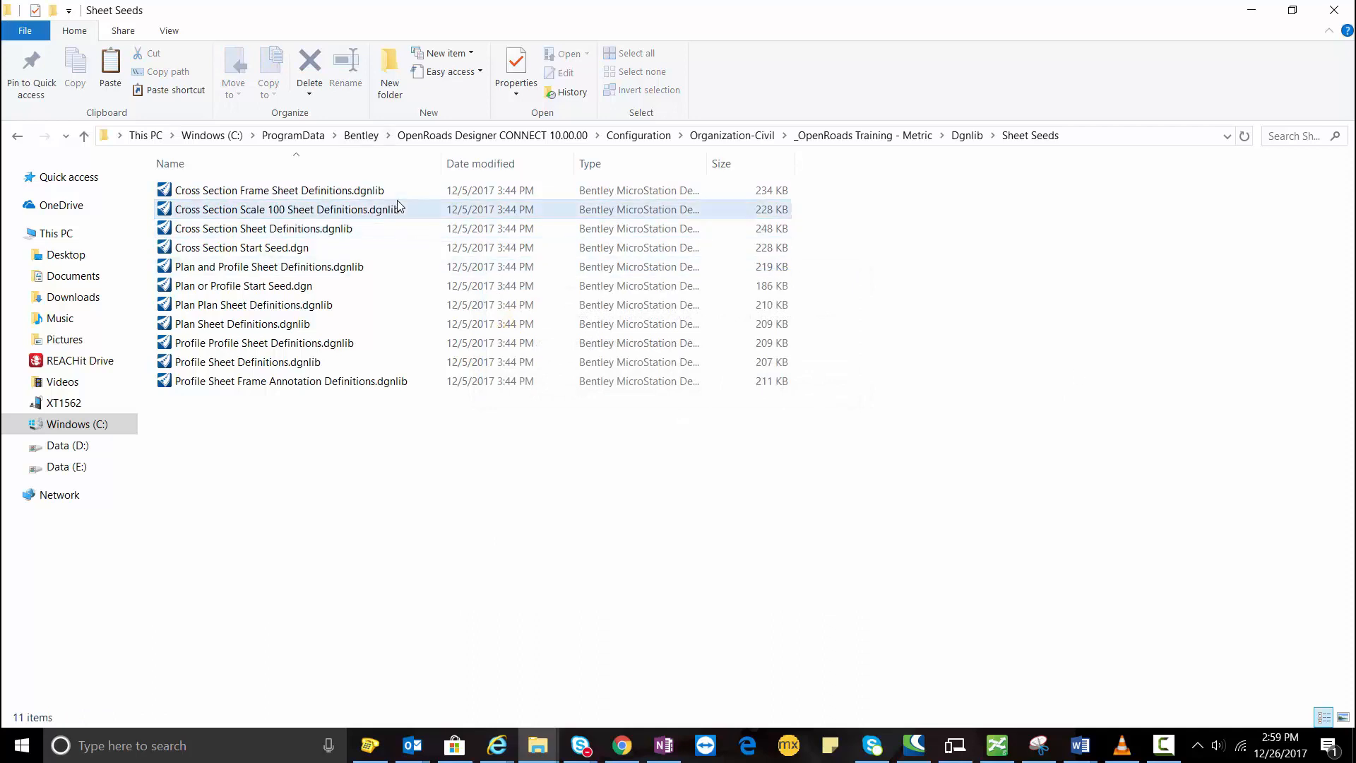
Step: Open Cross Section Scale 100 Sheet Definitions.dgnlib under the active Training-Metric WorkSet
right_click(407, 209)
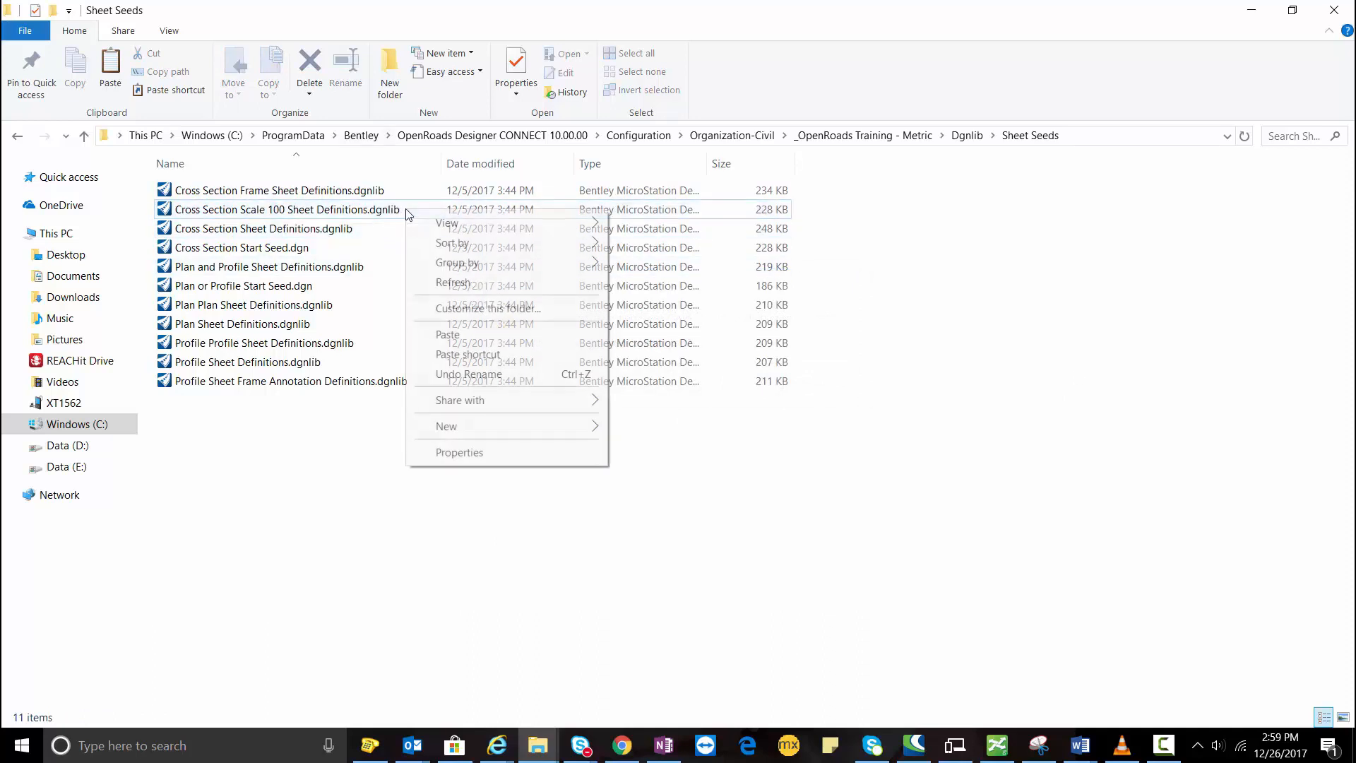
right_click(285, 209)
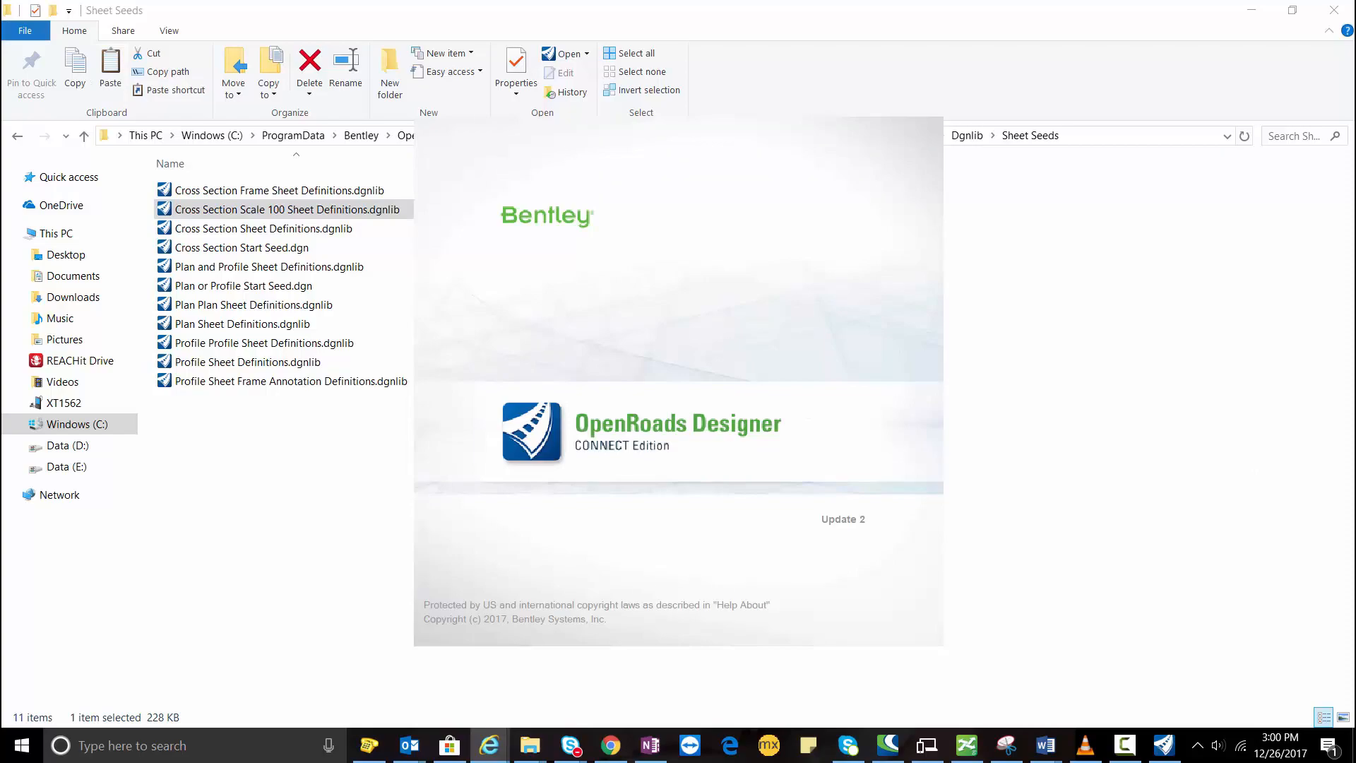
double_click(286, 209)
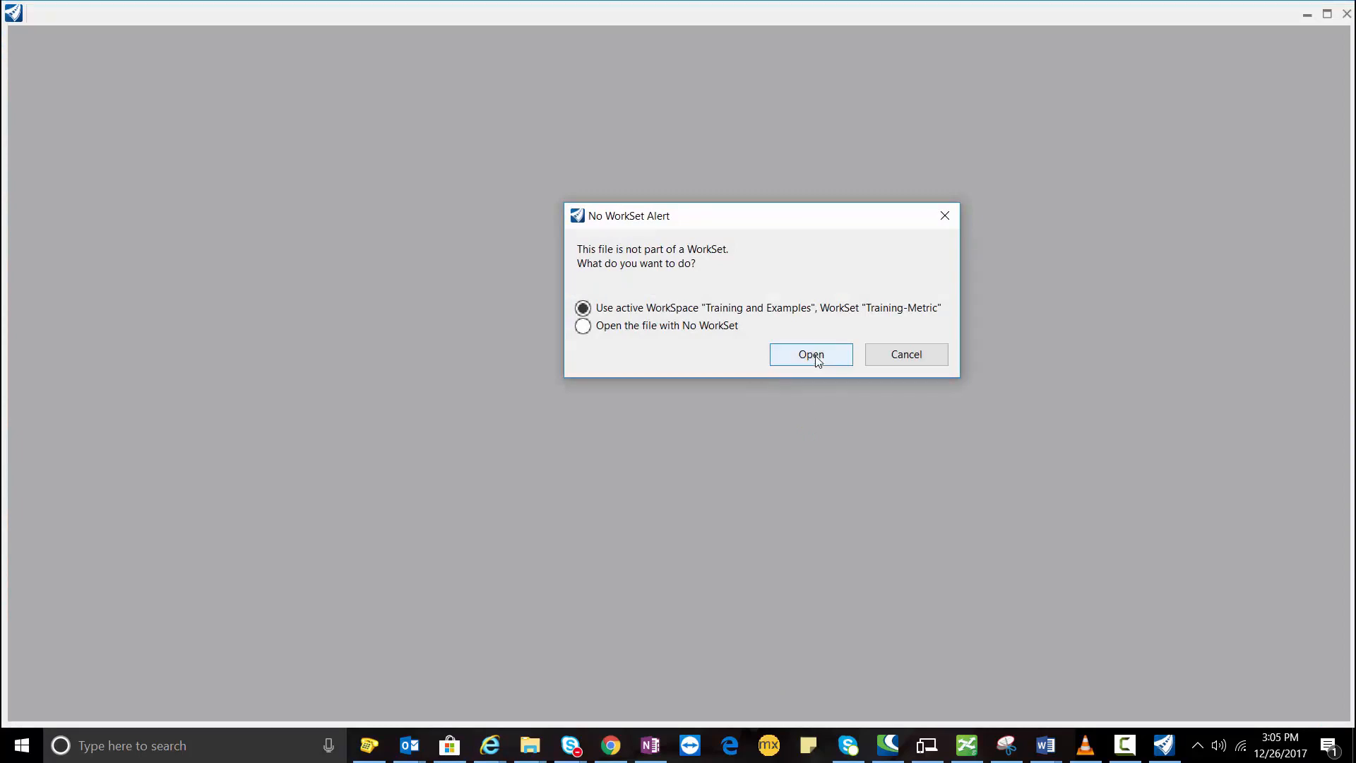
left_click(810, 354)
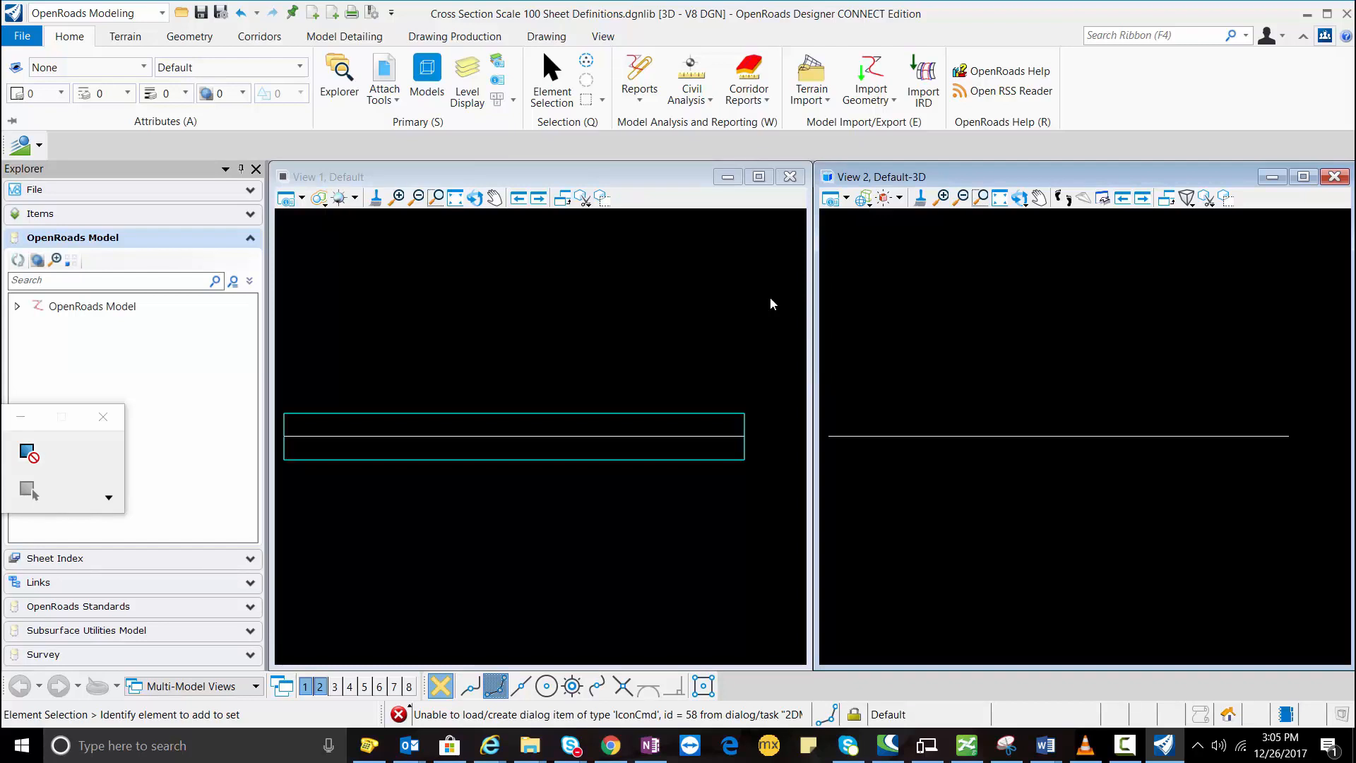
mouse_move(701, 367)
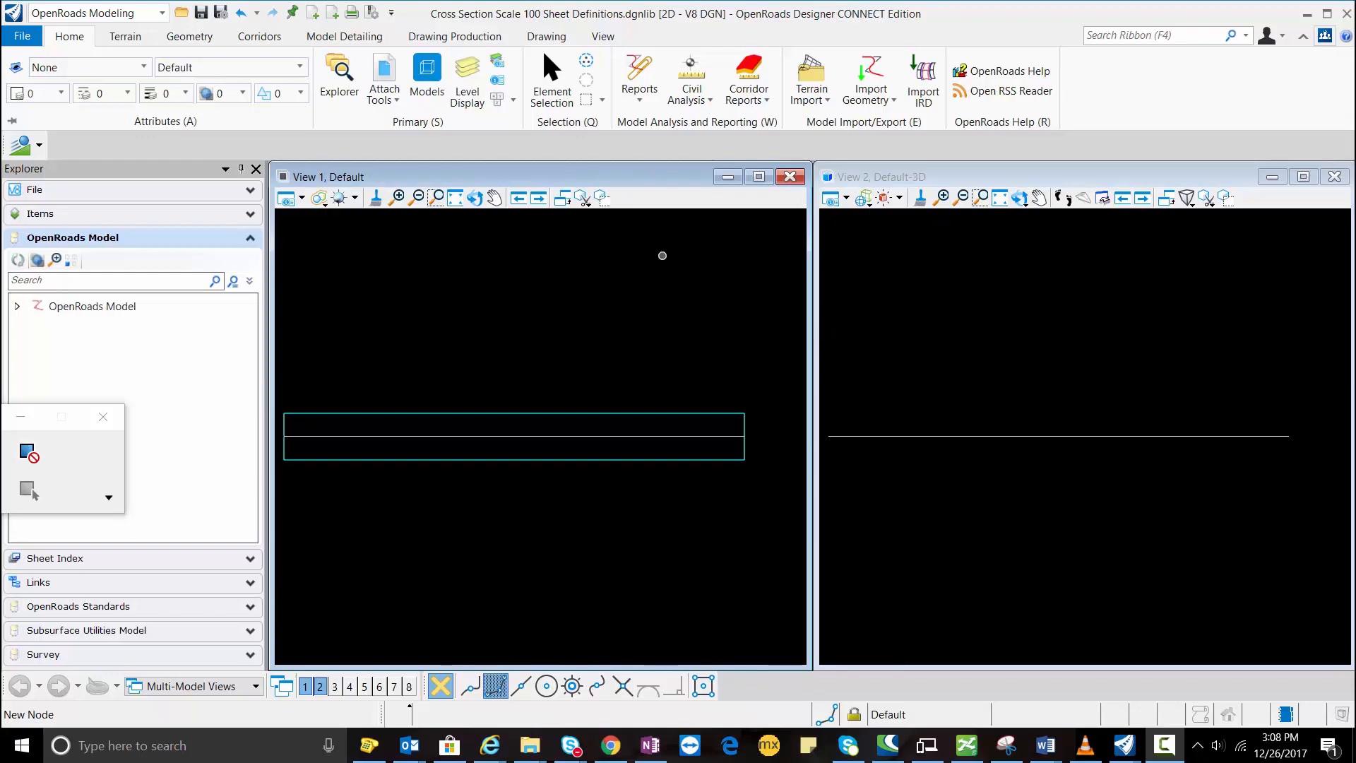
Step: Open Design File Settings for the sheet definitions library from the File settings
left_click(22, 36)
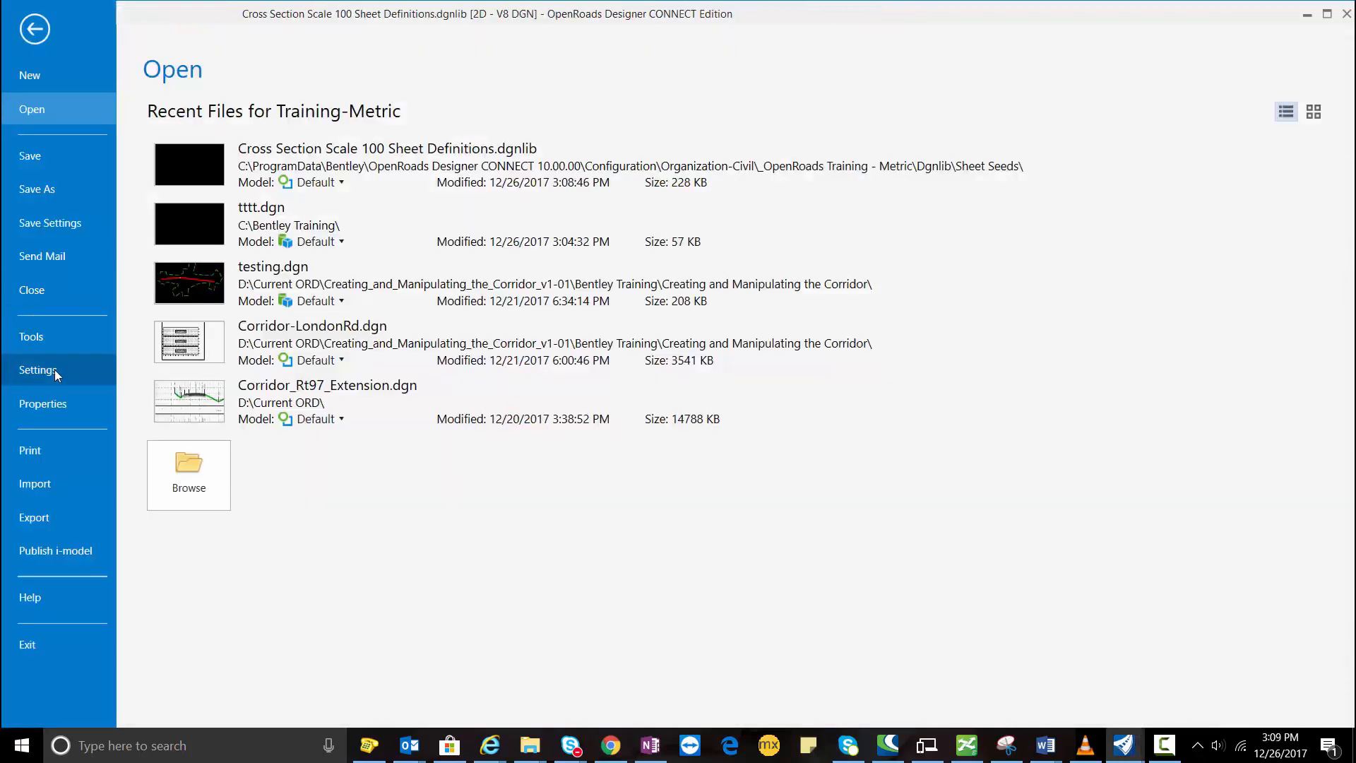
left_click(38, 370)
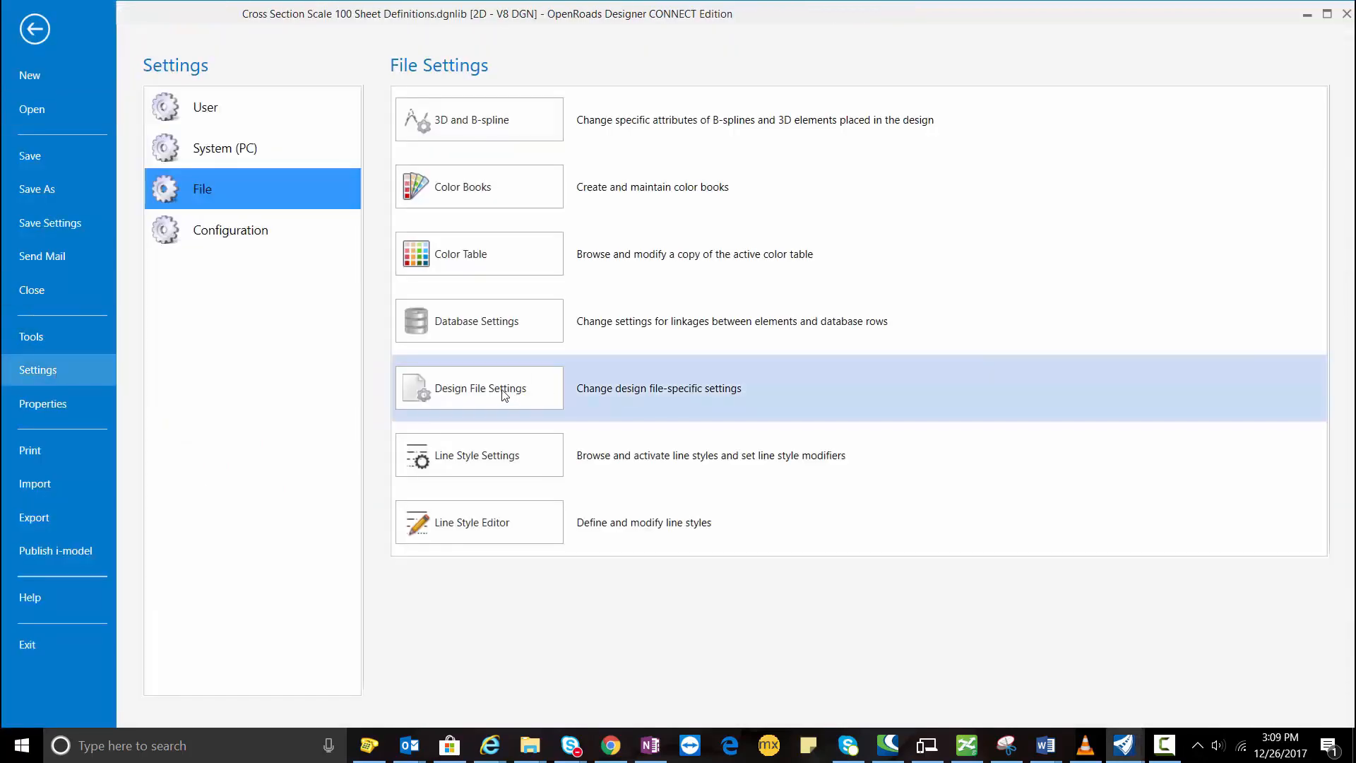
left_click(478, 388)
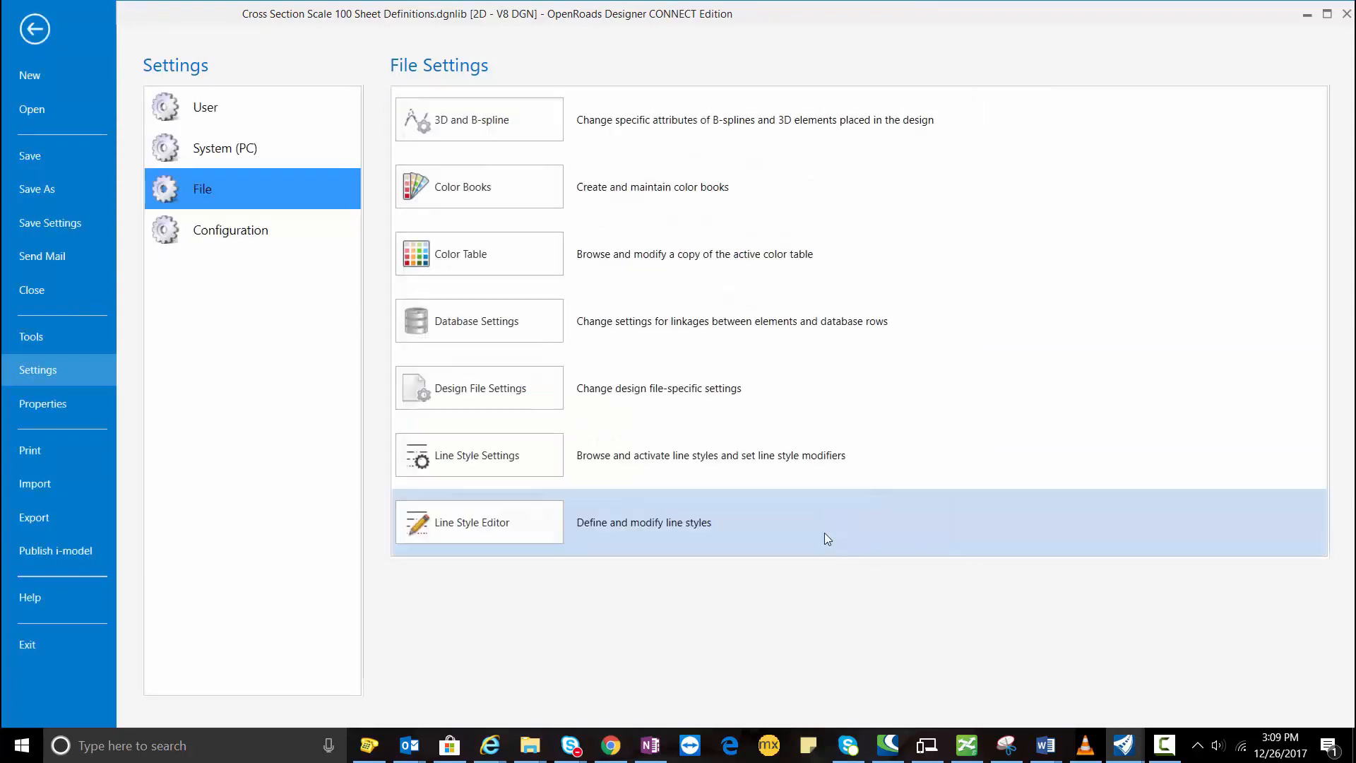
left_click(35, 28)
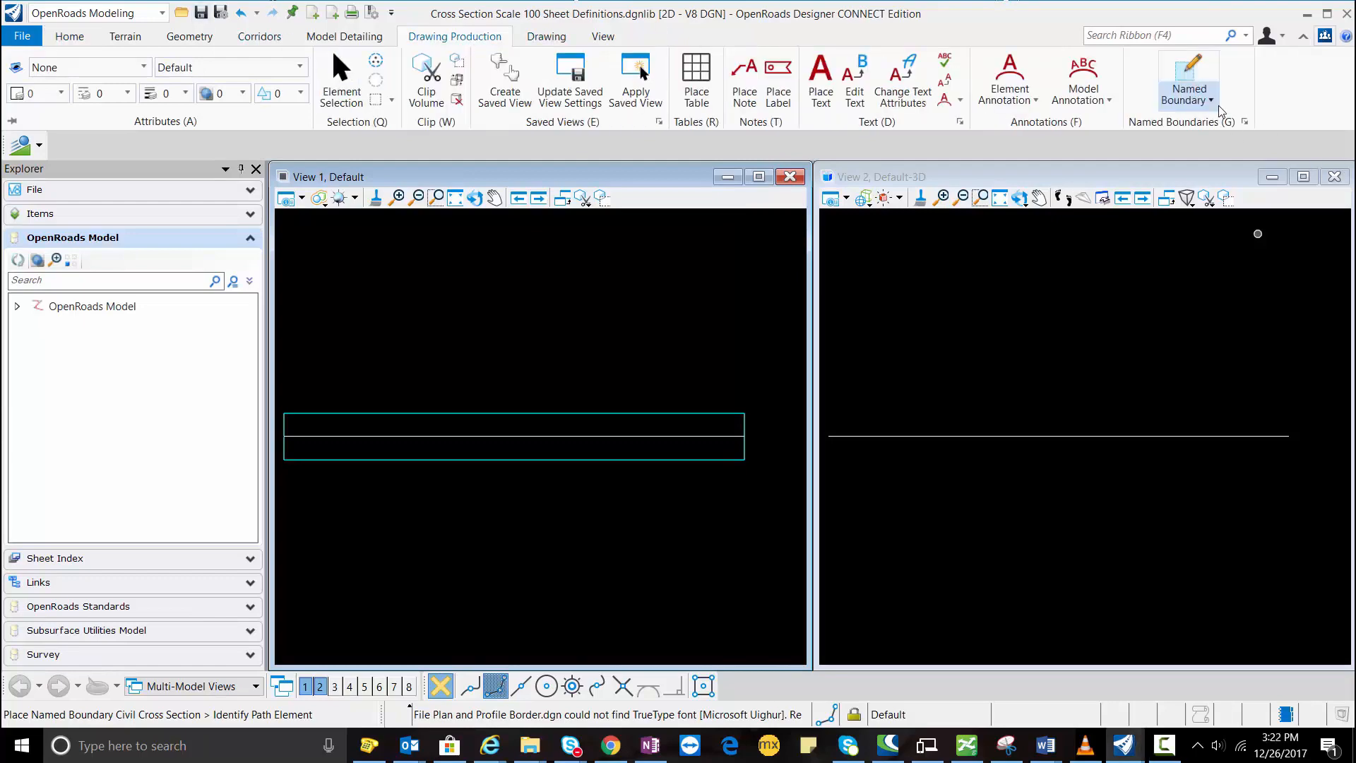
Step: Start a 1:100 Civil Cross Section named boundary using the horizontal line as path
left_click(1187, 81)
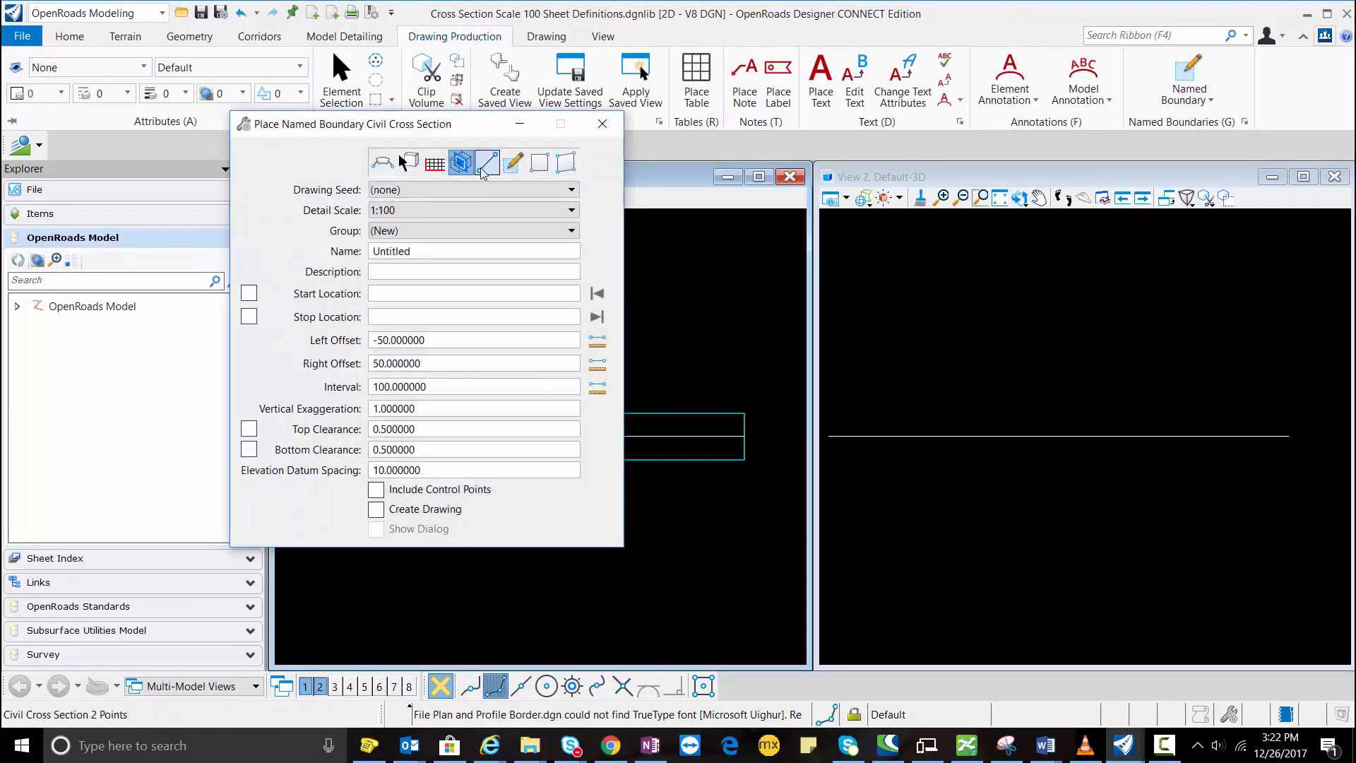
mouse_move(461, 162)
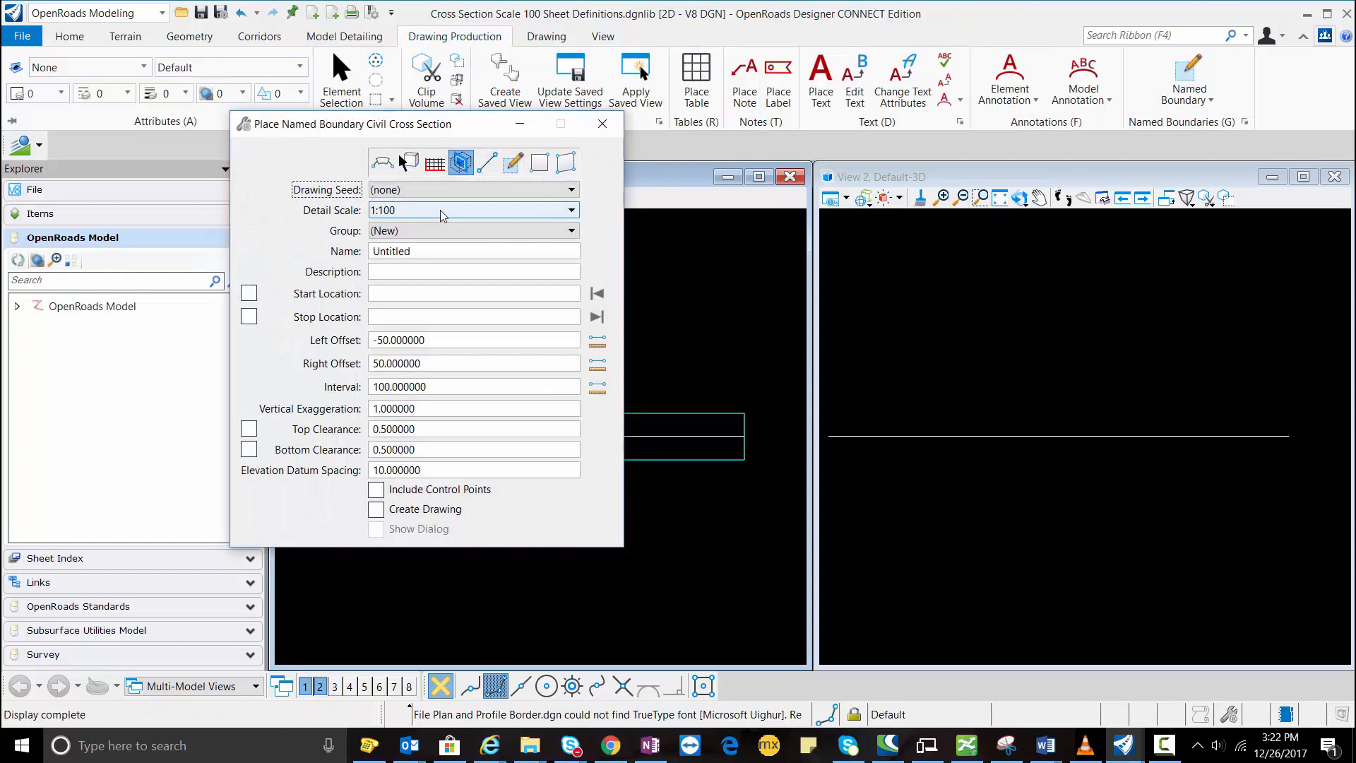
left_click(570, 209)
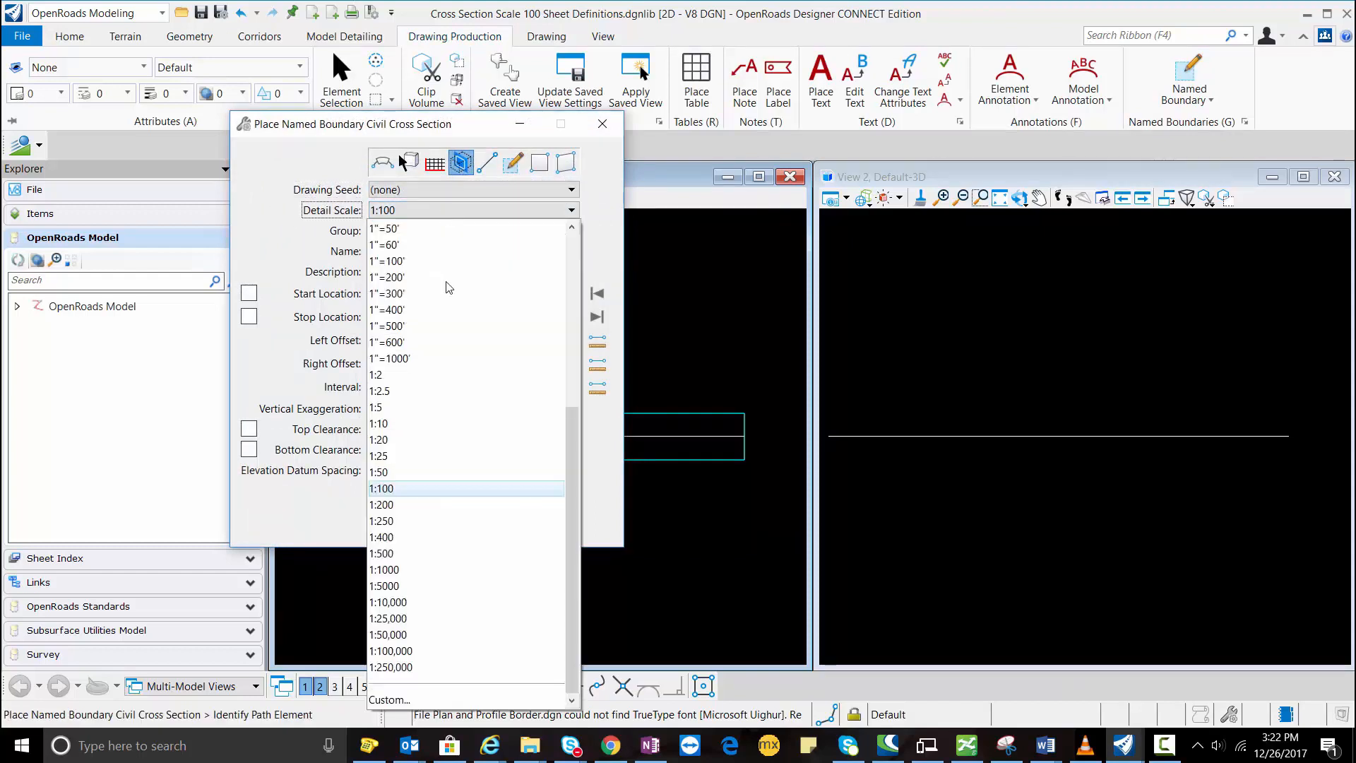
left_click(380, 488)
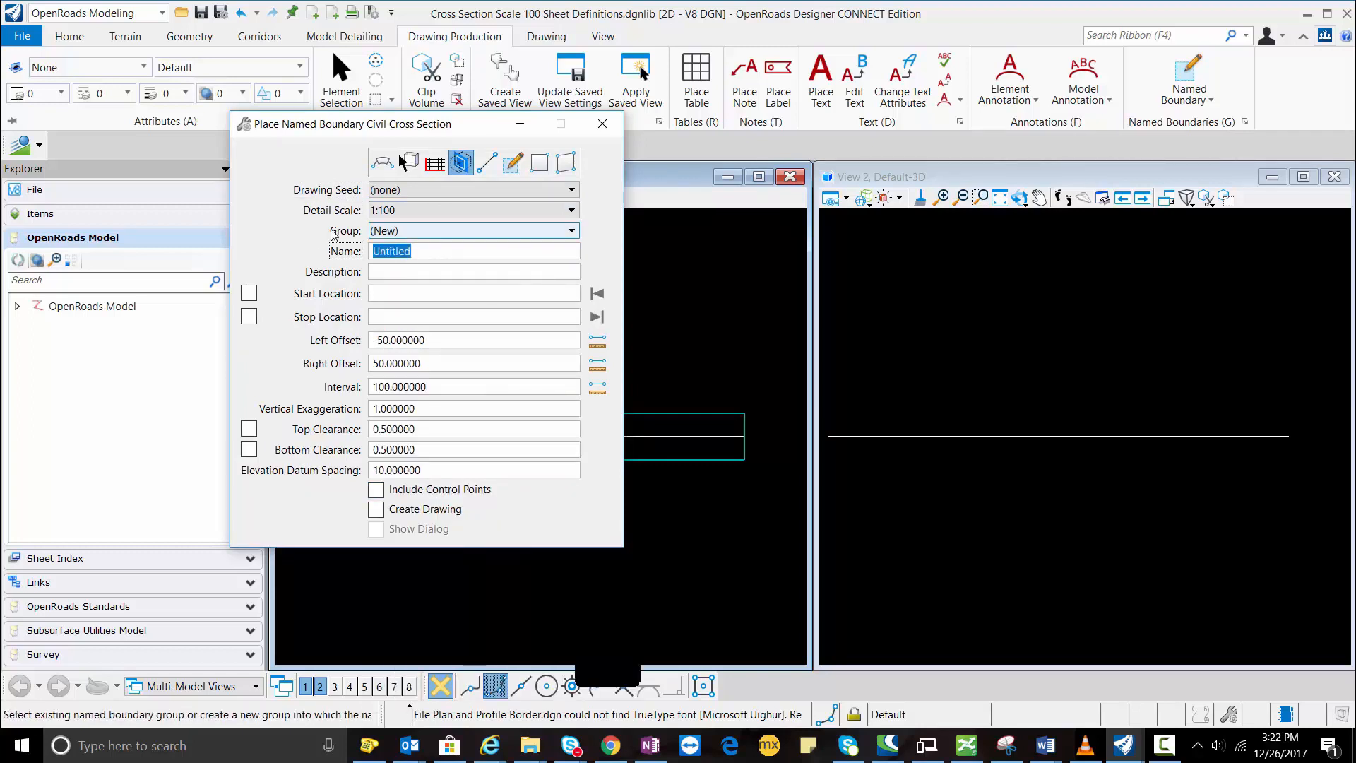
mouse_move(346, 231)
type("A1 XS")
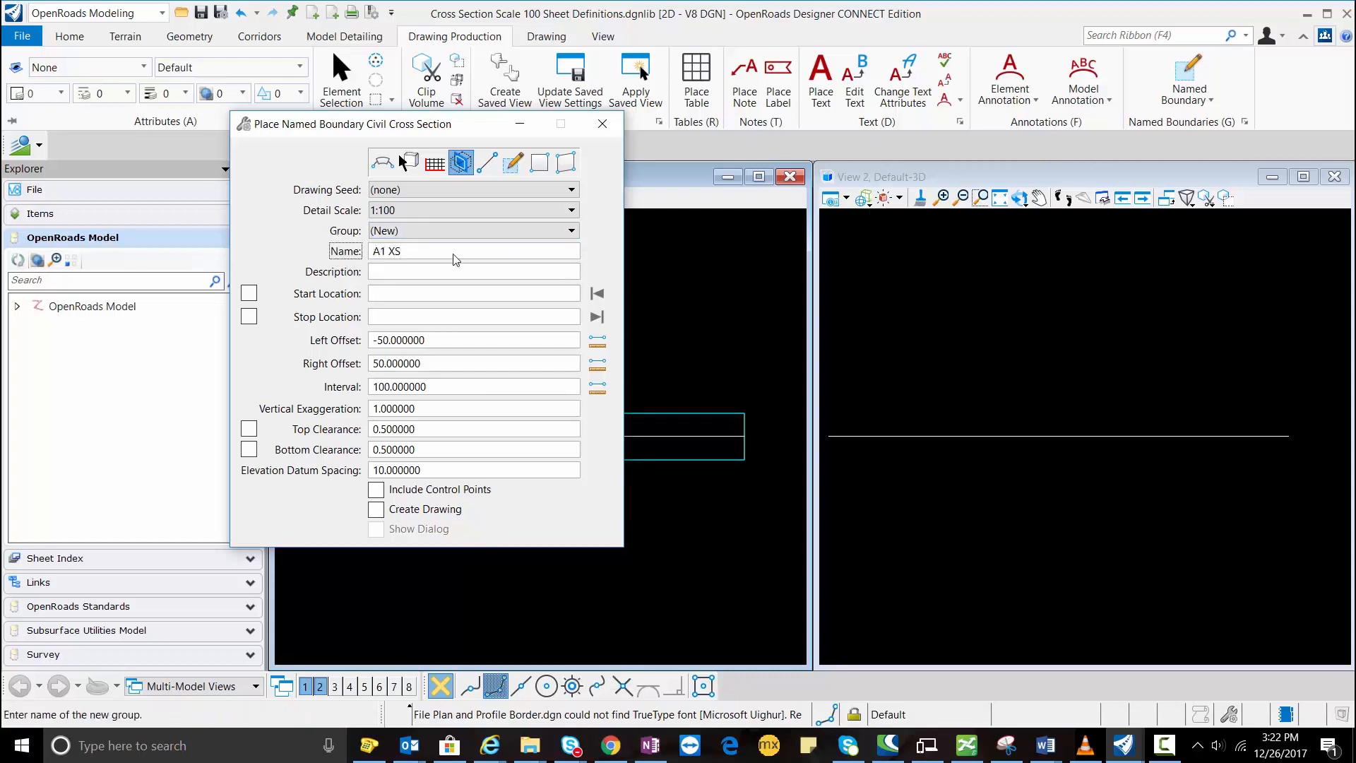
mouse_move(386, 312)
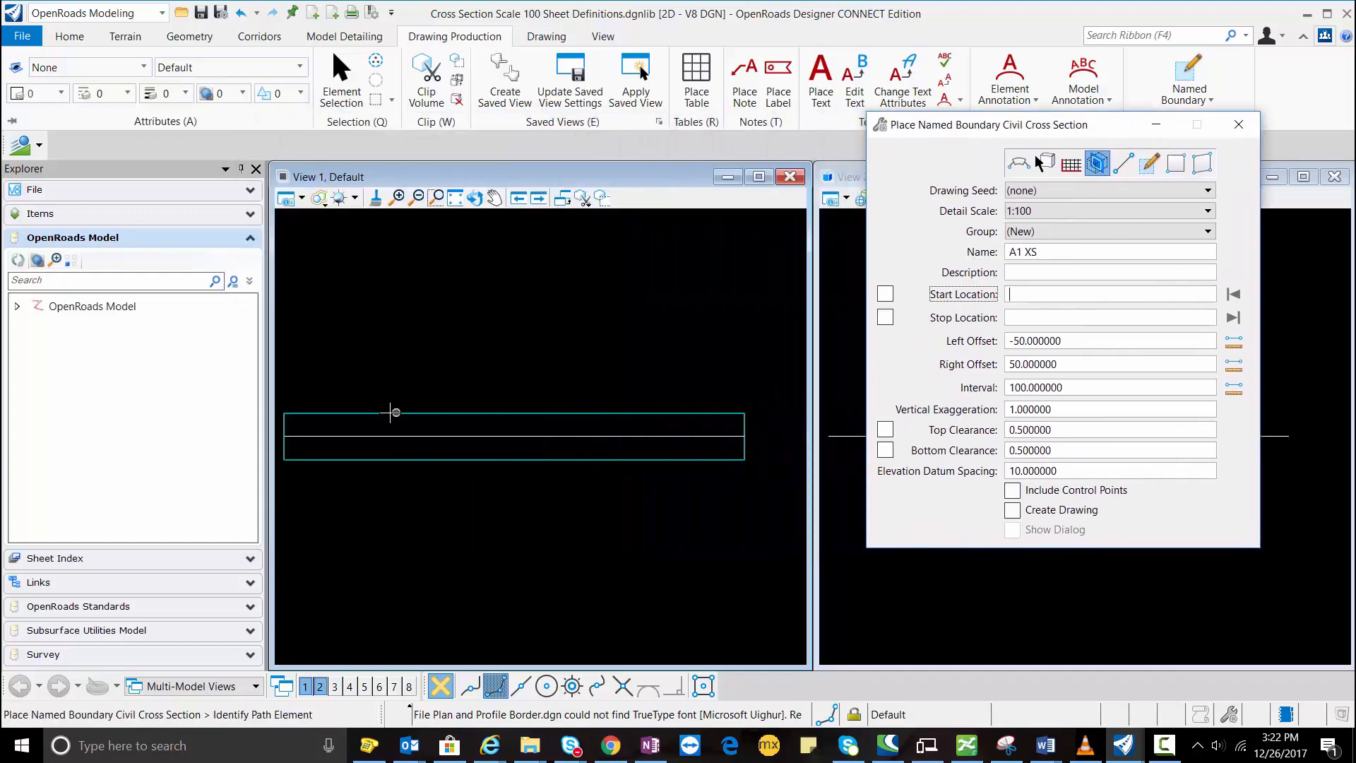
mouse_move(435, 436)
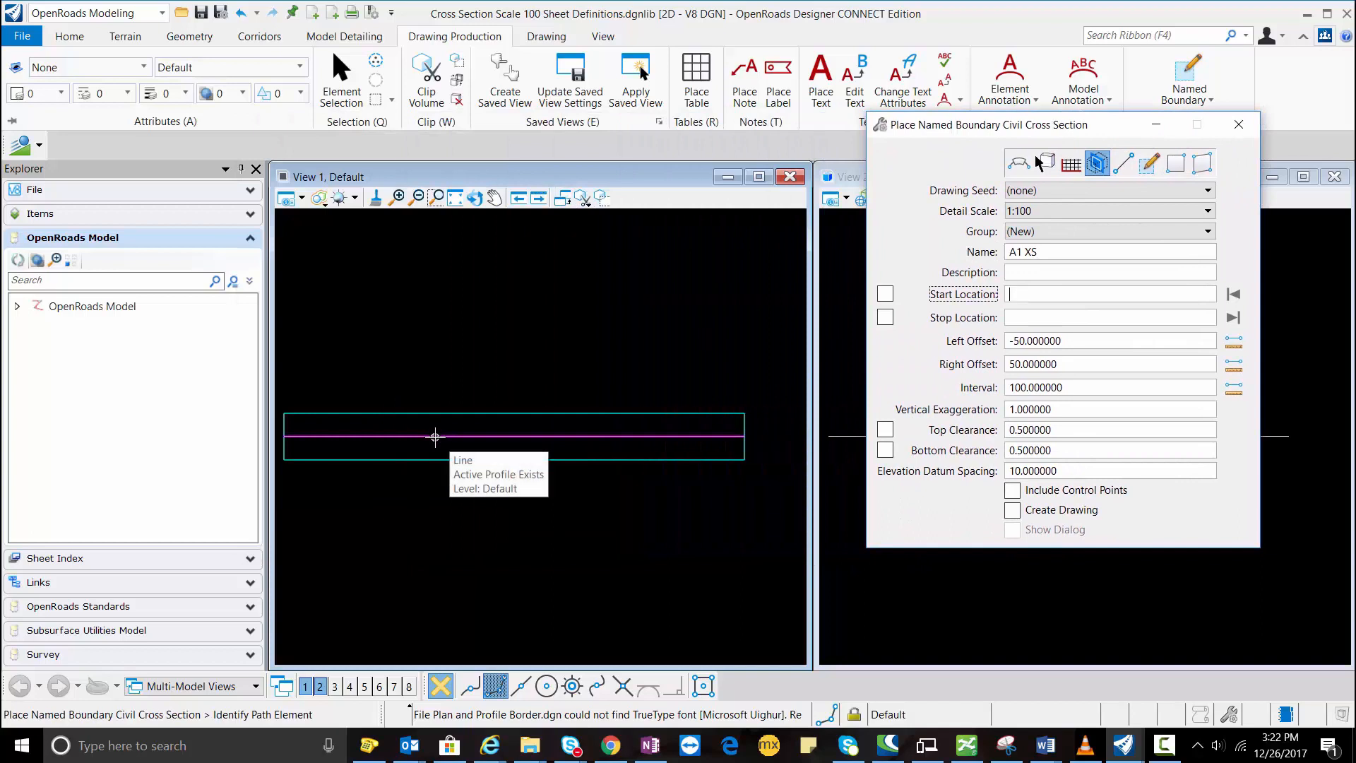
left_click(435, 436)
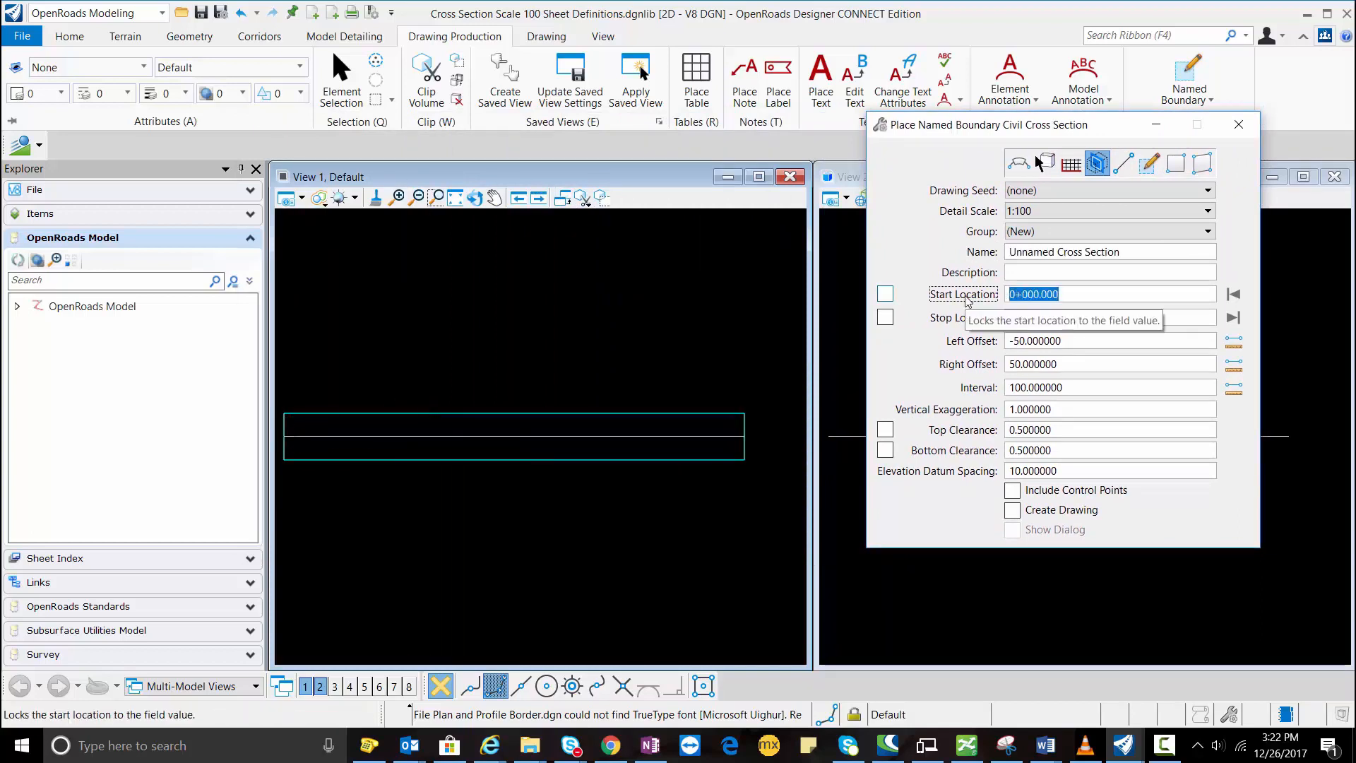
Step: Lock the start/stop locations at 0+010.000 and name the boundary A1 XS
left_click(886, 294)
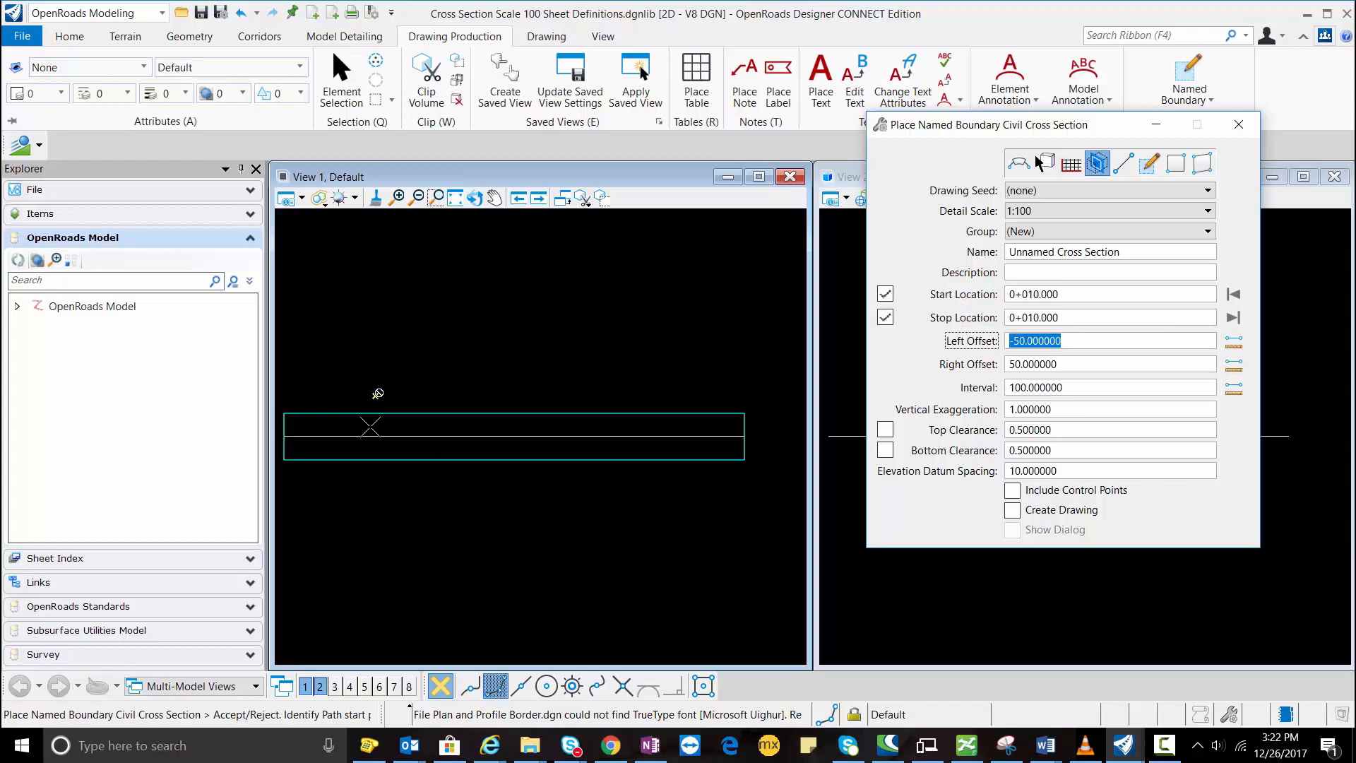
mouse_move(690, 382)
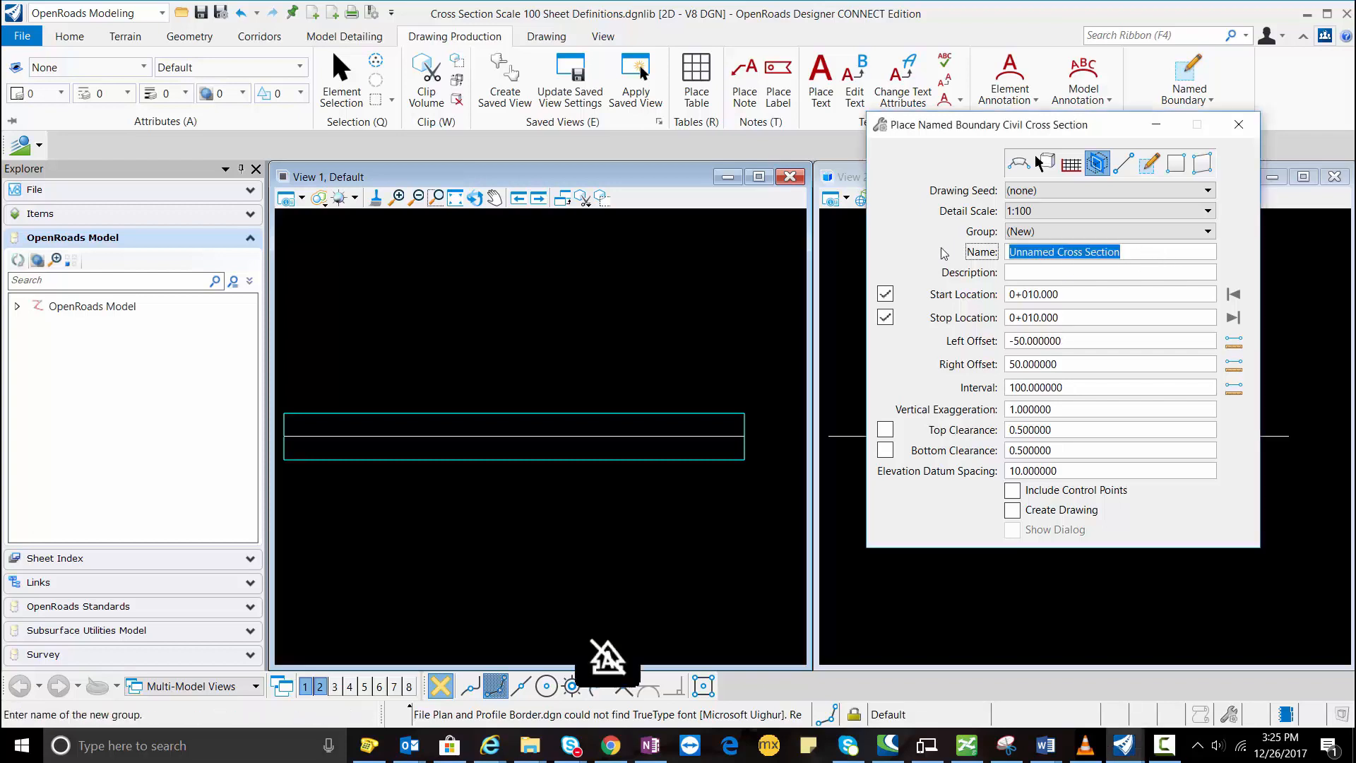
type("a1 xs")
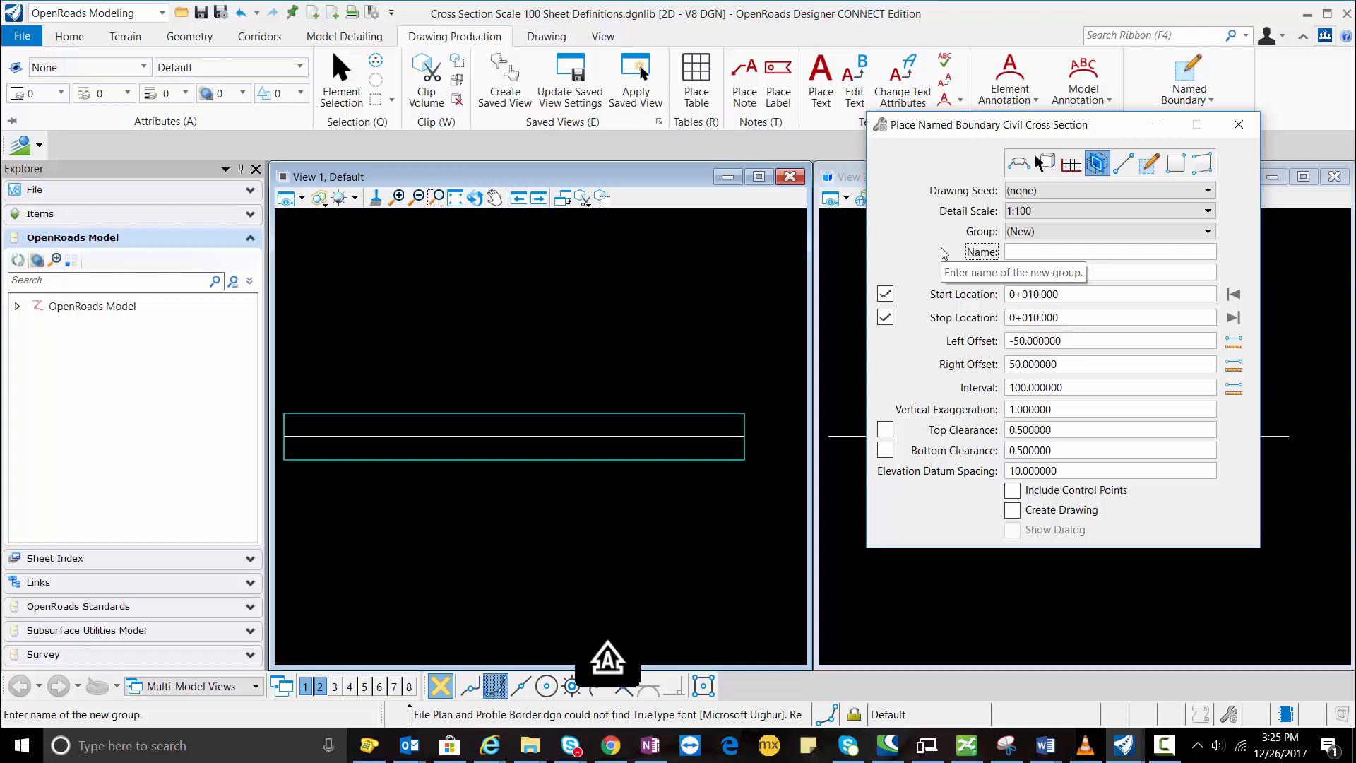
type("A1 XS")
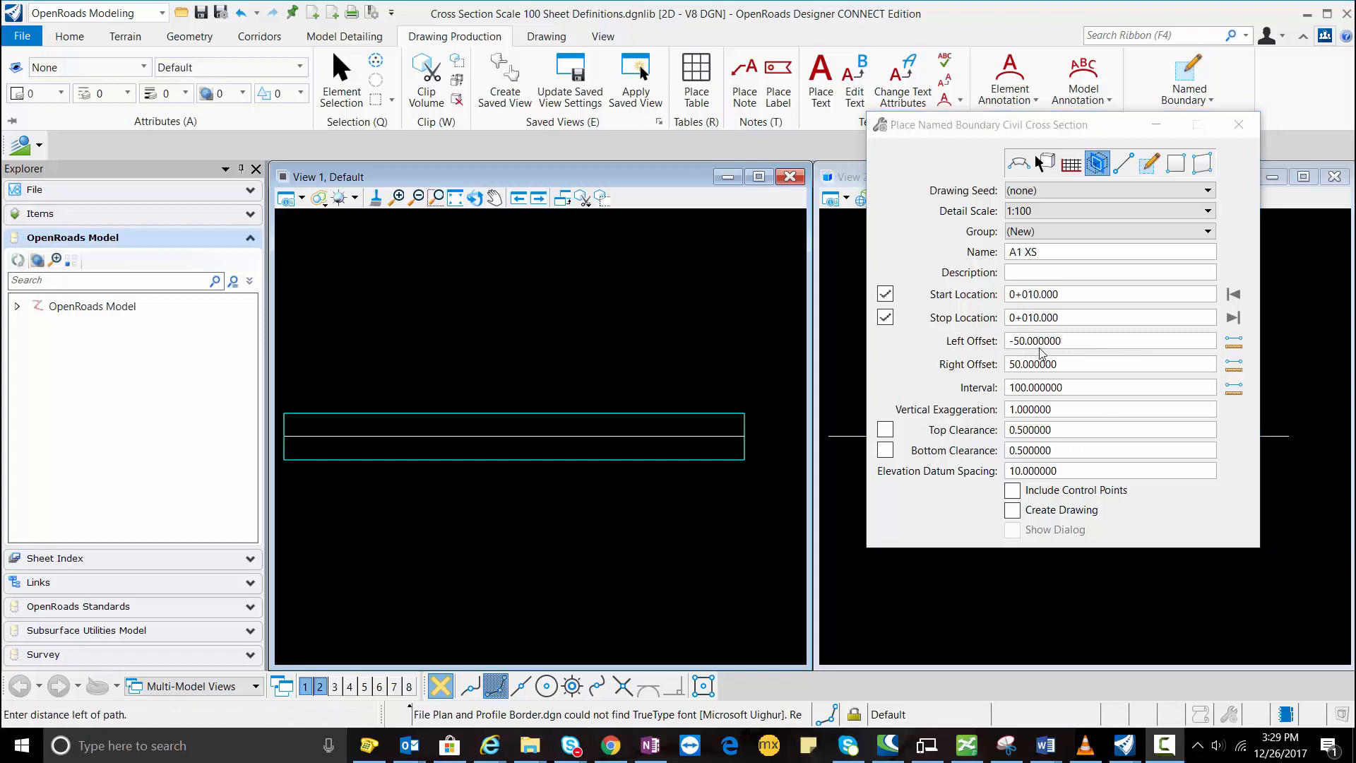
Step: Set offsets -35/35, top clearance 2.0, bottom clearance on, and enable Create Drawing
left_click(1072, 340)
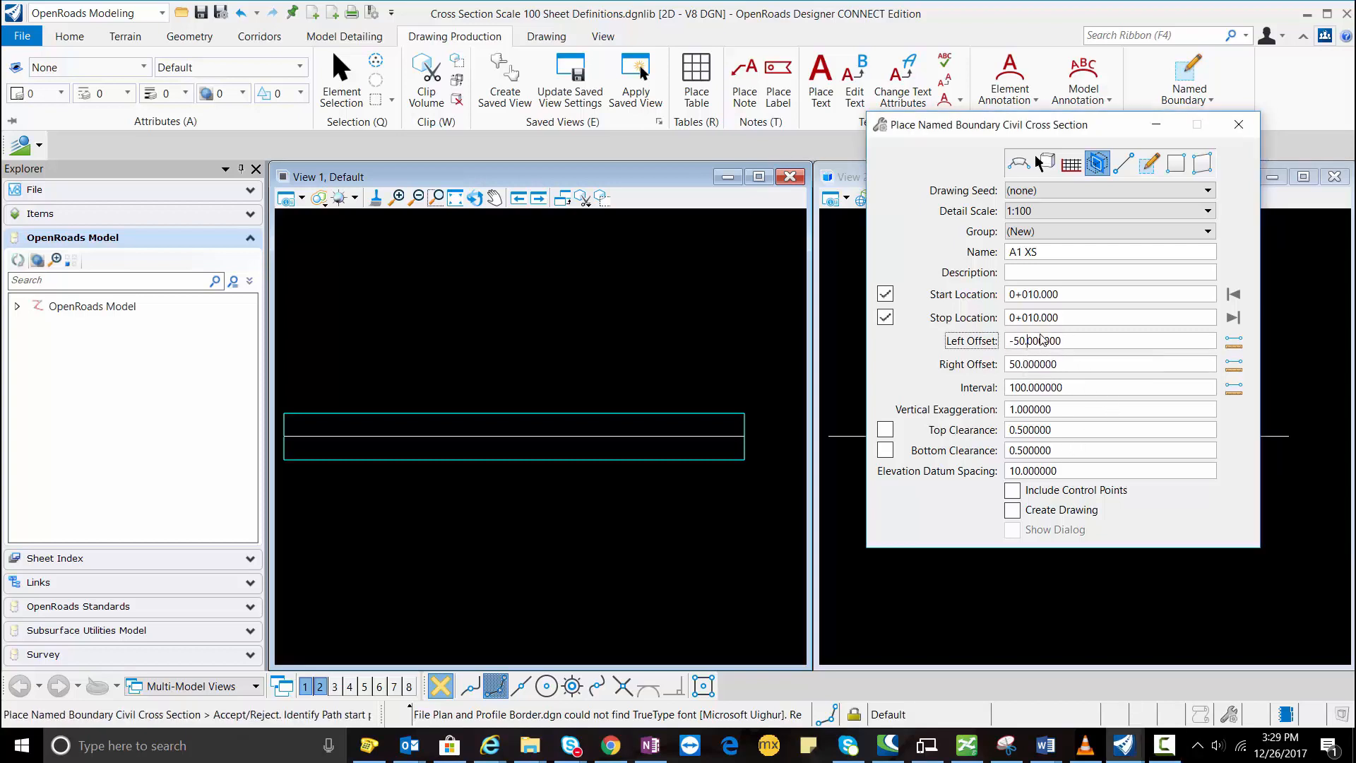
mouse_move(1038, 340)
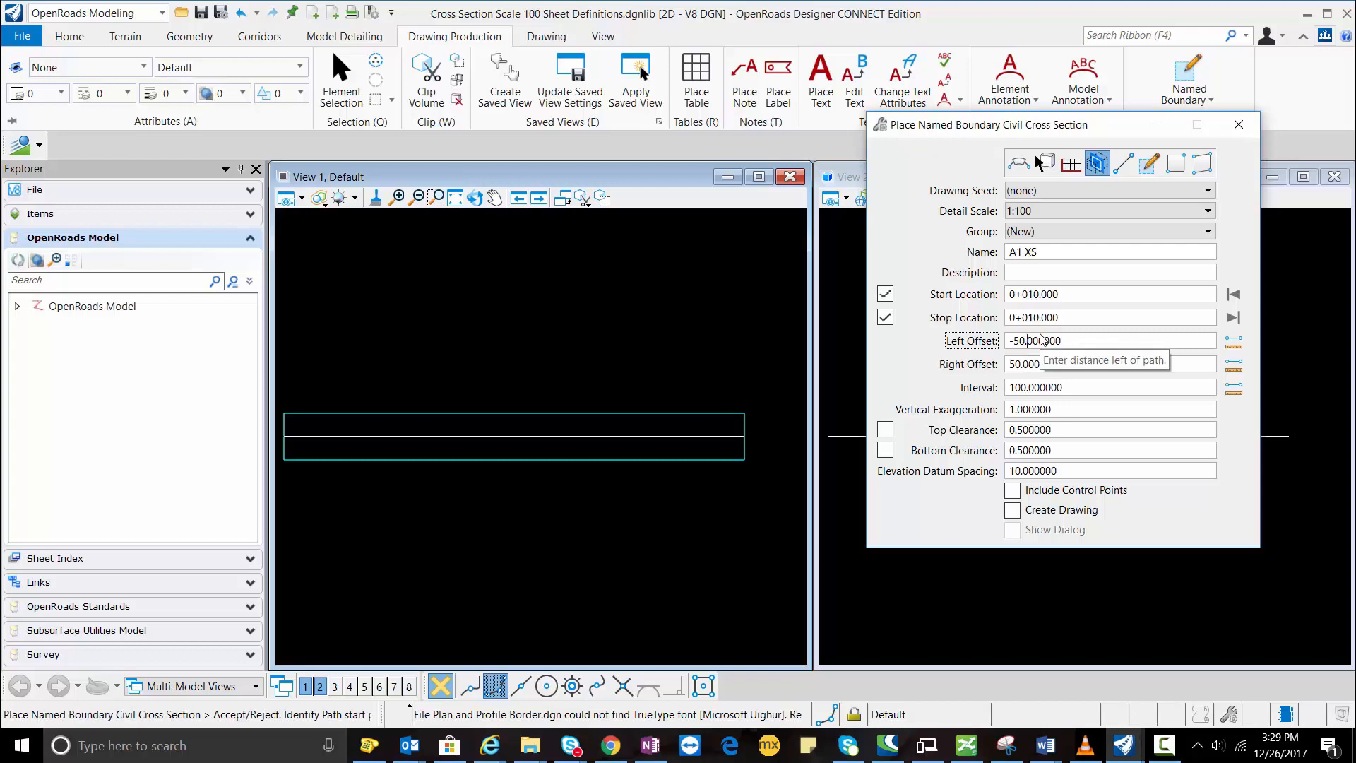
type("-.00000")
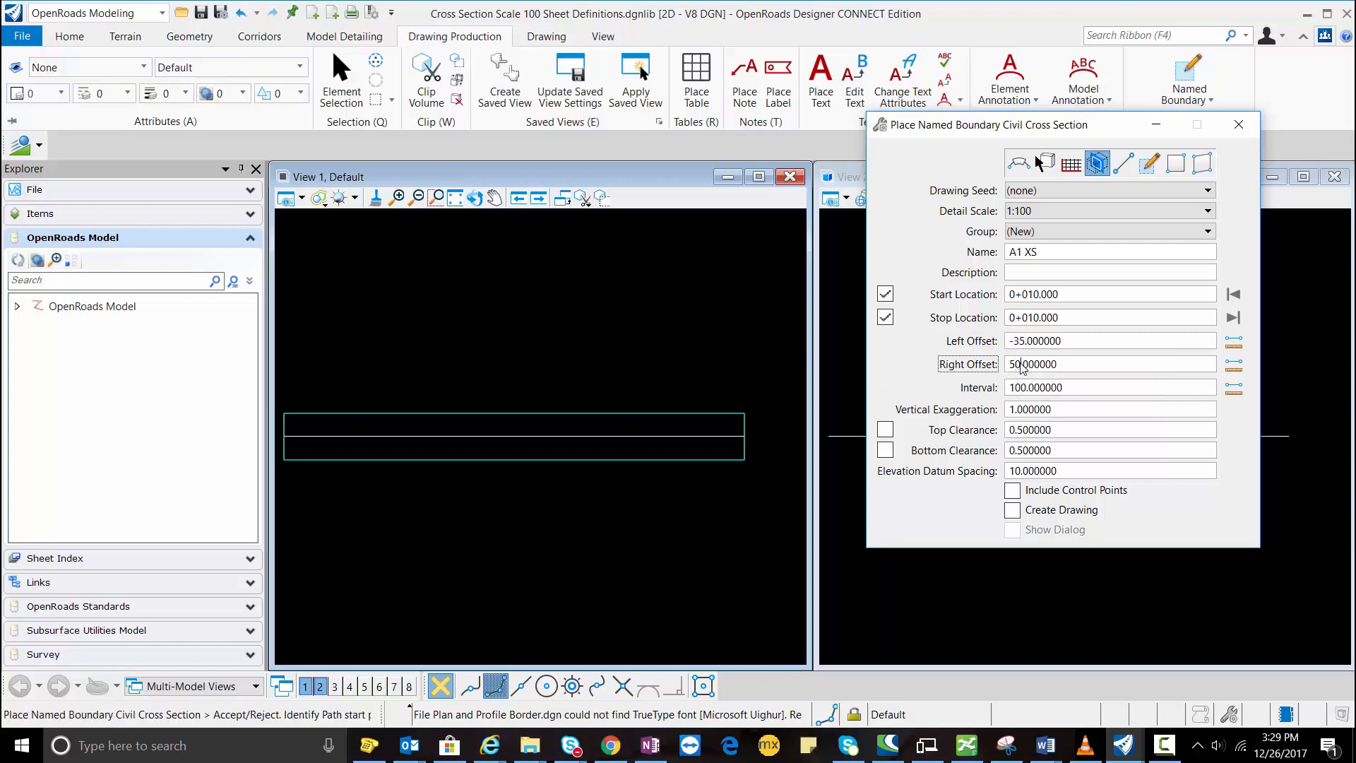
type("53.000000")
left_click(1109, 409)
type("2.000000")
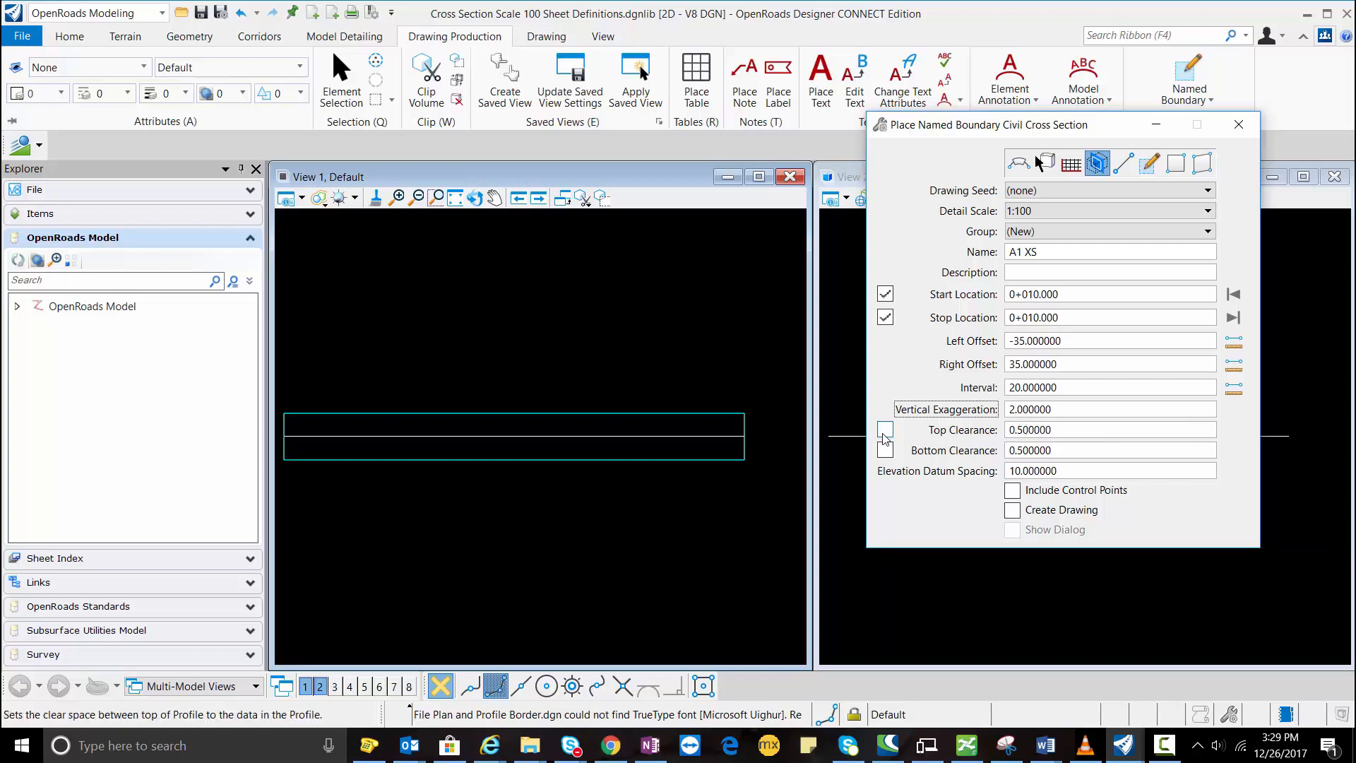
left_click(885, 430)
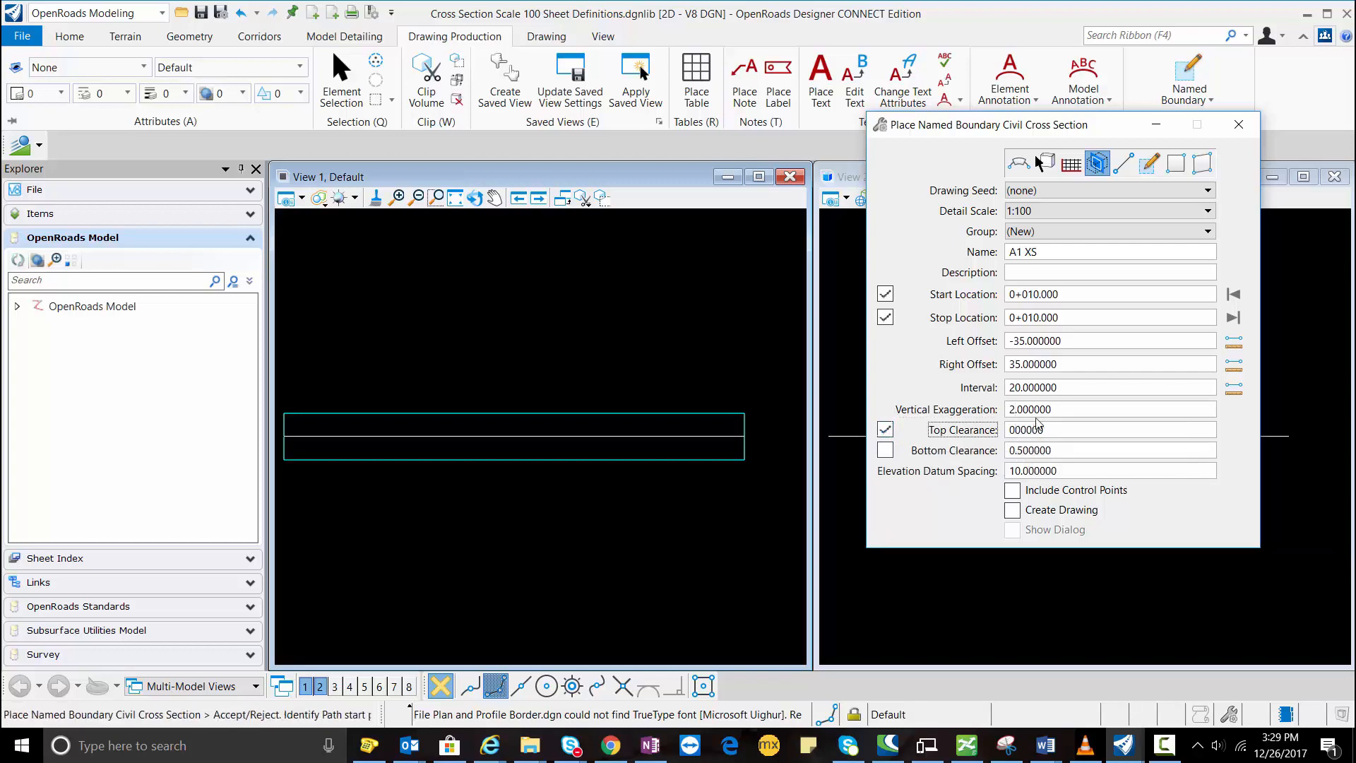
type("2.00000")
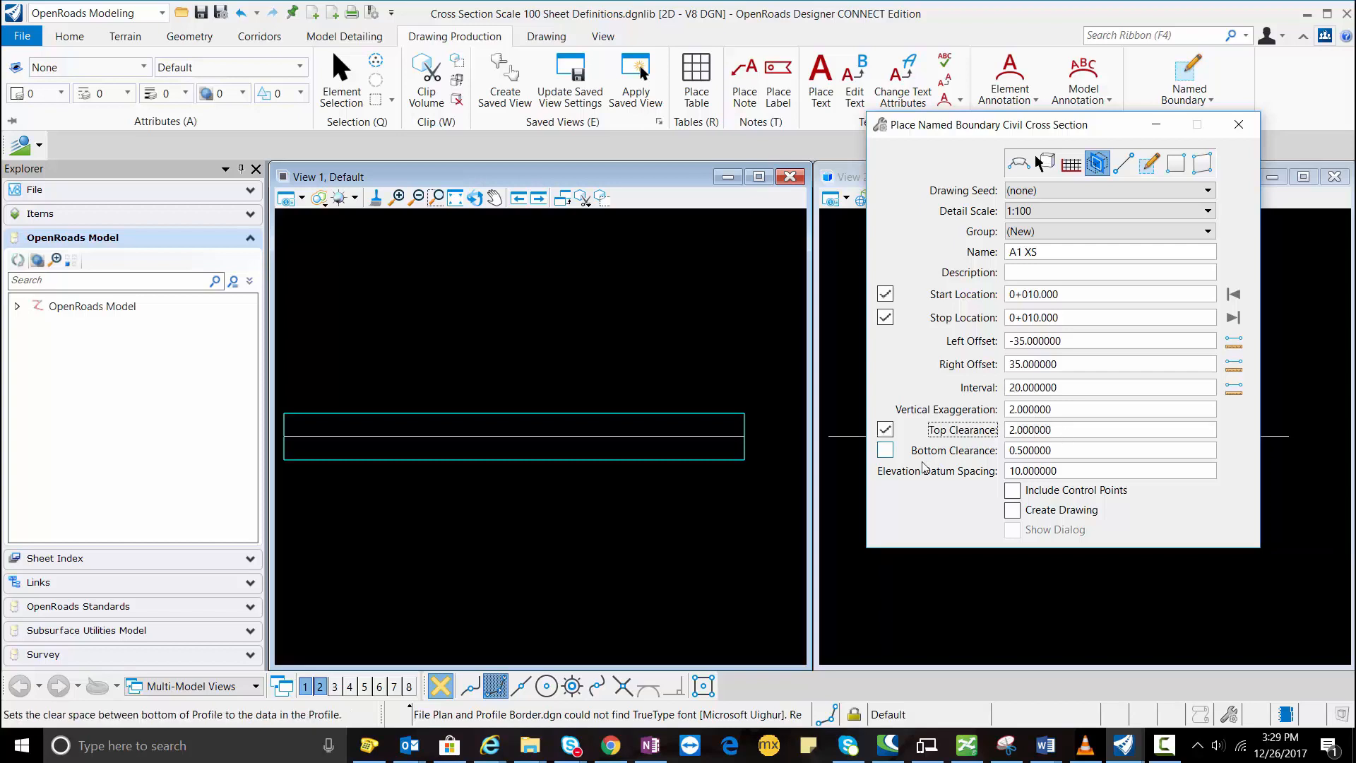
mouse_move(886, 450)
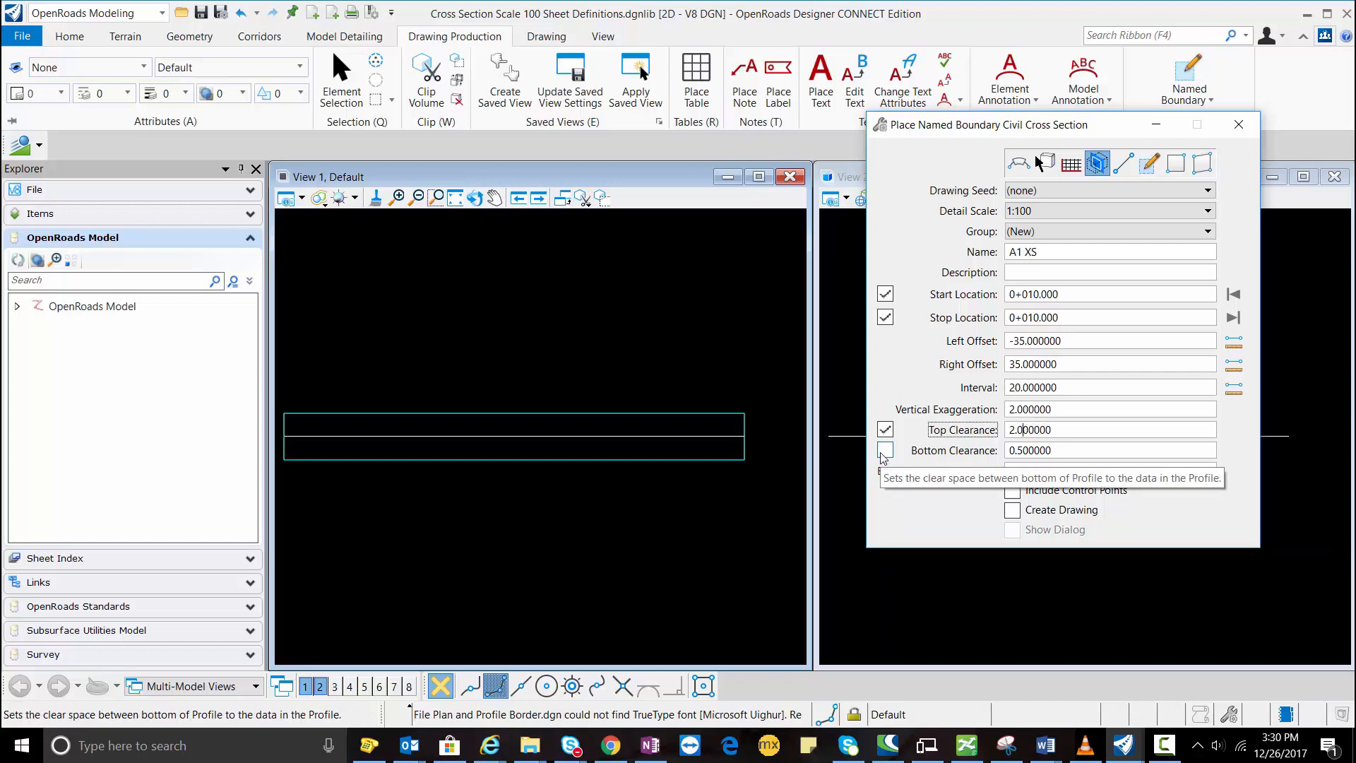
left_click(885, 450)
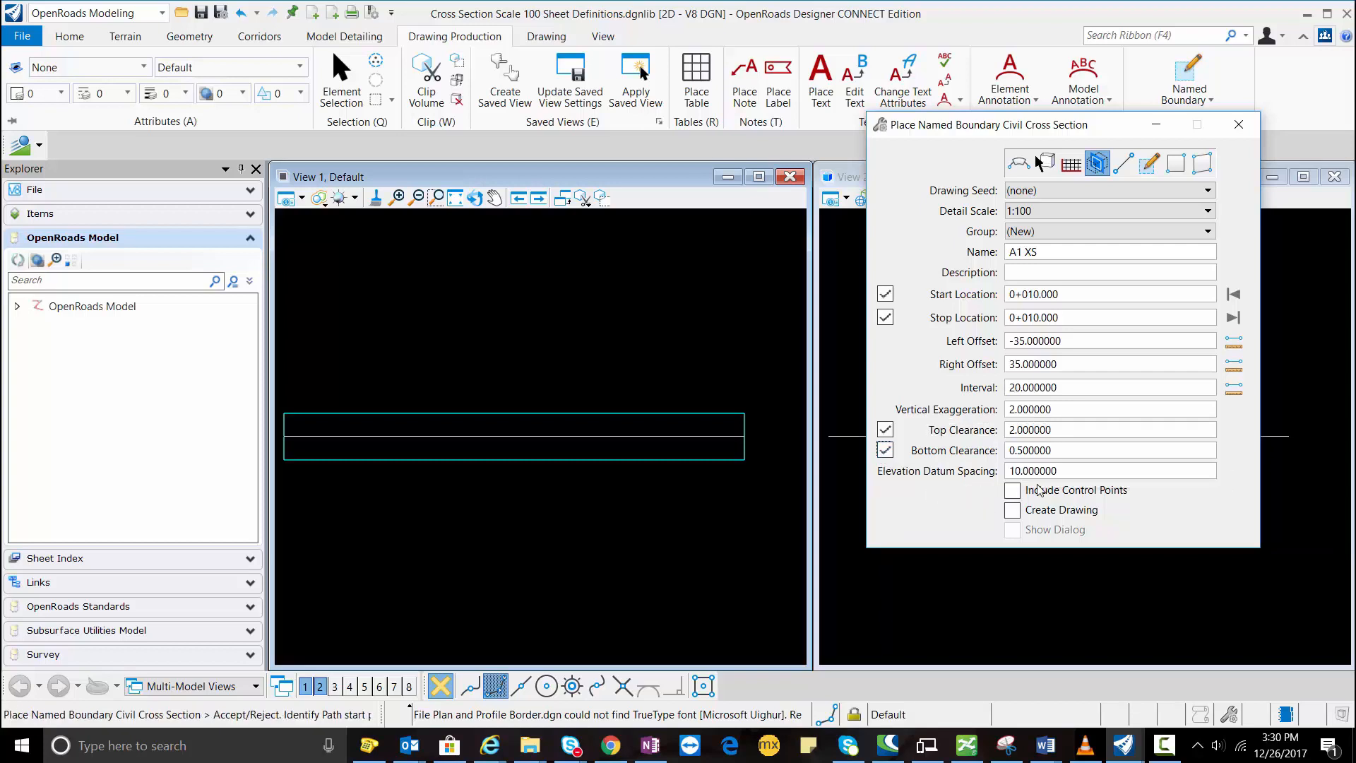
mouse_move(1077, 490)
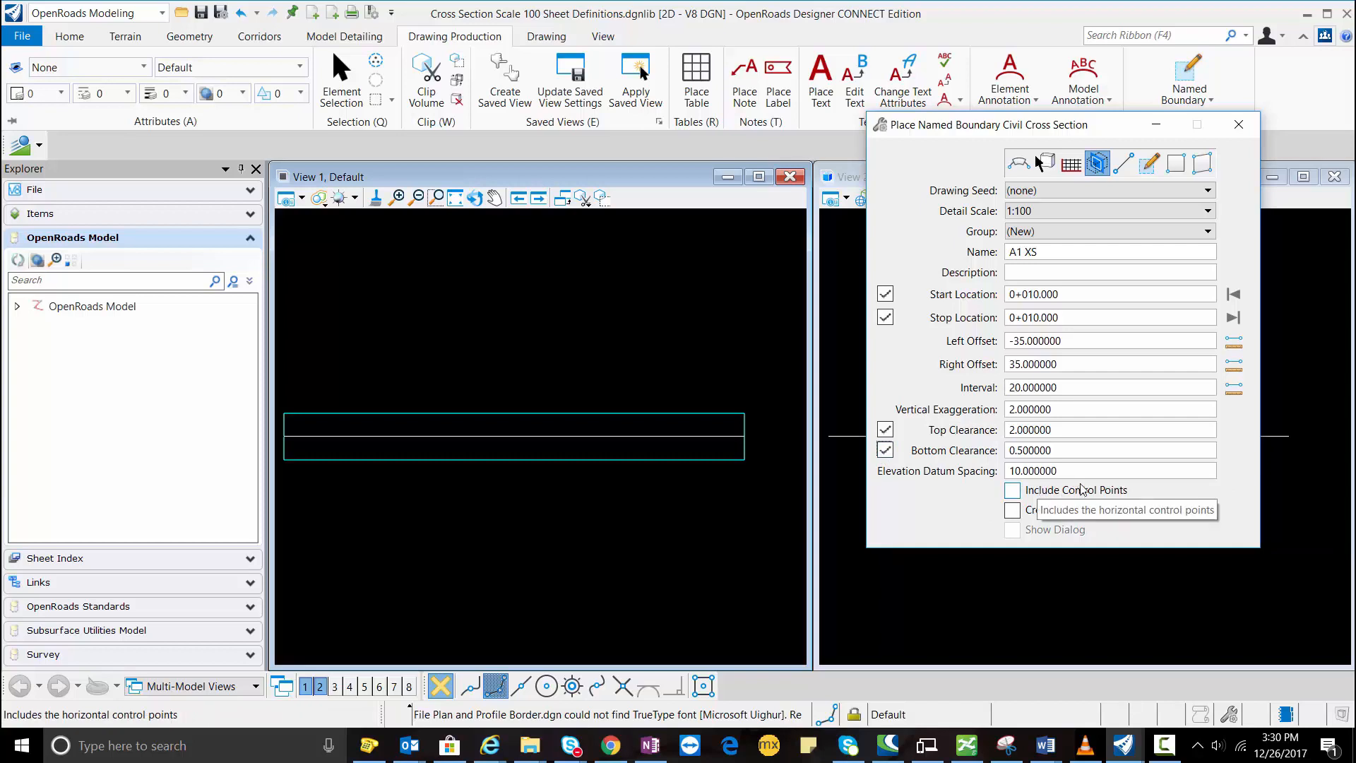
mouse_move(1075, 471)
type("1")
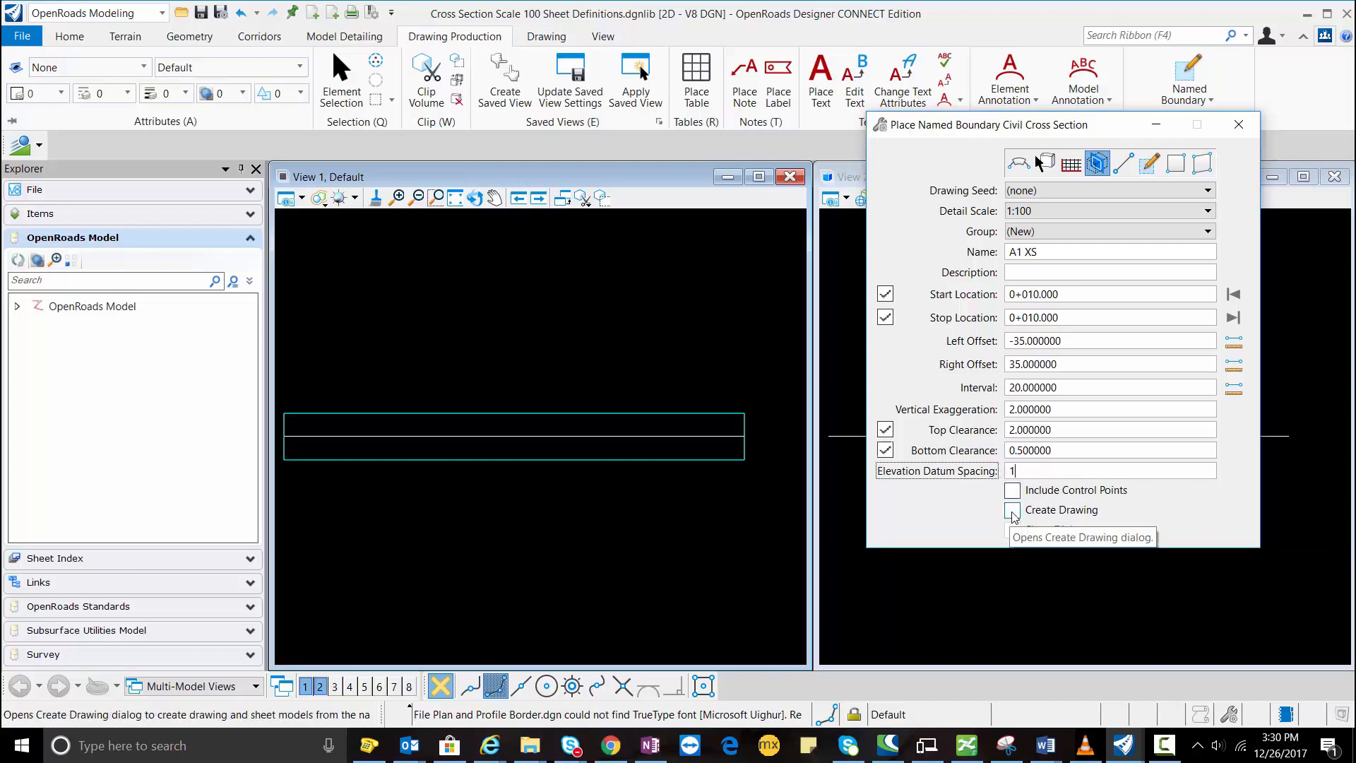
left_click(1012, 509)
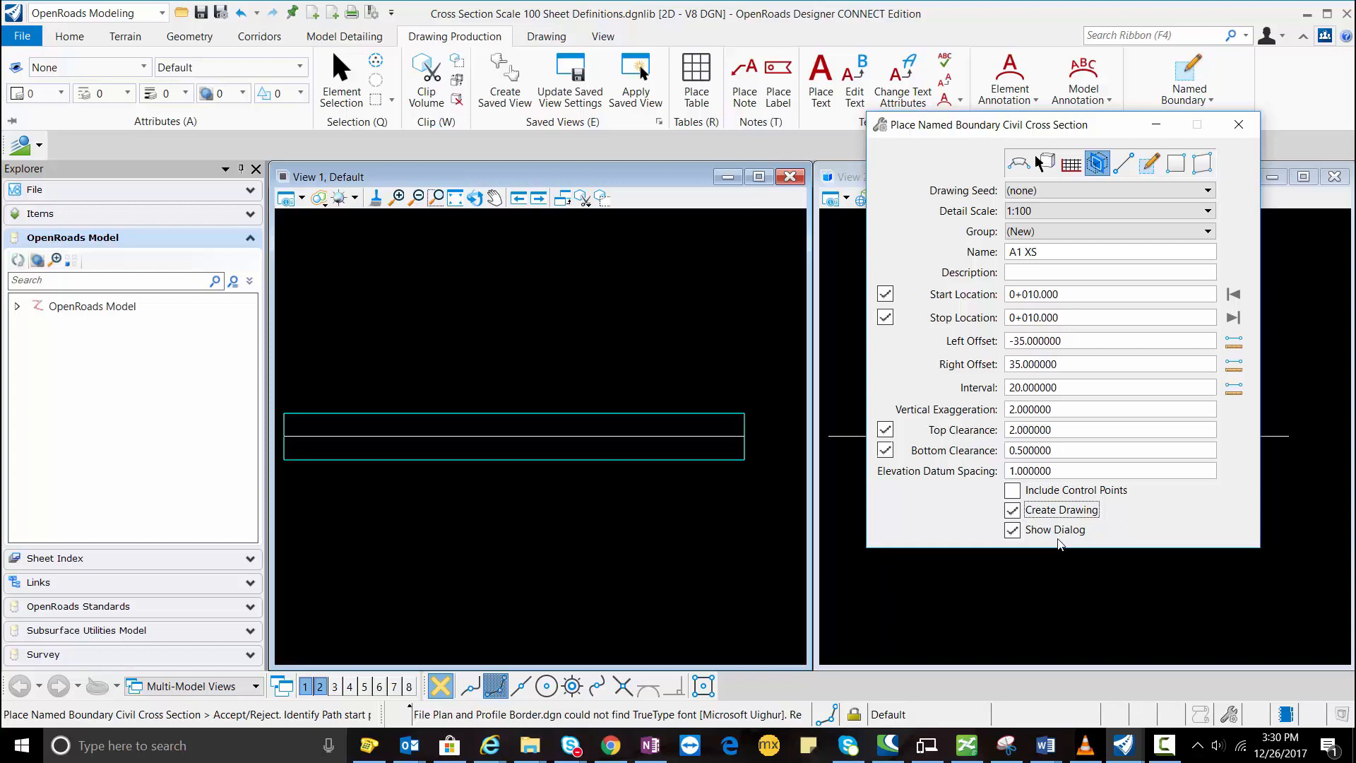
mouse_move(586, 485)
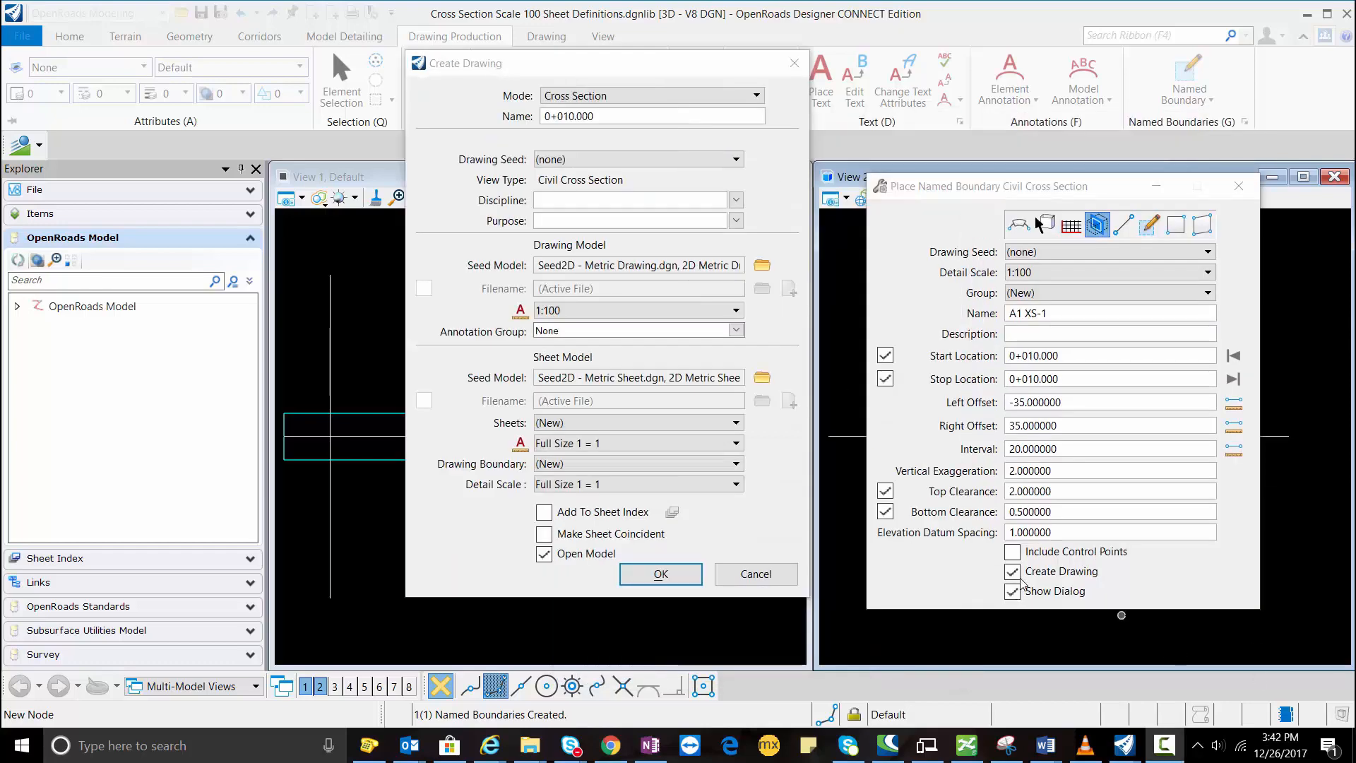
mouse_move(1087, 586)
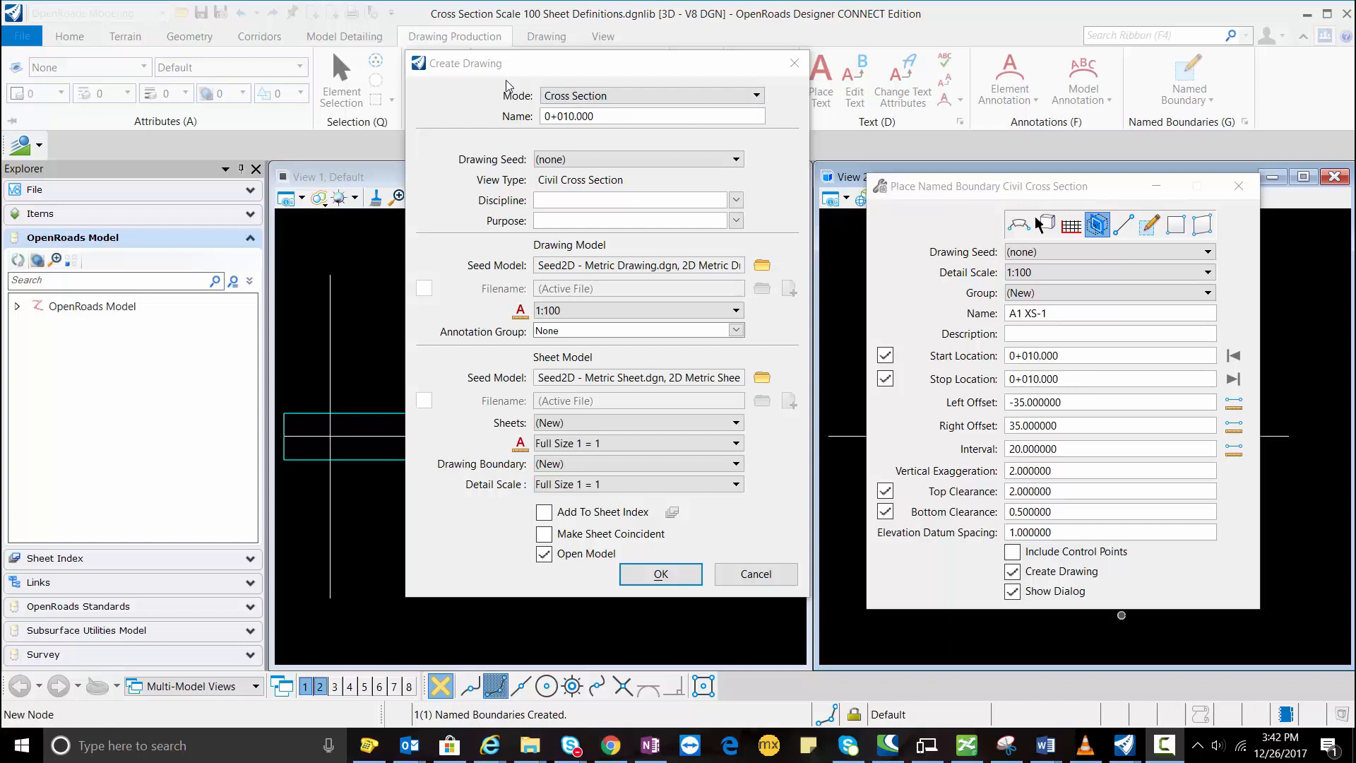
mouse_move(631, 93)
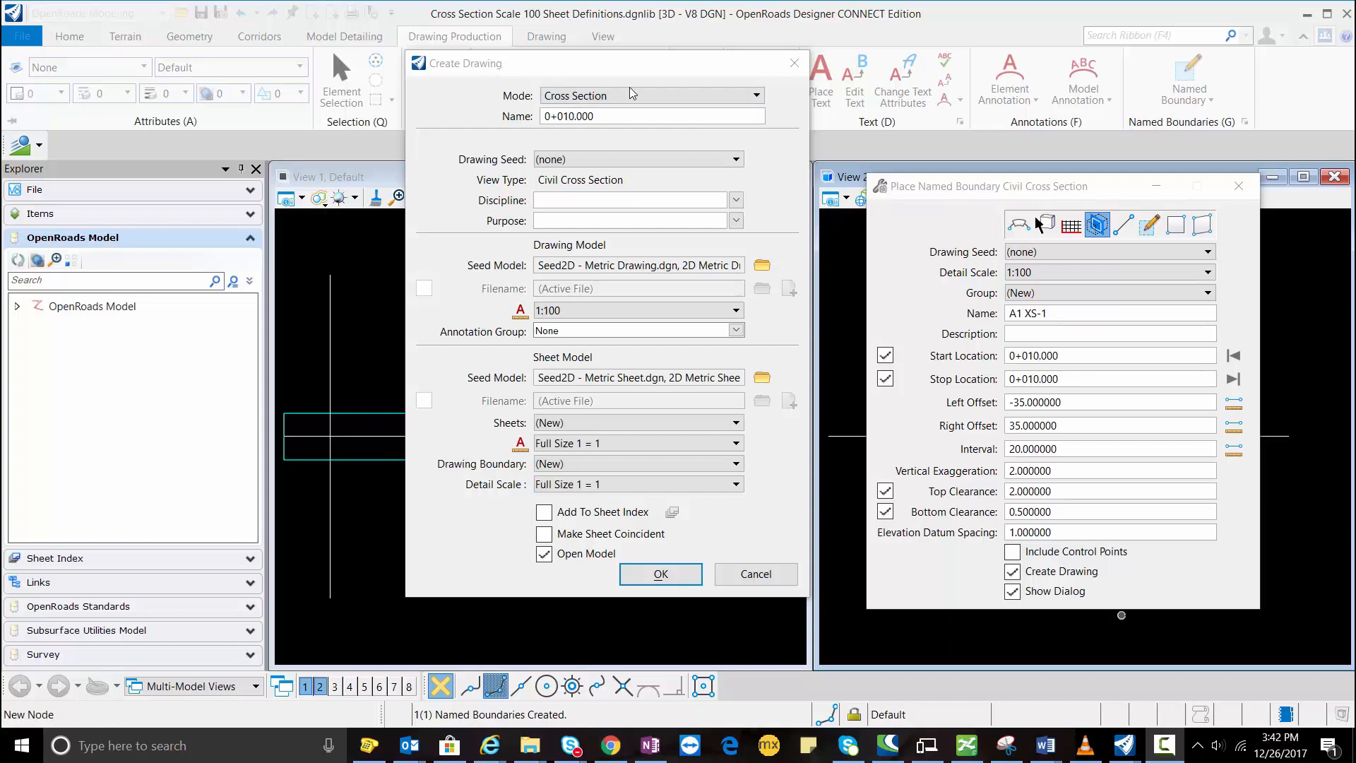
Step: Create drawing A1 XS-1 as Civil Section View, XS Grid w/ Annotation, 1:100
left_click(735, 200)
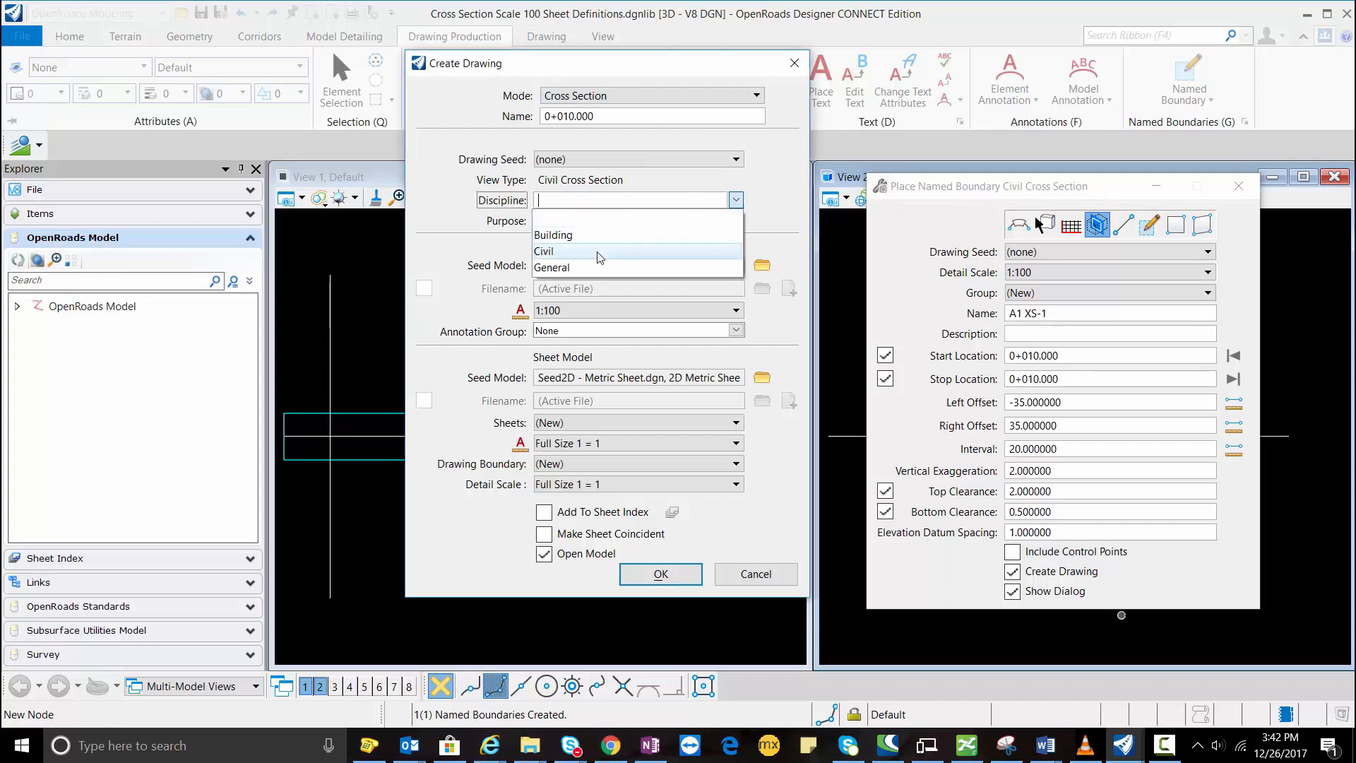
left_click(543, 250)
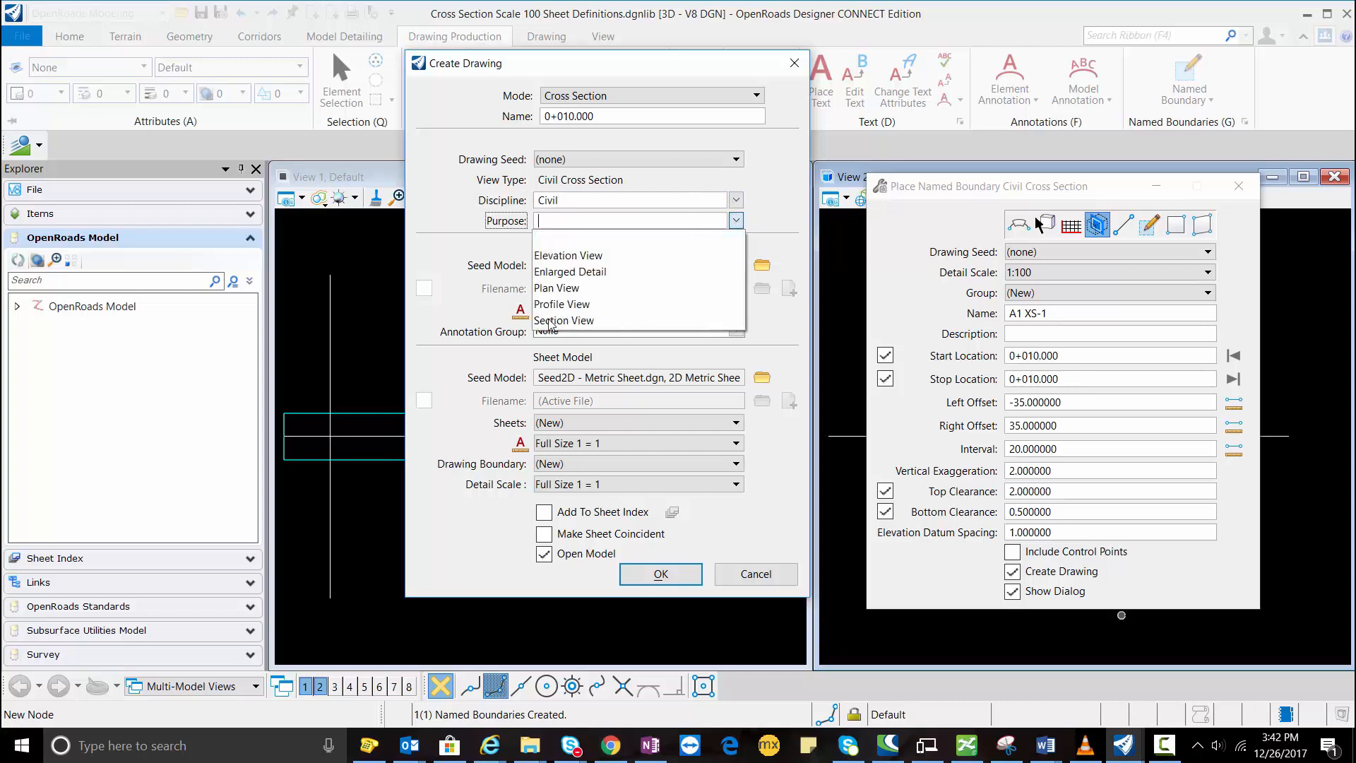
left_click(564, 320)
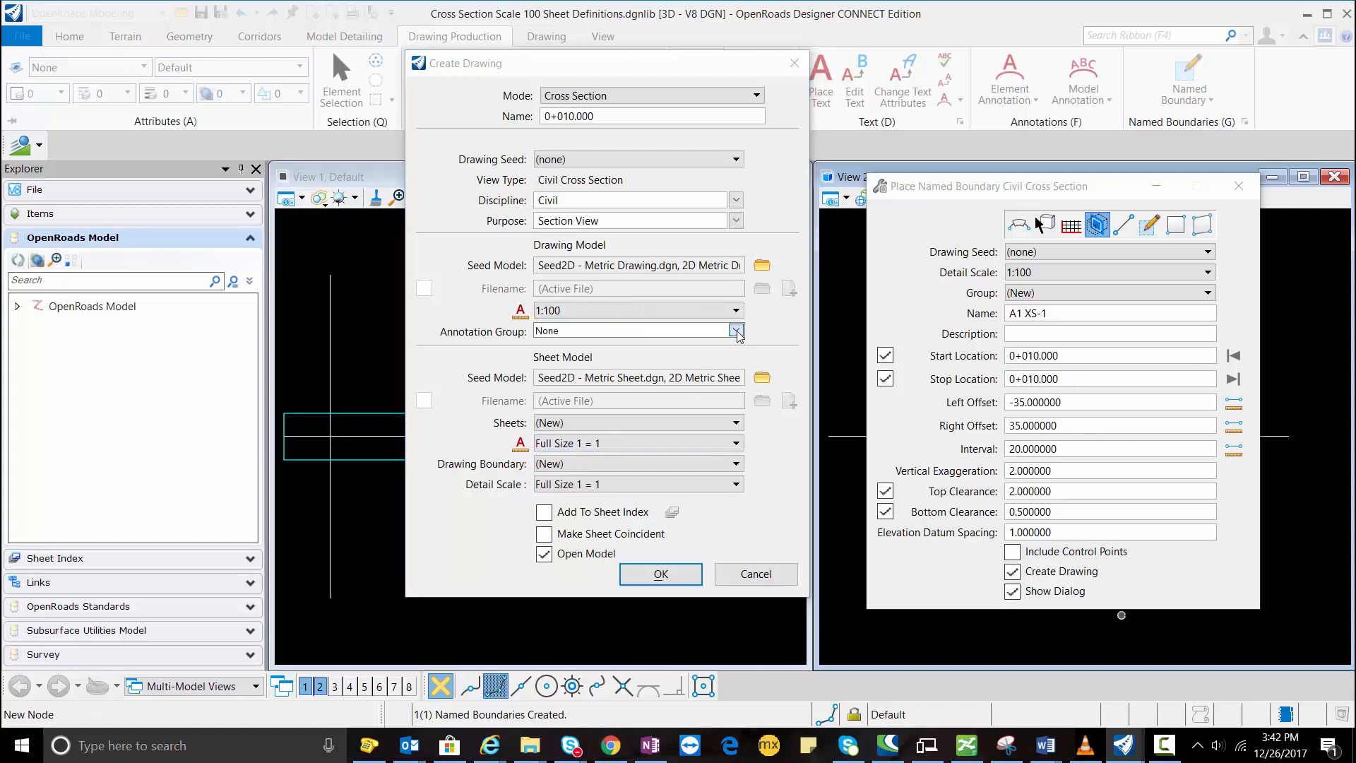
left_click(735, 330)
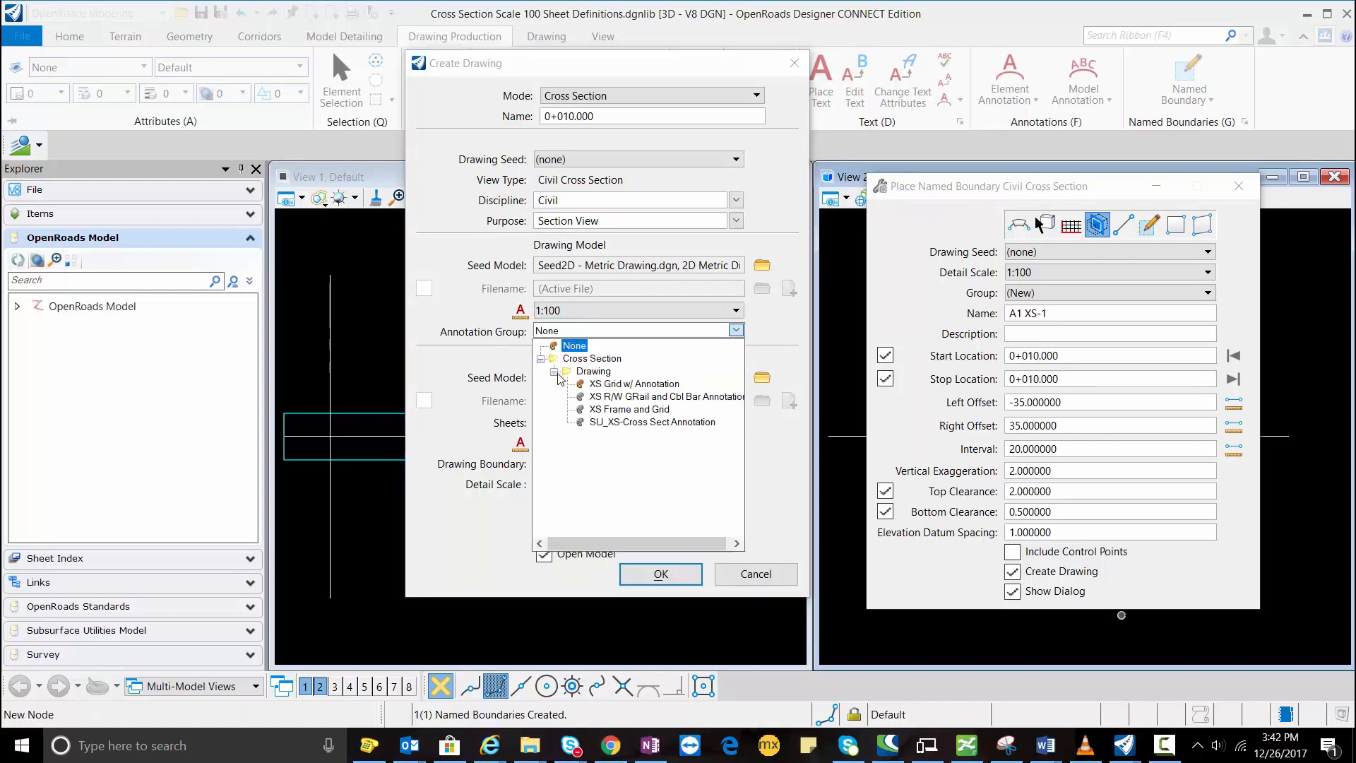
left_click(634, 383)
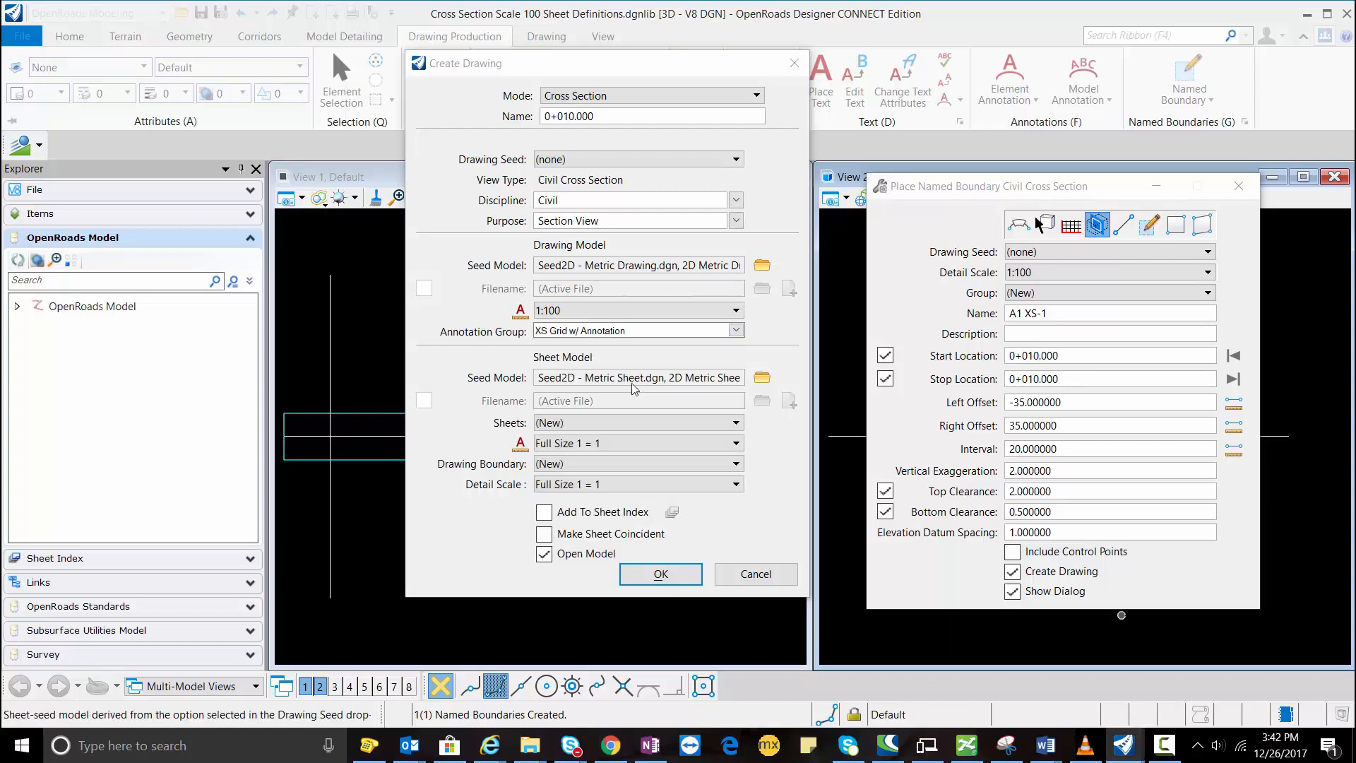
mouse_move(650, 343)
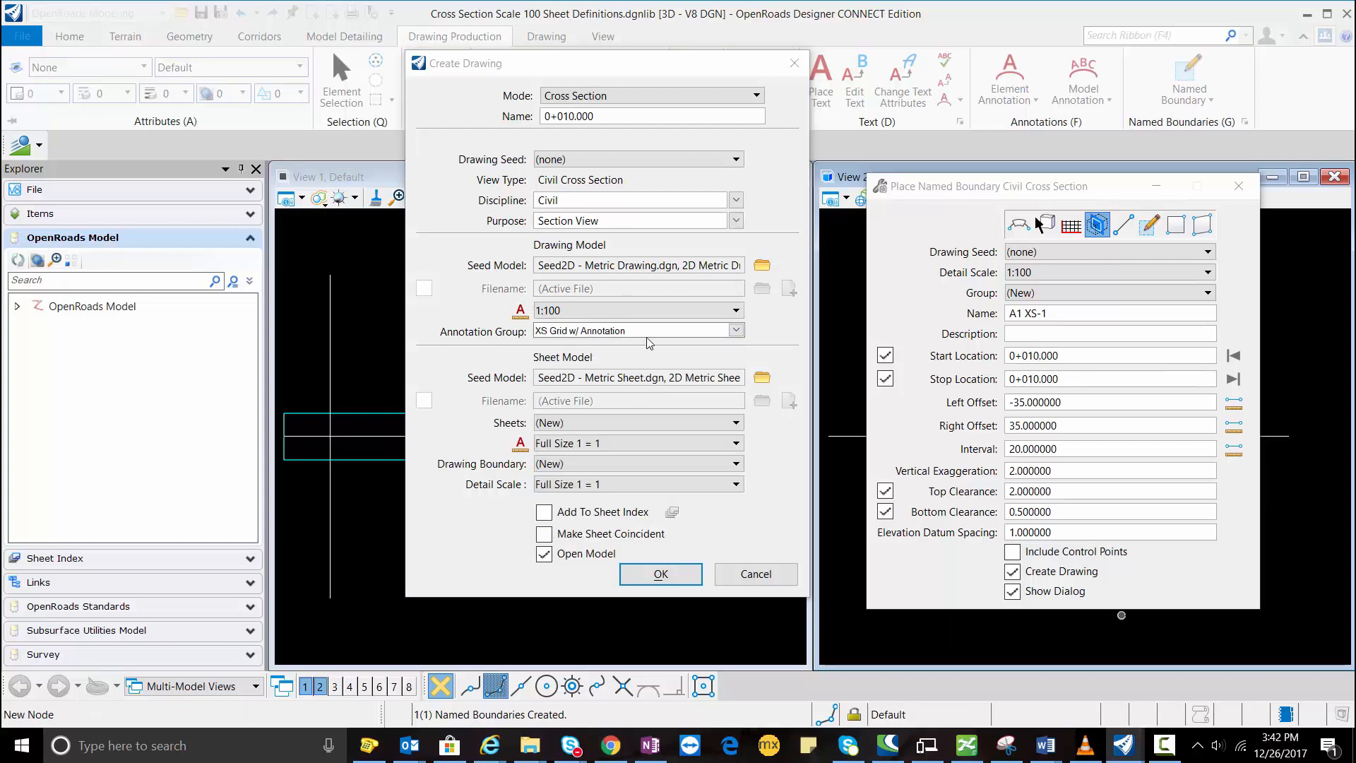
mouse_move(720, 515)
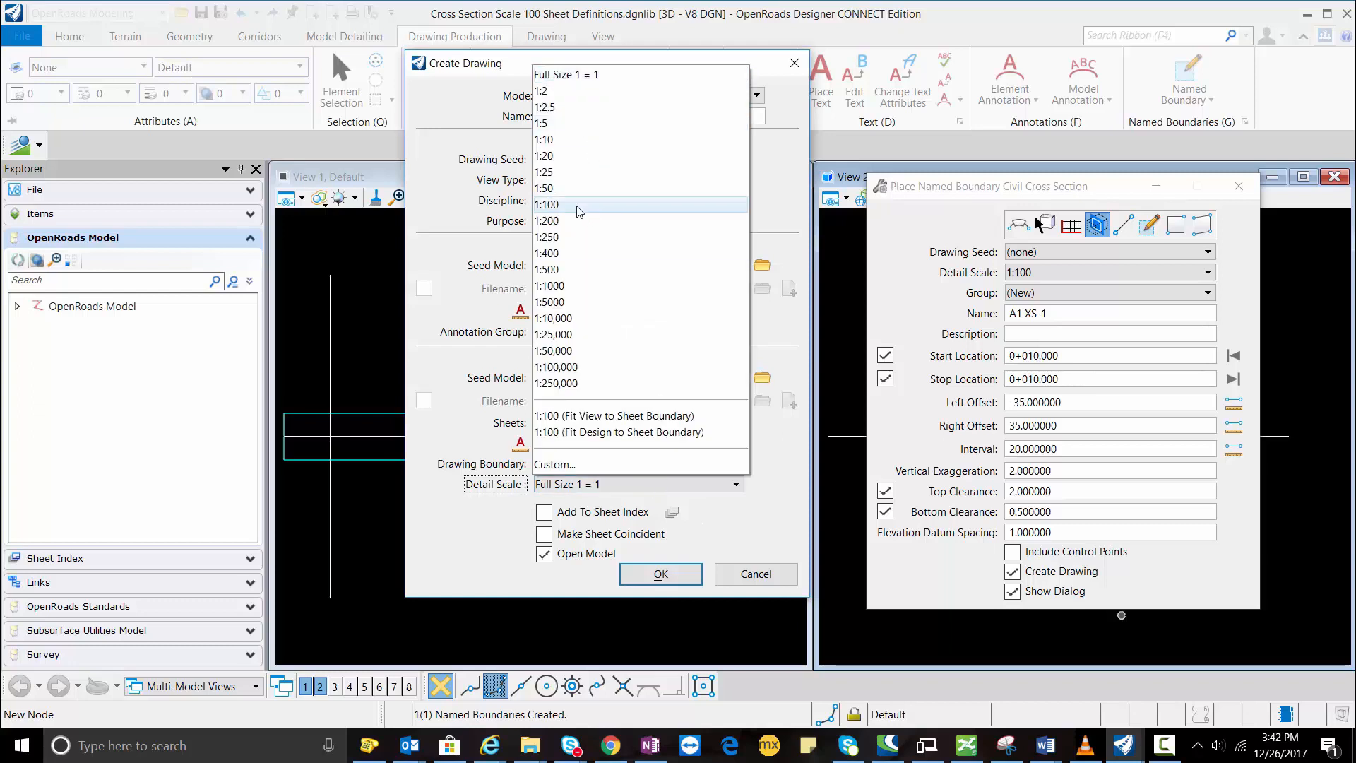
left_click(546, 204)
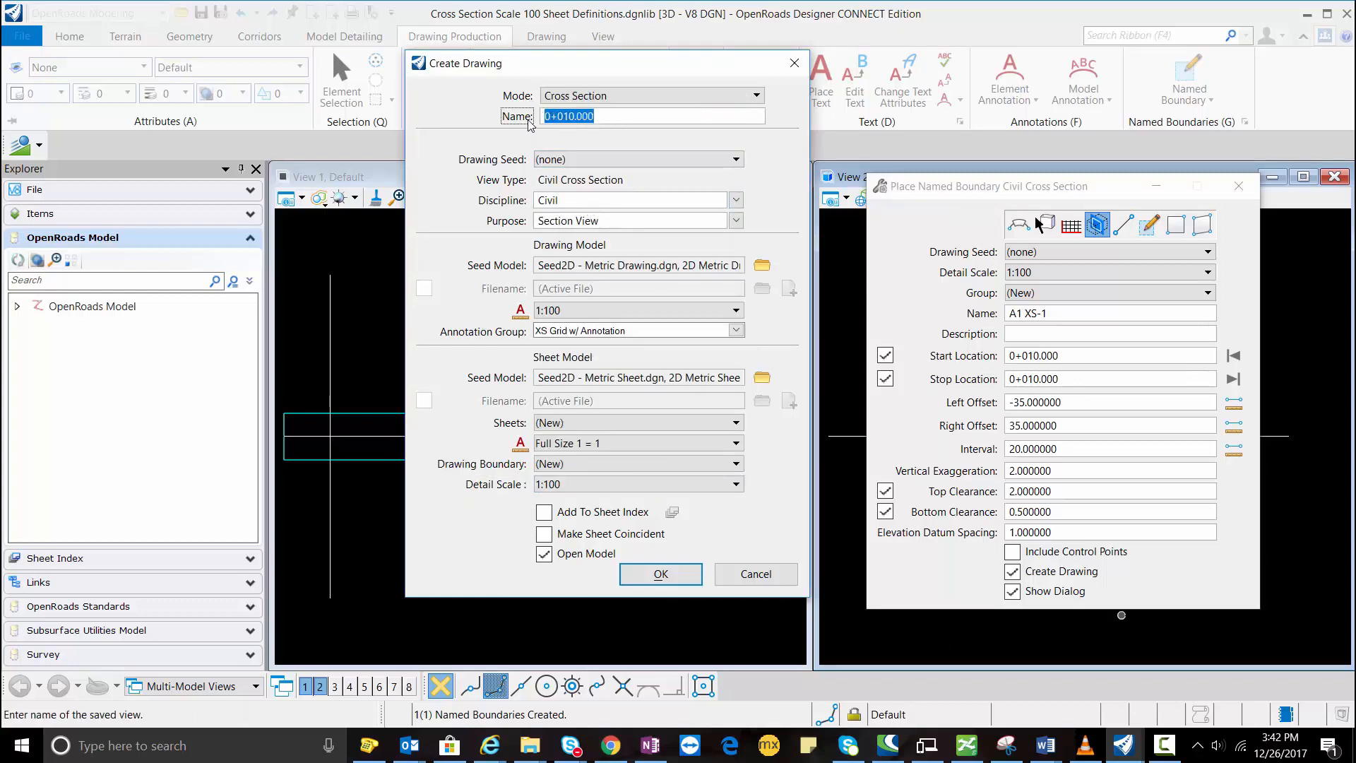
mouse_move(567, 116)
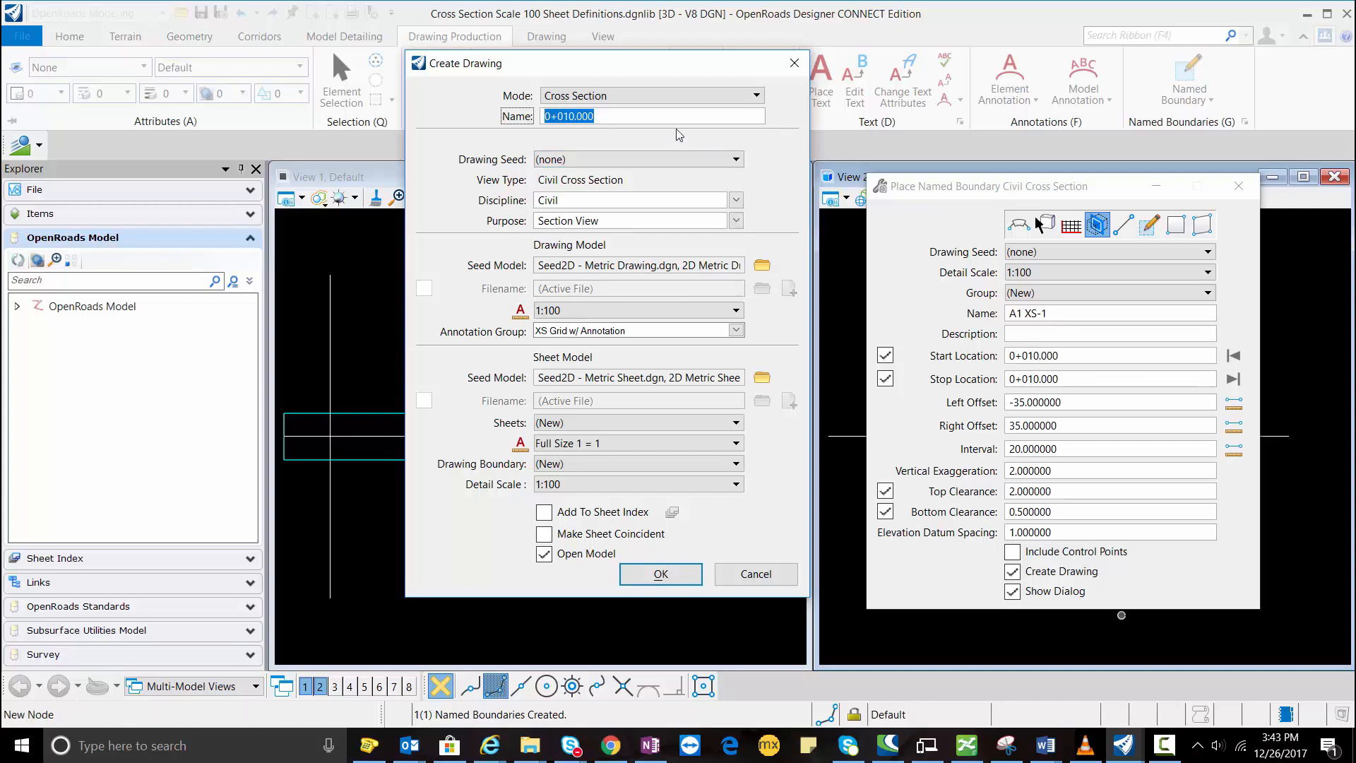
type("A")
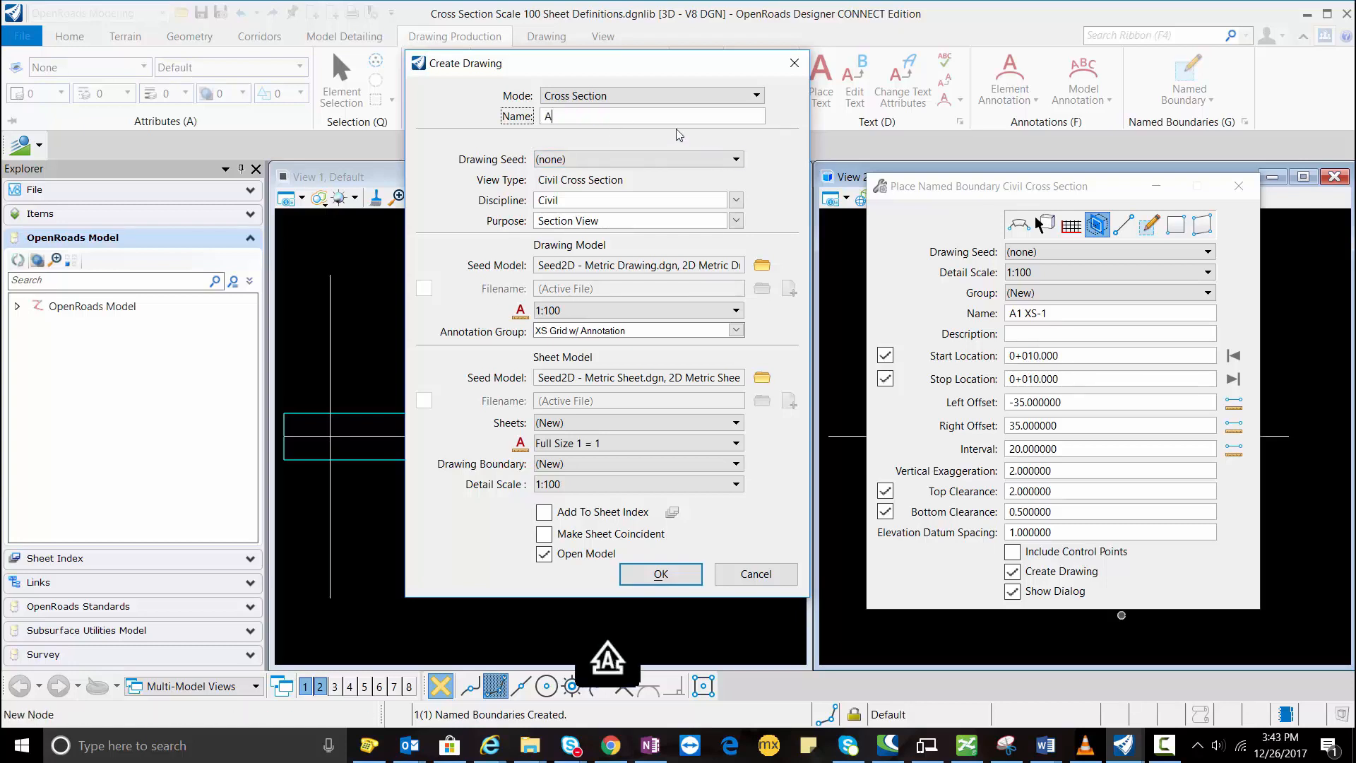
type("1 XS-1")
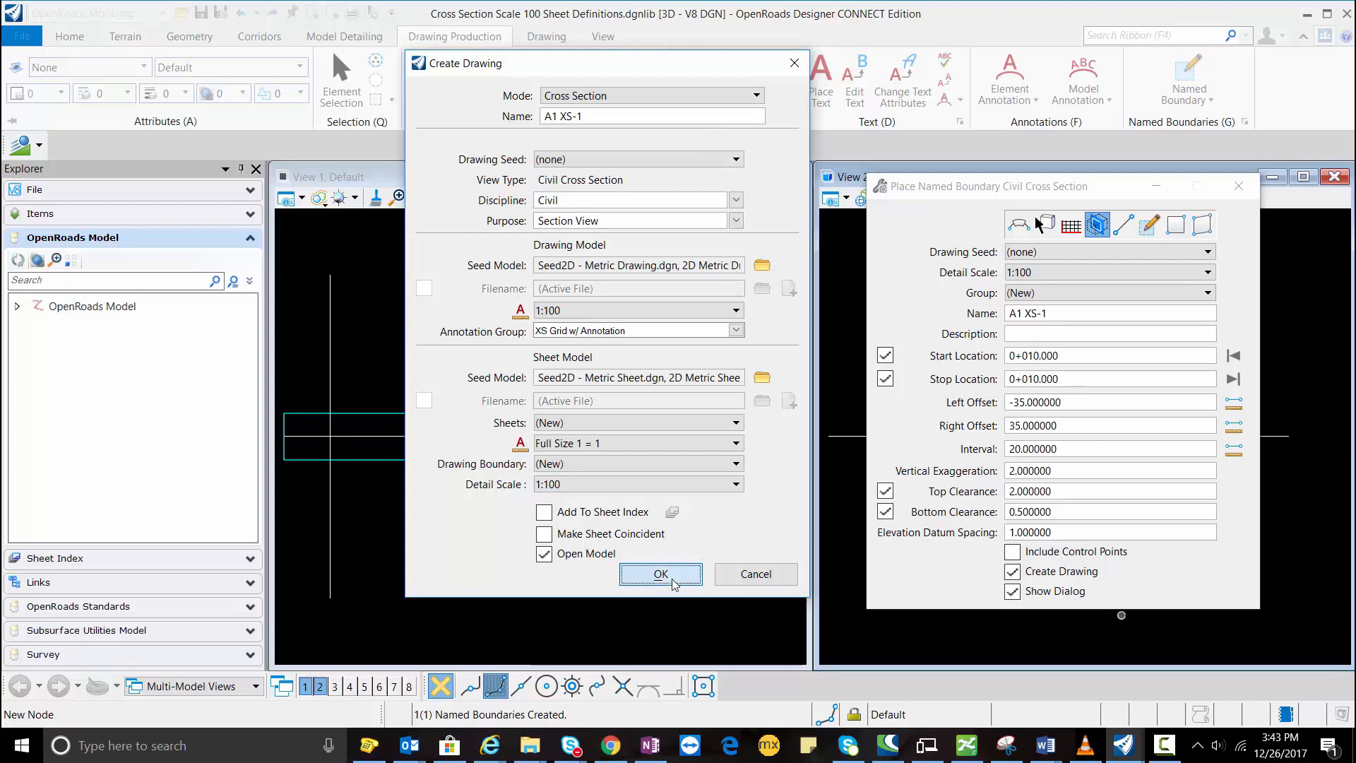
left_click(659, 573)
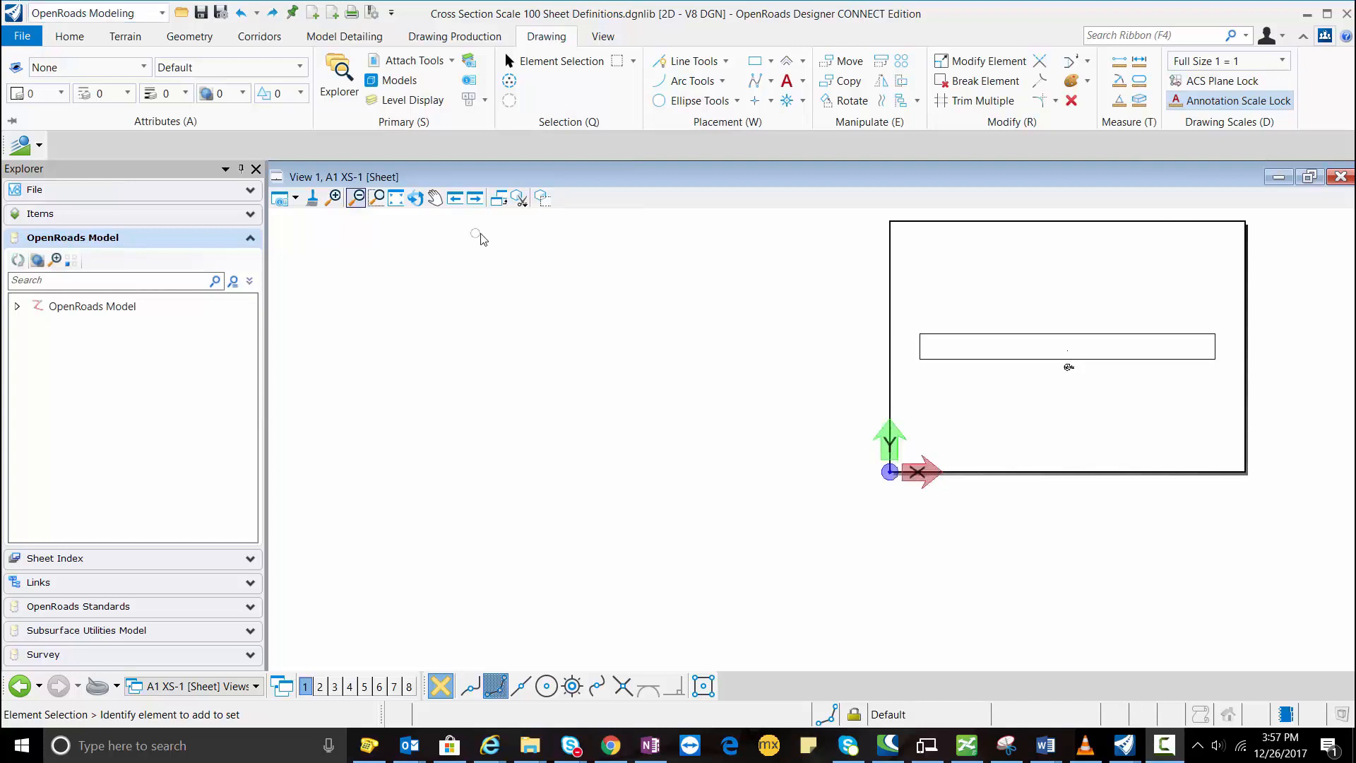
Step: Change the drawing reference's offset in References to lower it within the sheet border
left_click(413, 61)
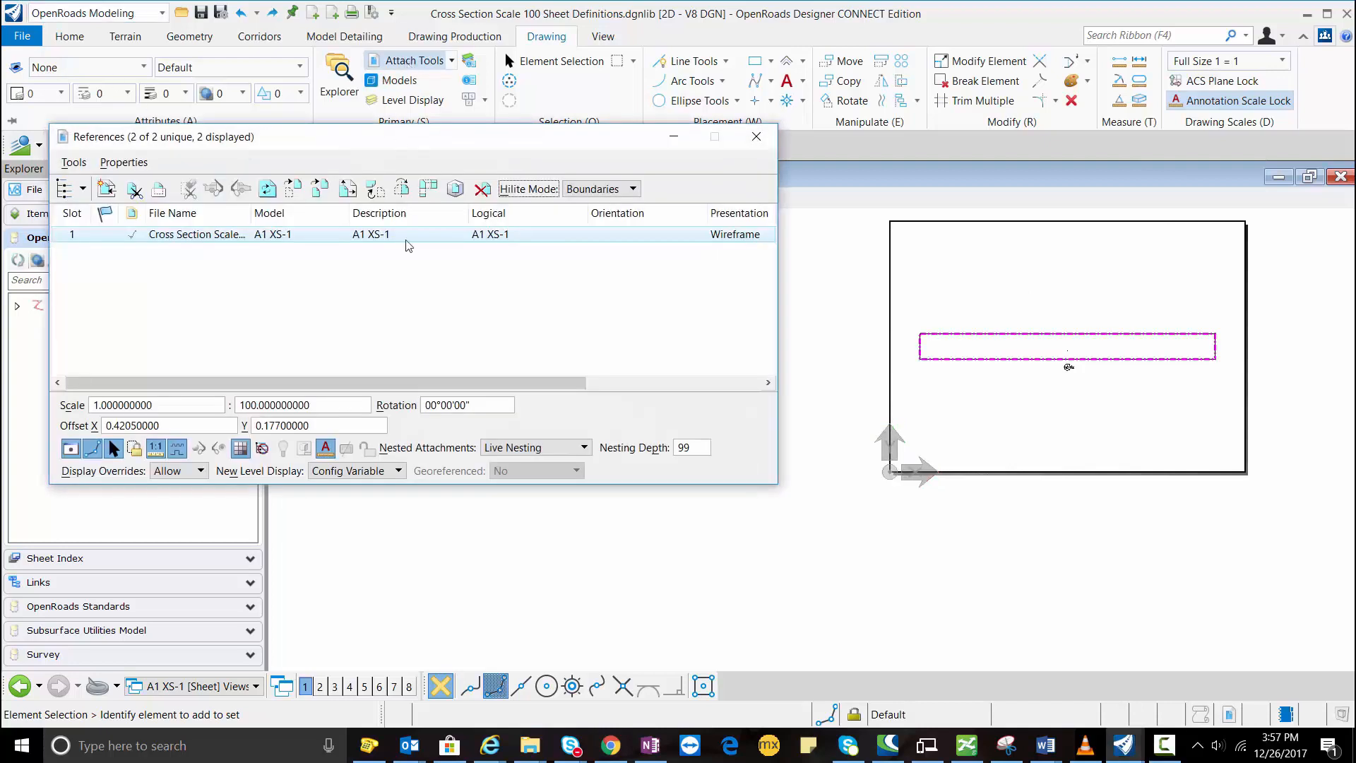
mouse_move(929, 370)
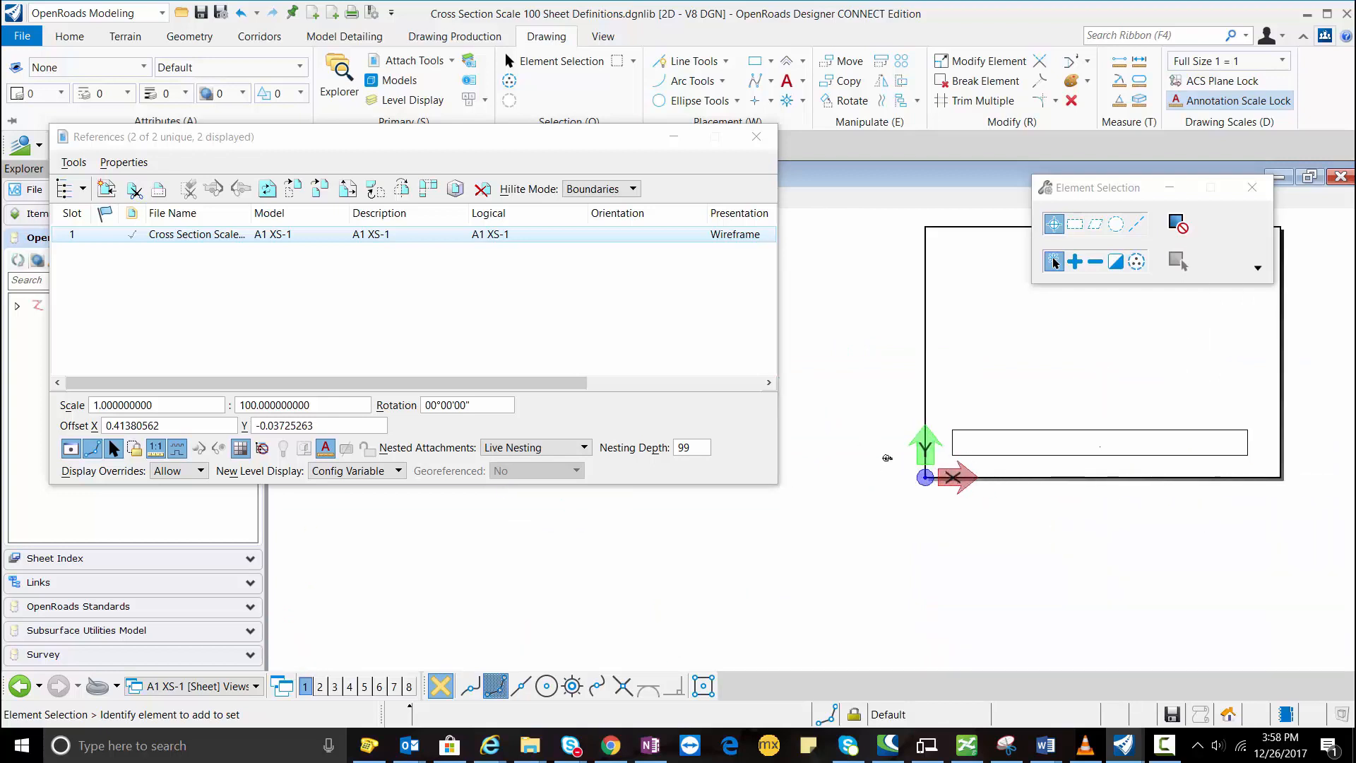
left_click(202, 13)
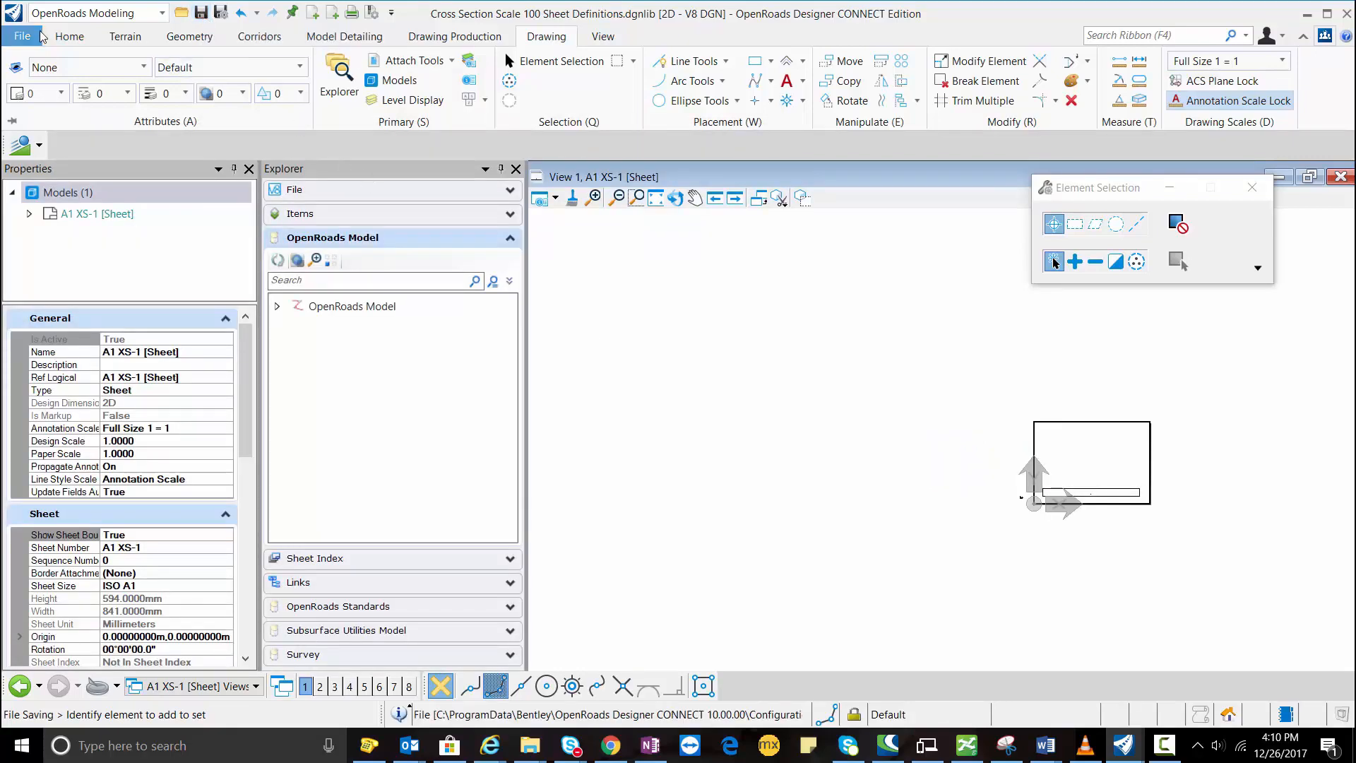
Step: Browse for a file to open from the File backstage Open page
left_click(21, 35)
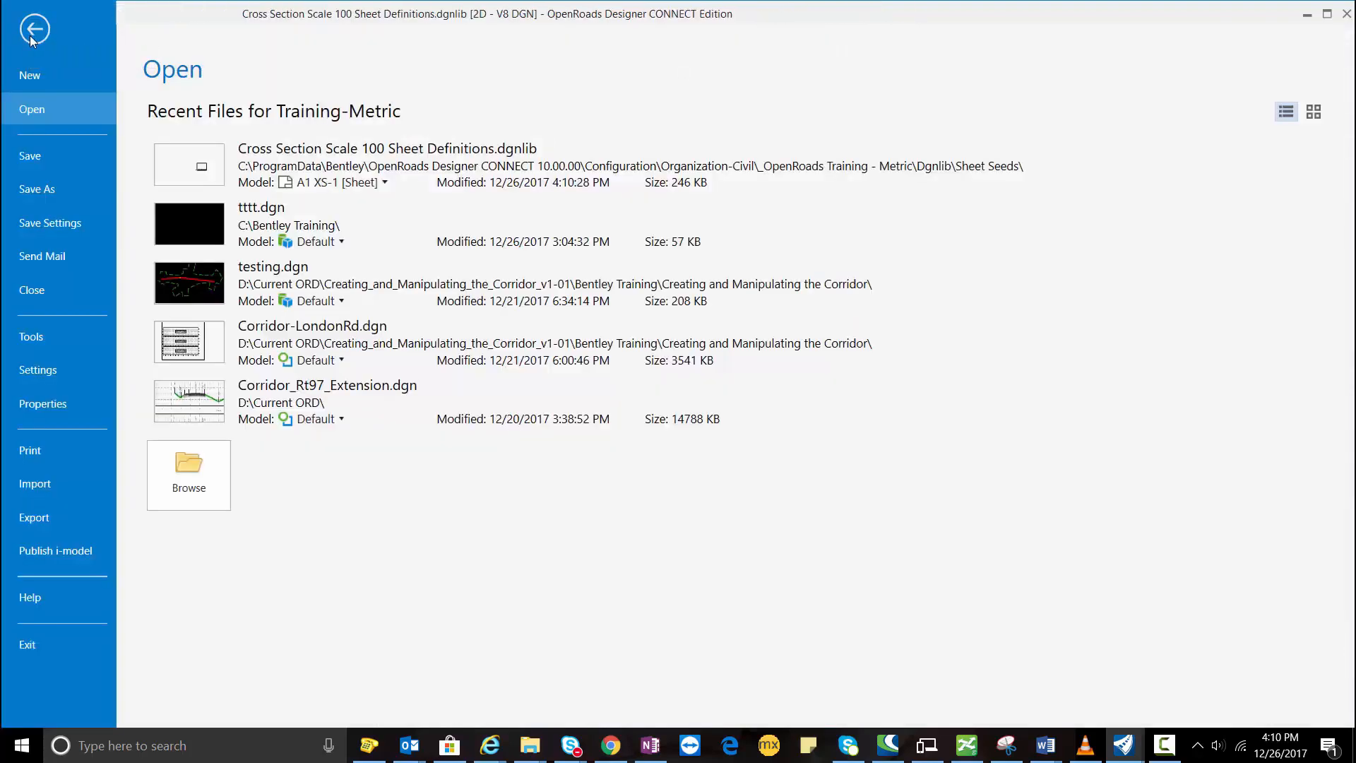
mouse_move(203, 536)
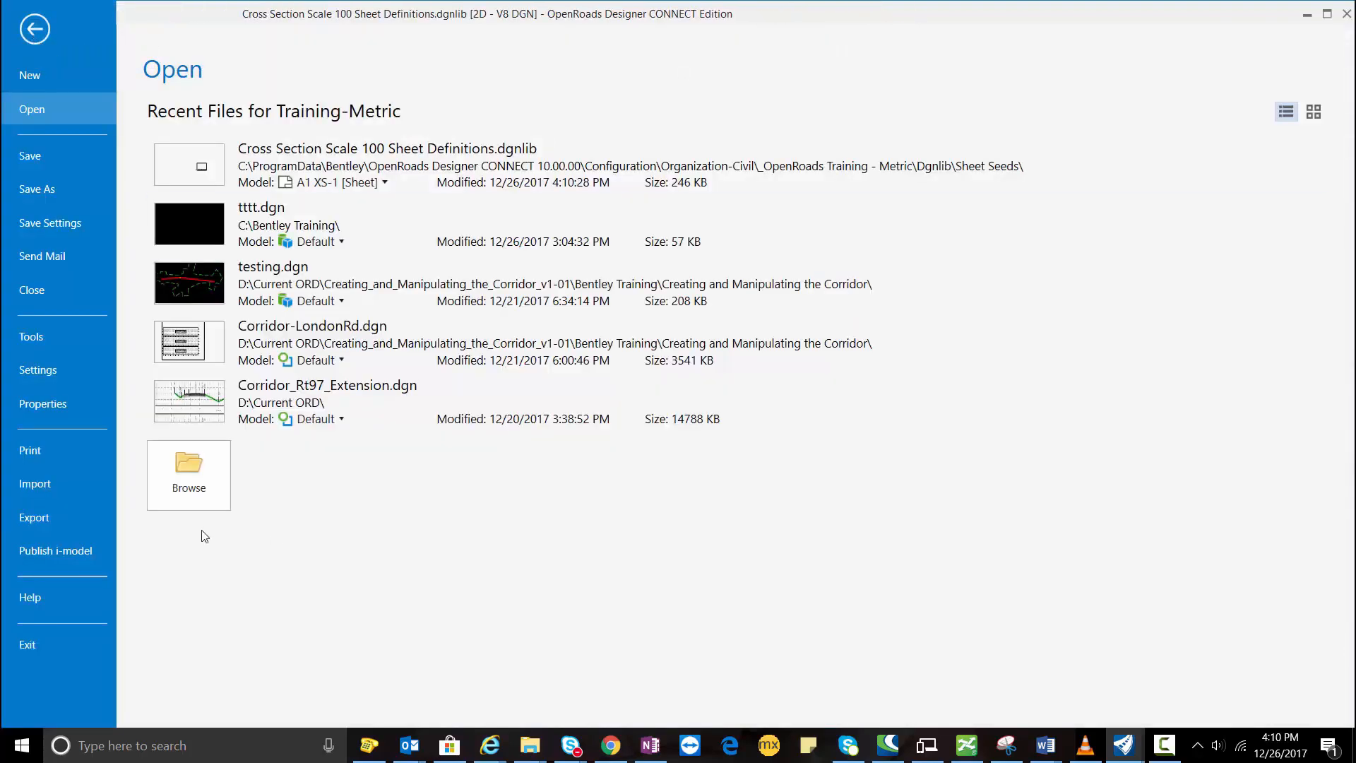
left_click(188, 475)
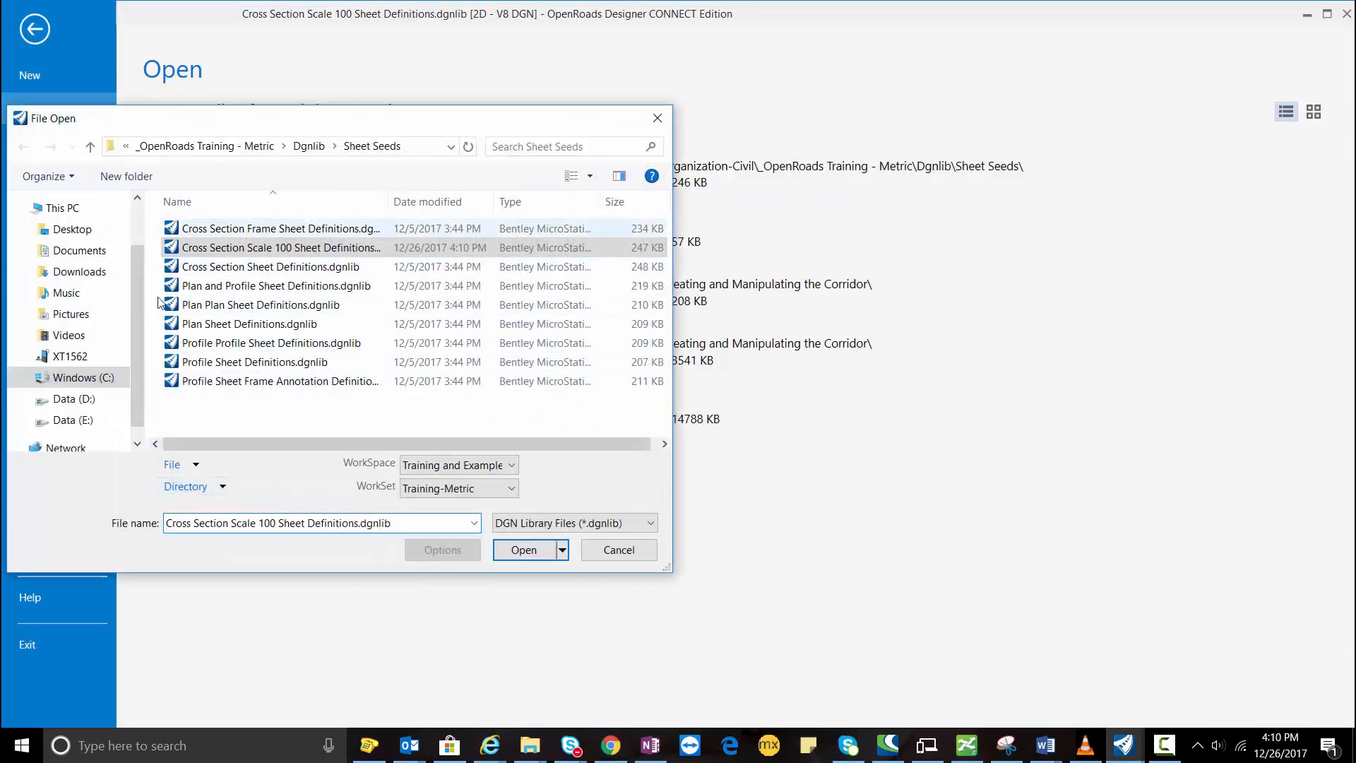
left_click(65, 398)
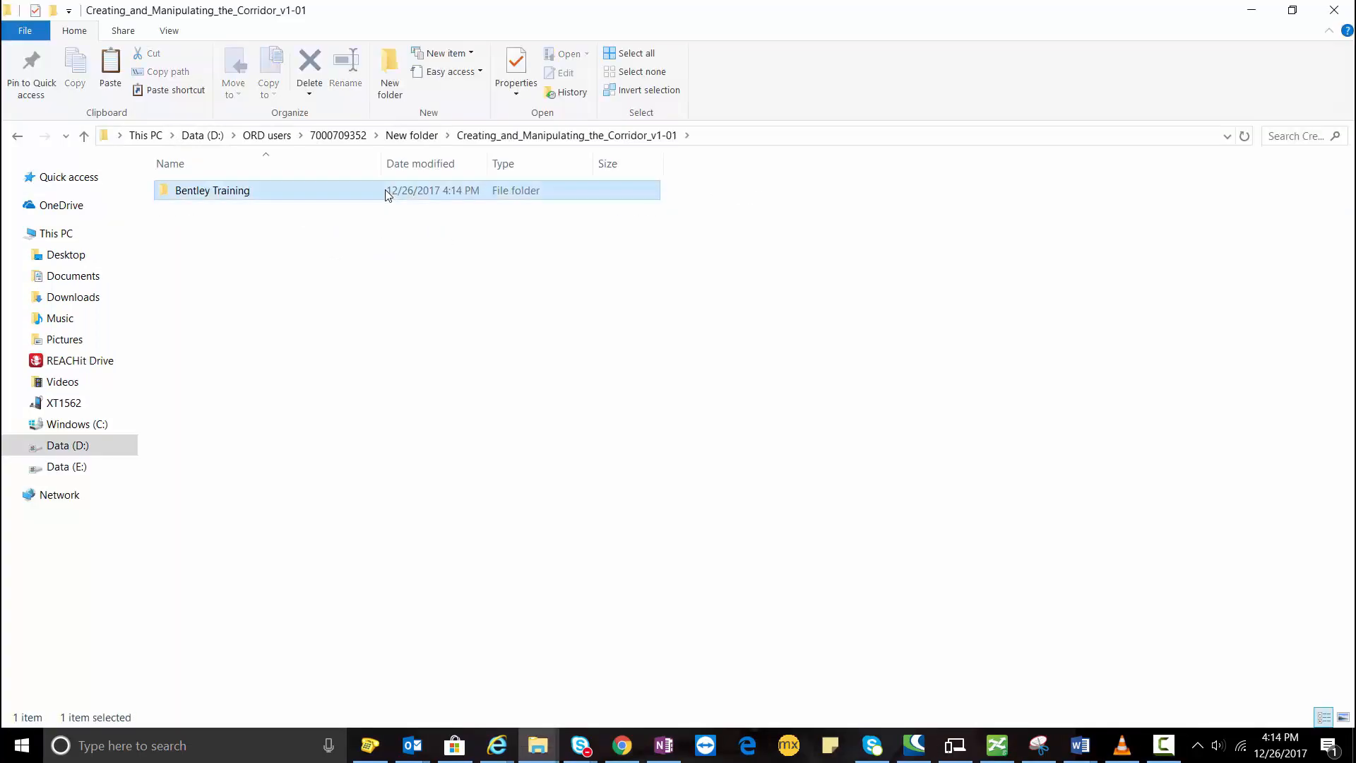
Step: Enter Bentley Training and open Corridor-LondonRd.dgn with OpenRoads Designer
double_click(212, 190)
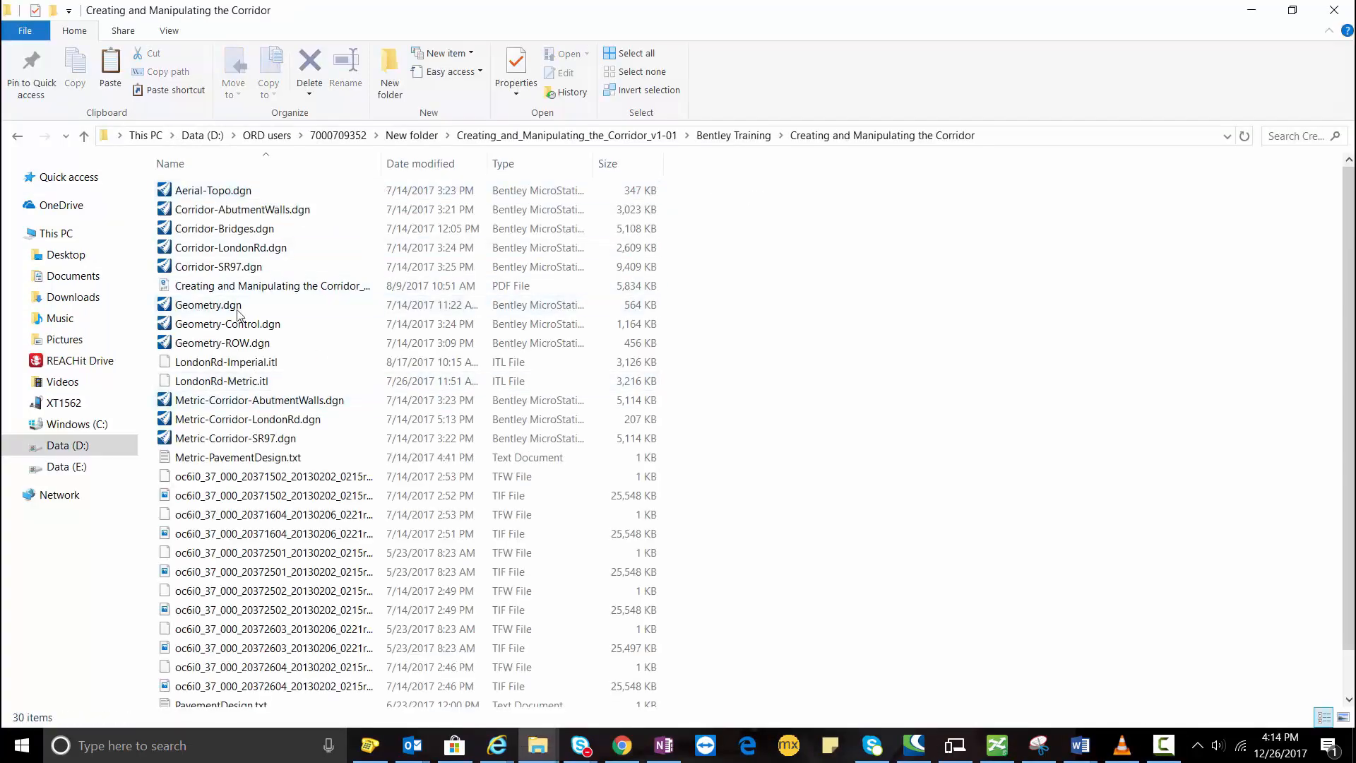
right_click(230, 247)
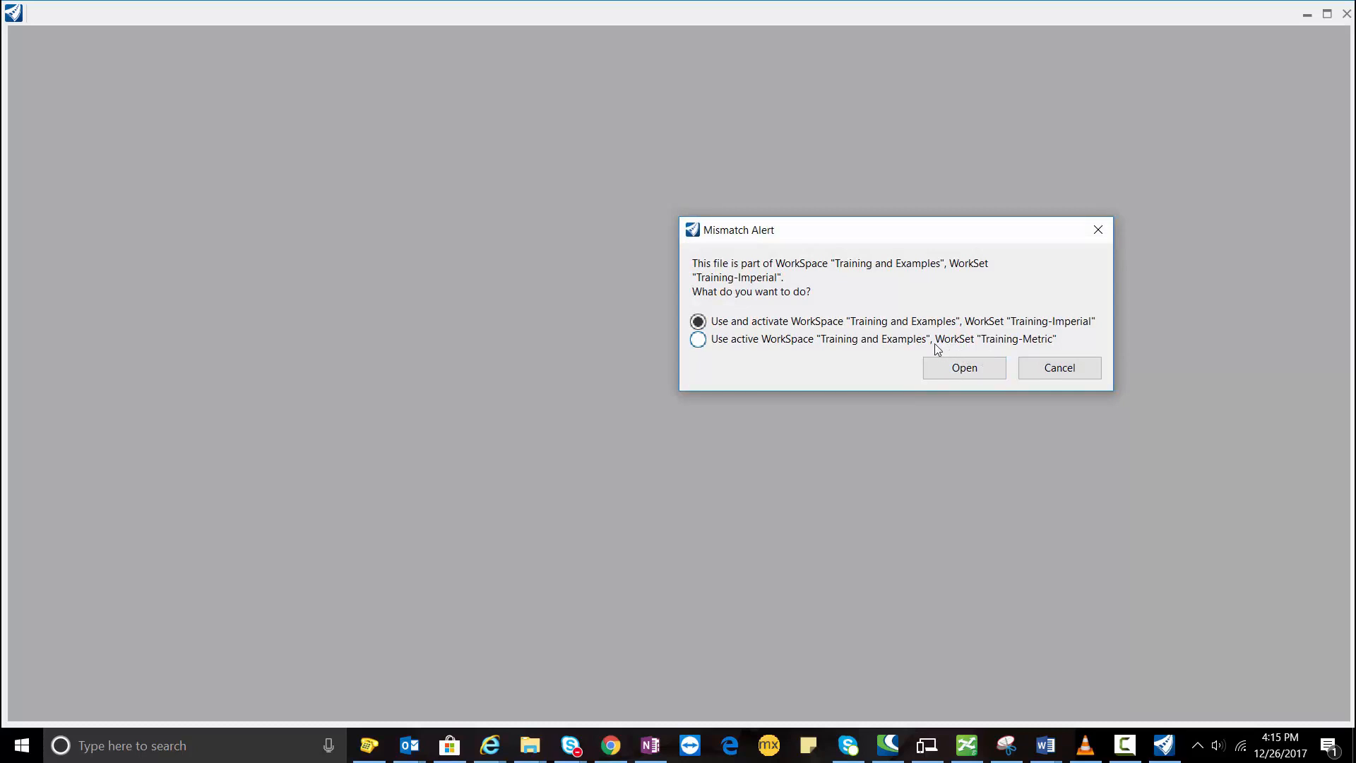
Step: Keep the Training-Metric WorkSet in the mismatch alert and open the file
left_click(698, 339)
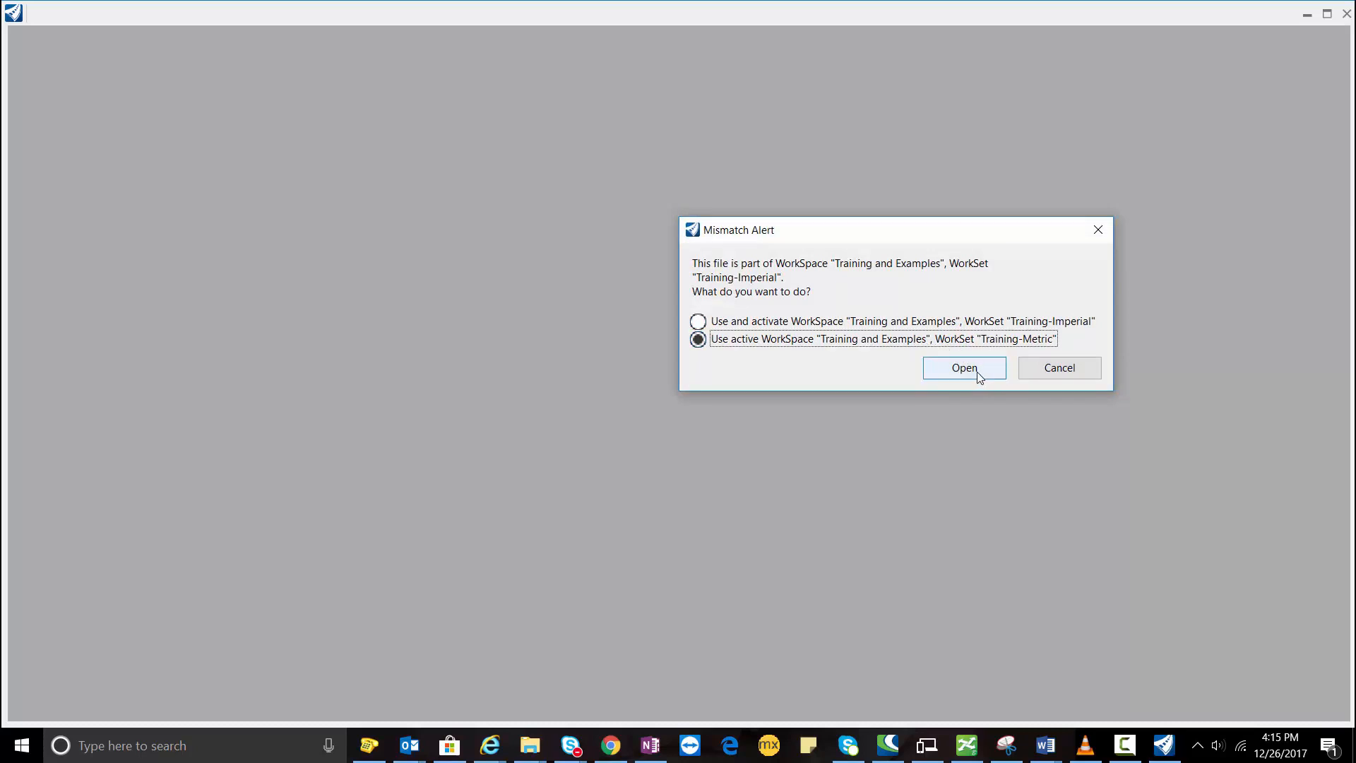
left_click(963, 367)
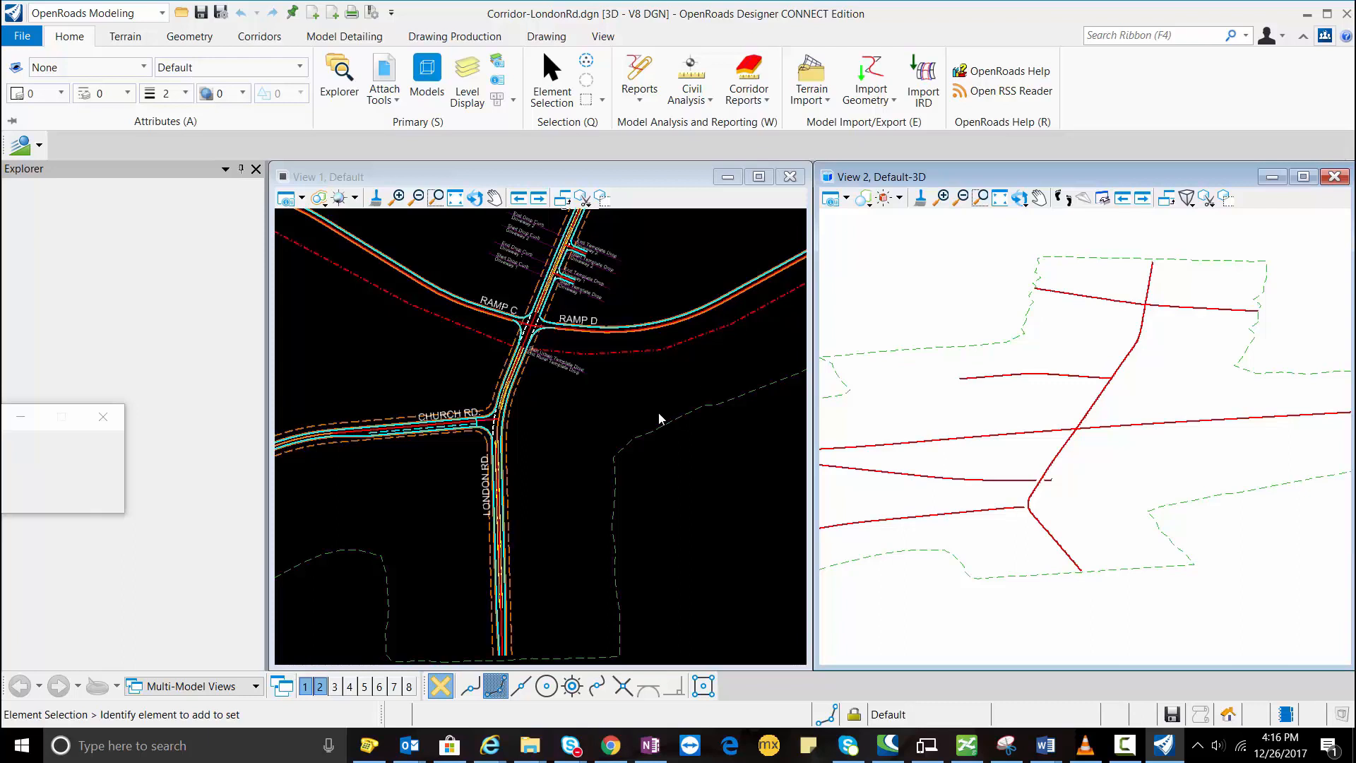
mouse_move(666, 423)
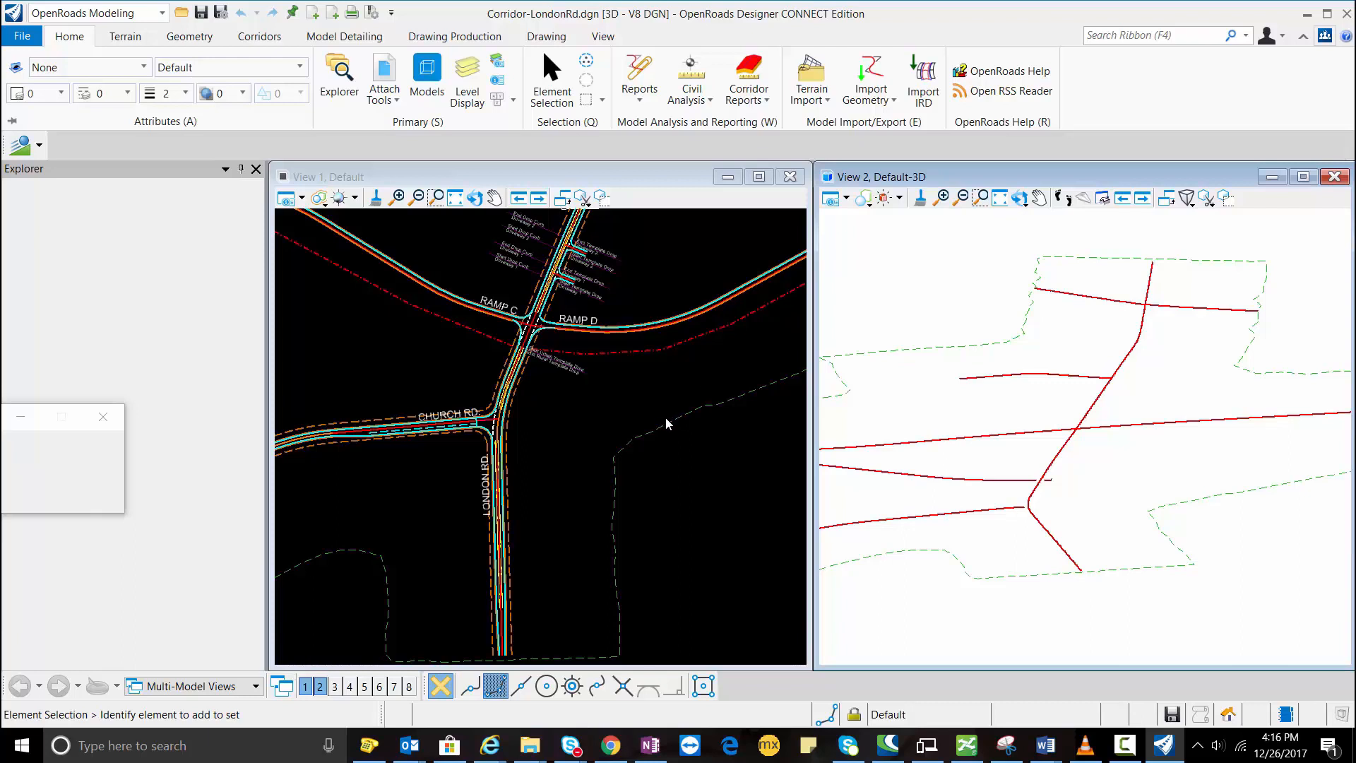
Step: Launch Place Named Boundary in Civil Cross Section mode from the Drawing Production tools
left_click(338, 78)
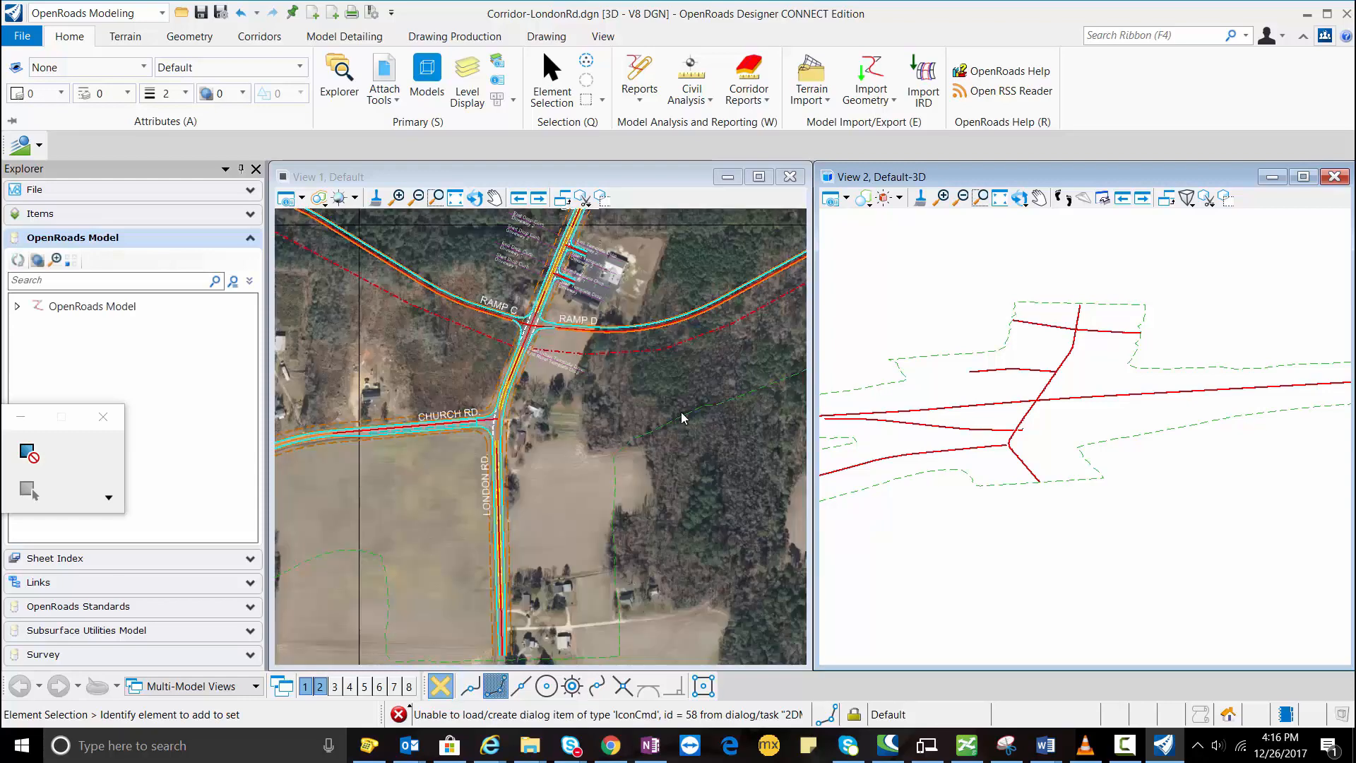
left_click(454, 36)
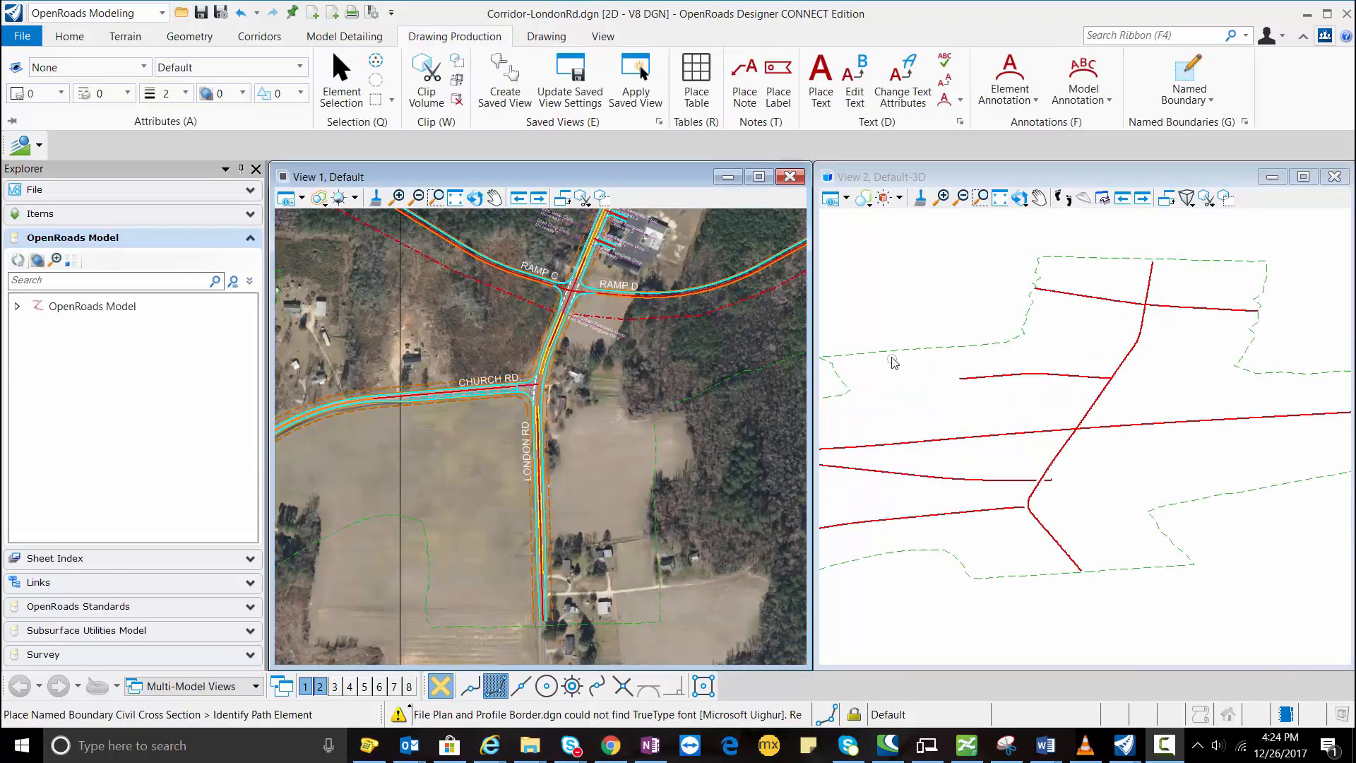
left_click(1187, 80)
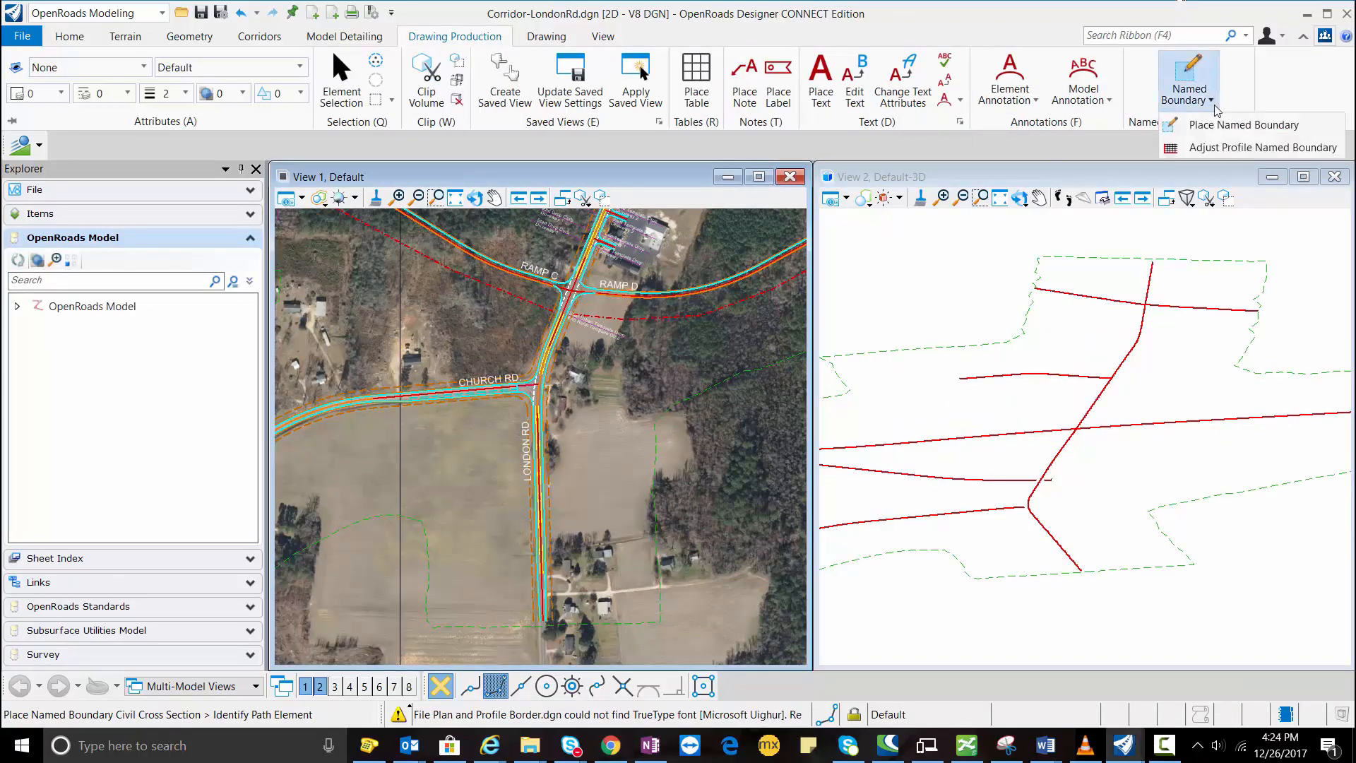
left_click(1245, 125)
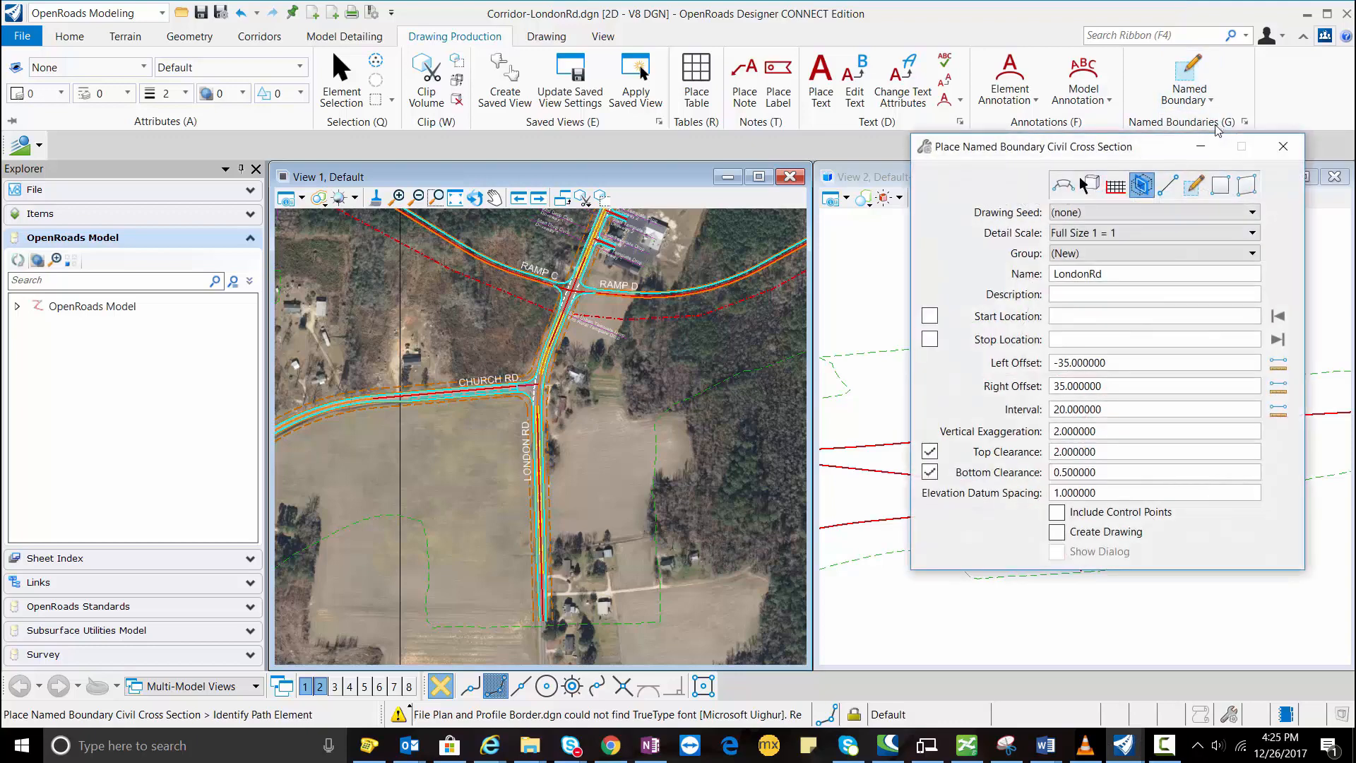
Step: Pick the A1 XS-1 drawing seed, accept the London Rd path, and enable Create Drawing
left_click(1249, 211)
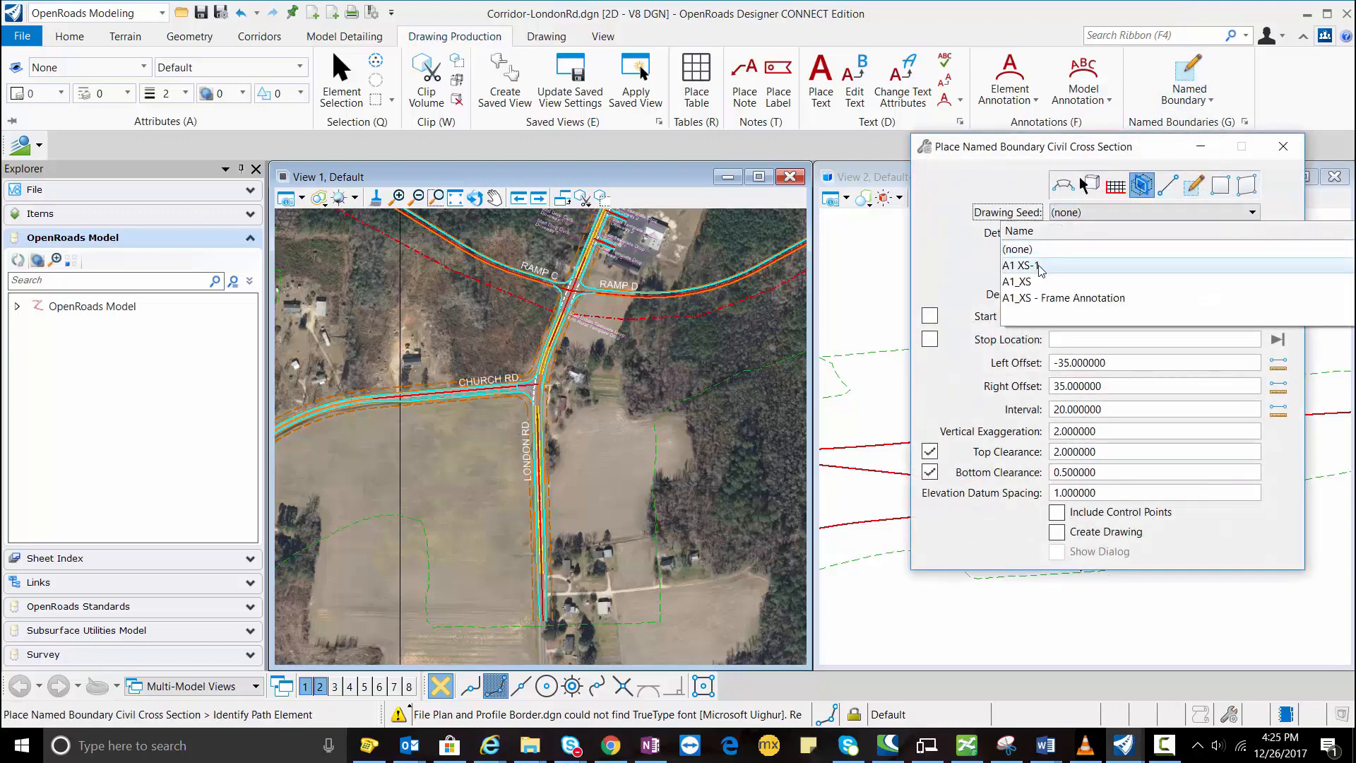
left_click(1023, 265)
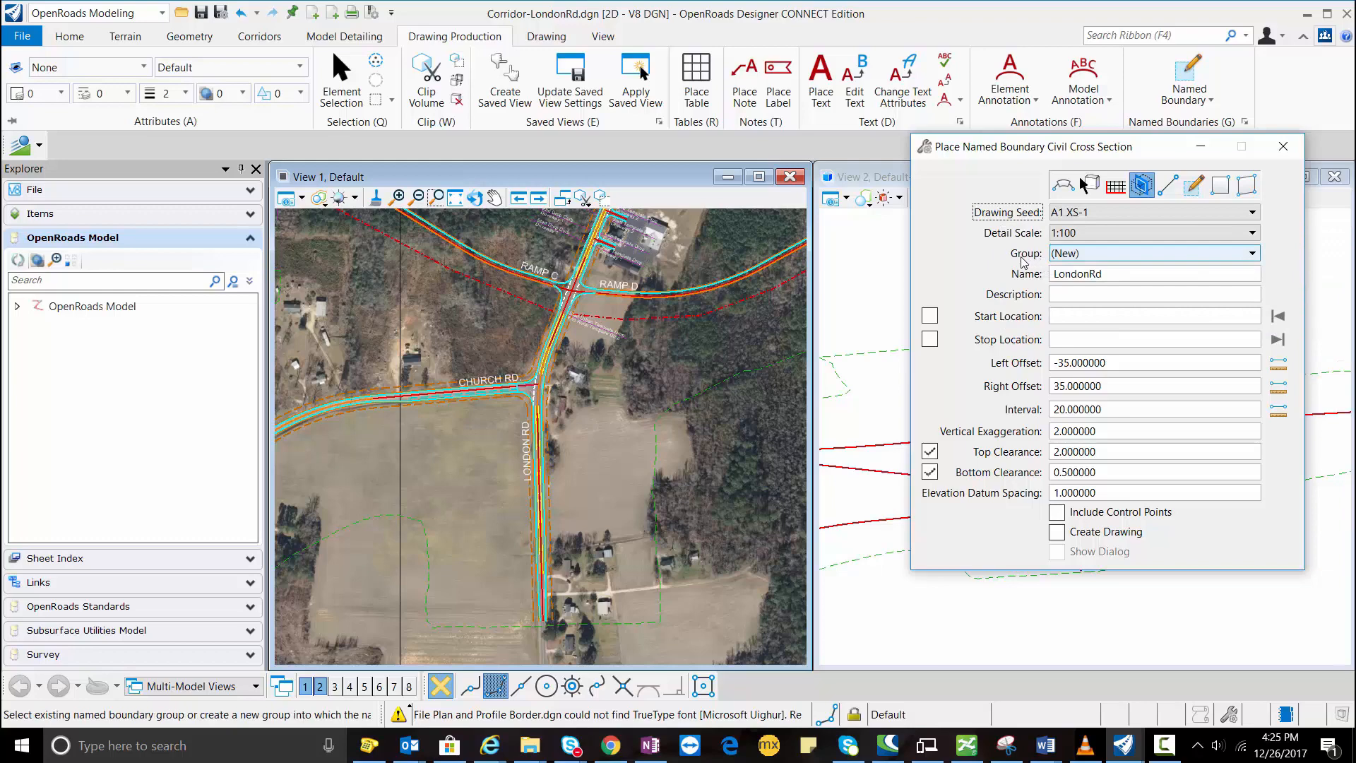
mouse_move(882, 289)
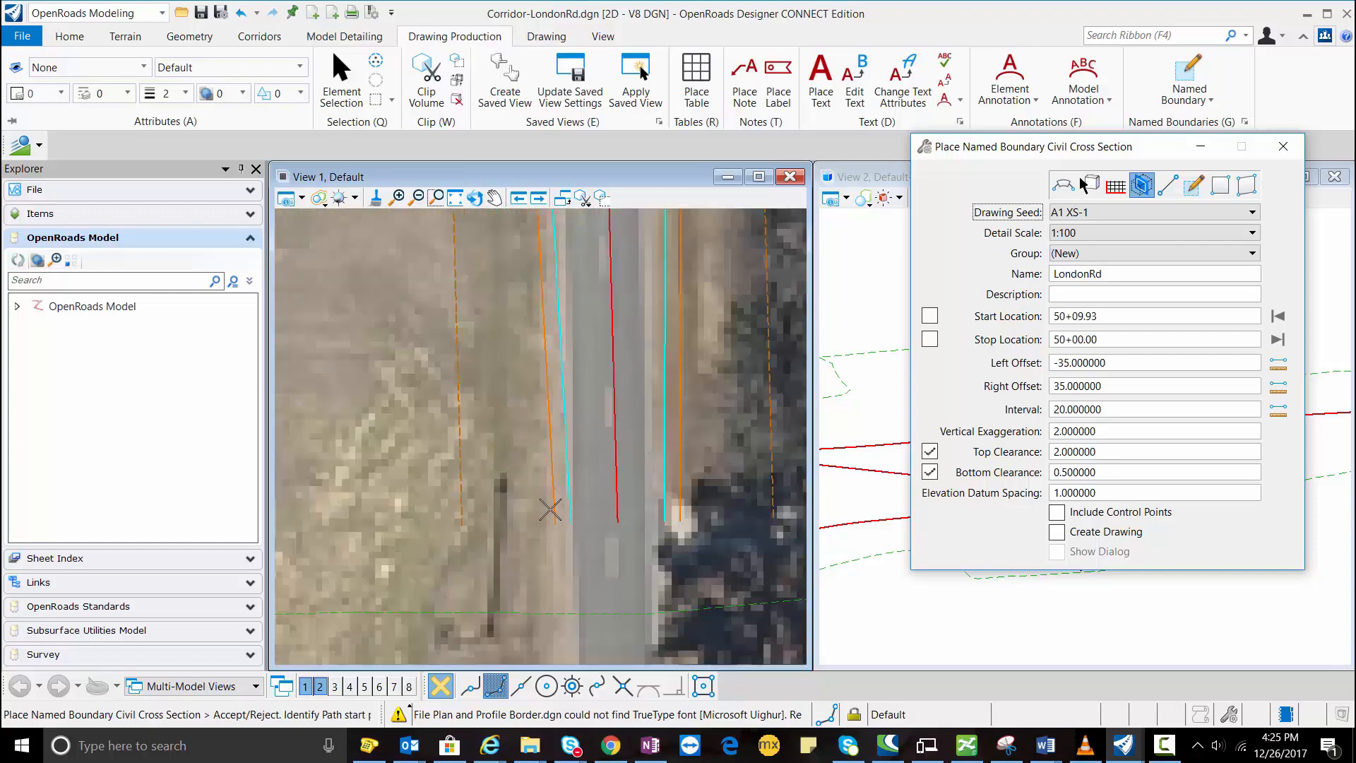
left_click(549, 510)
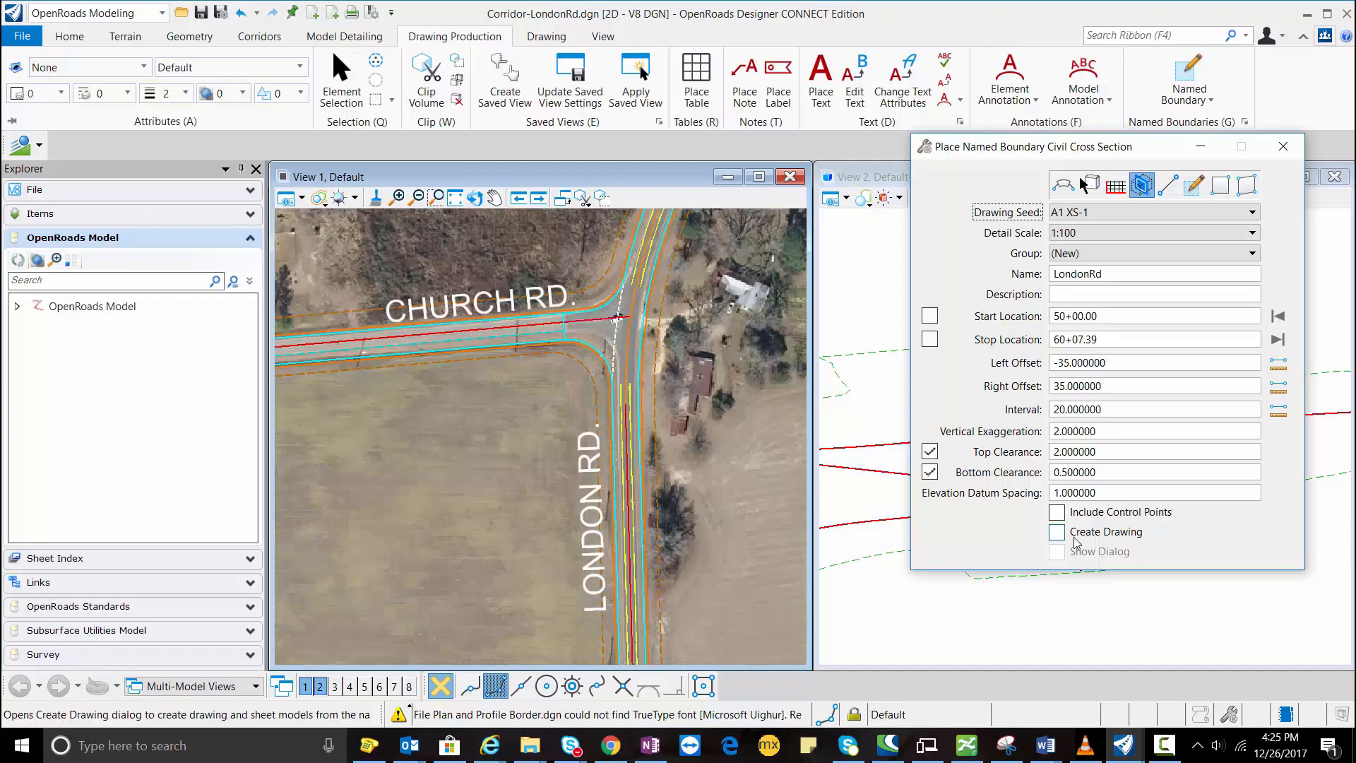
left_click(1056, 531)
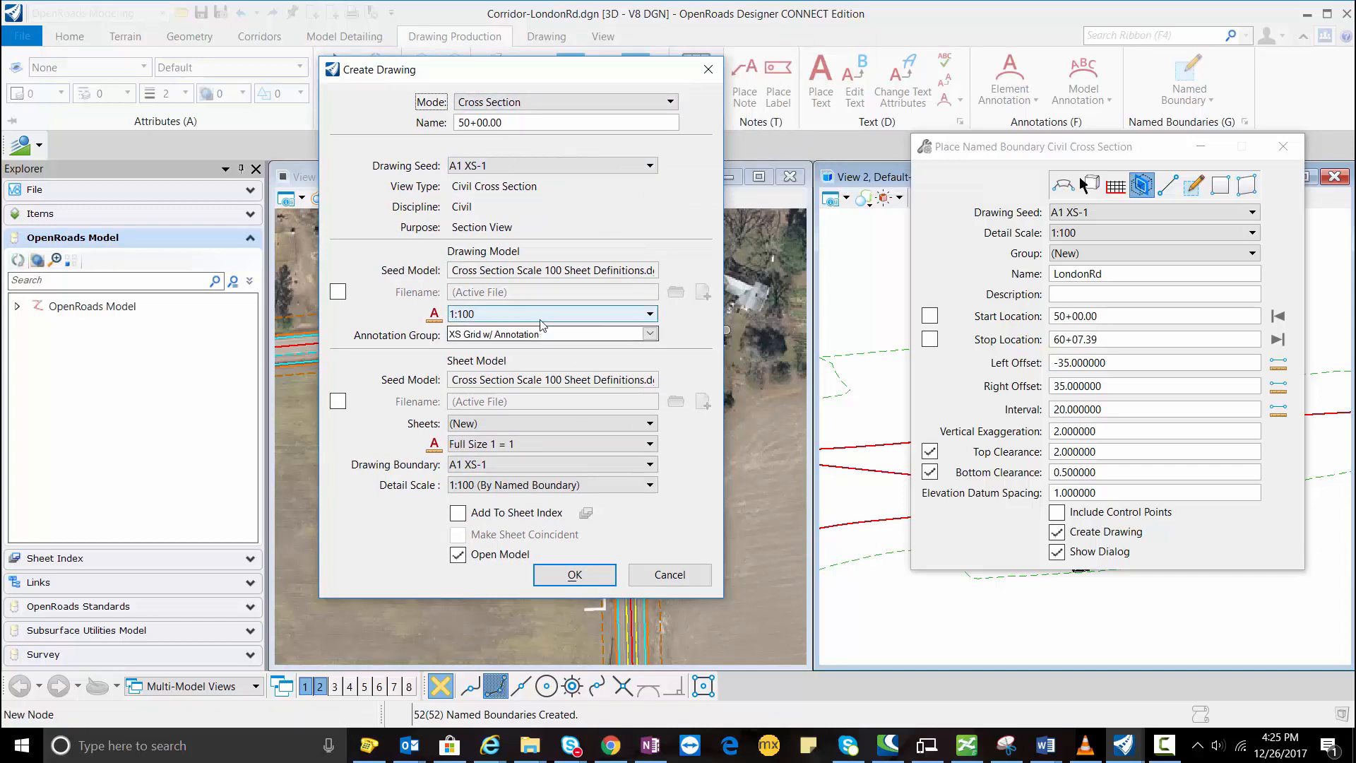
Step: Keep the 1:100 annotation scale and name the drawing 'Cross Section 100 Scale'
left_click(648, 314)
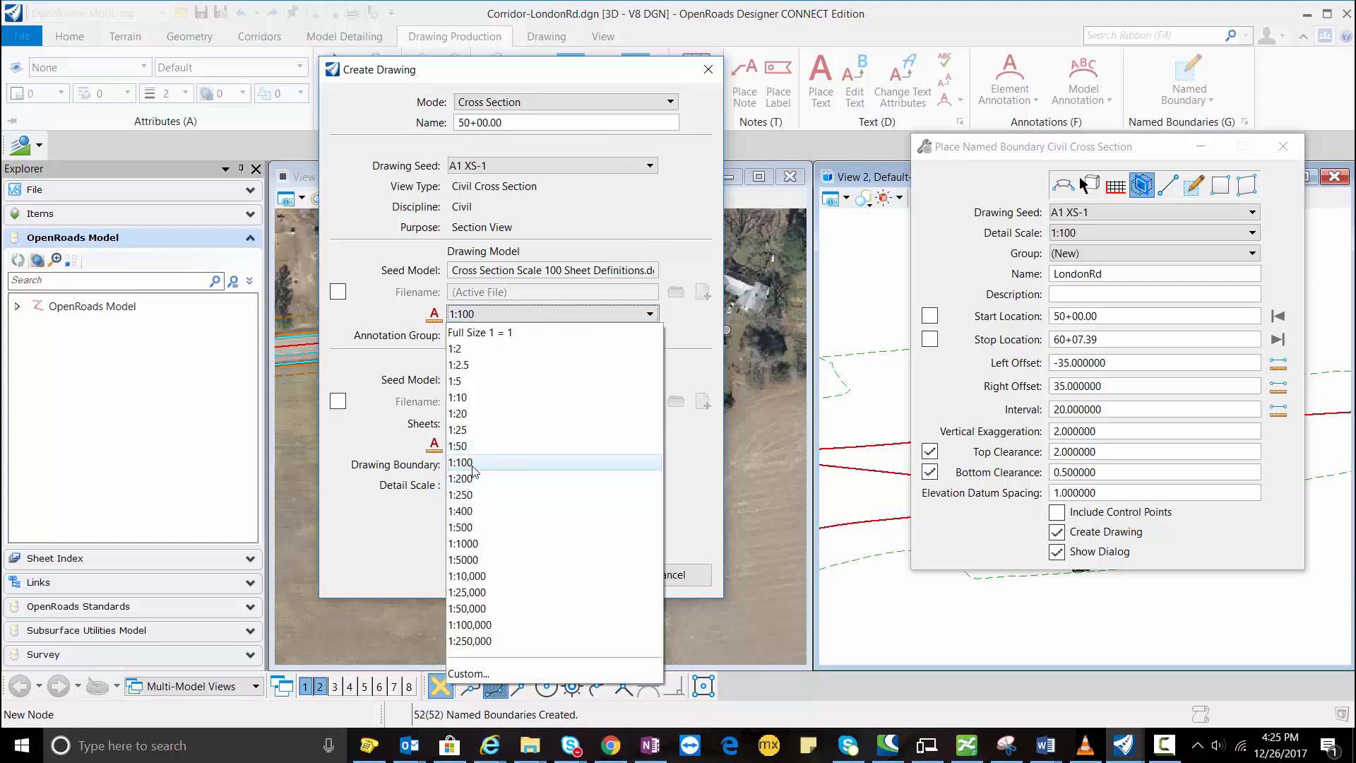
left_click(461, 462)
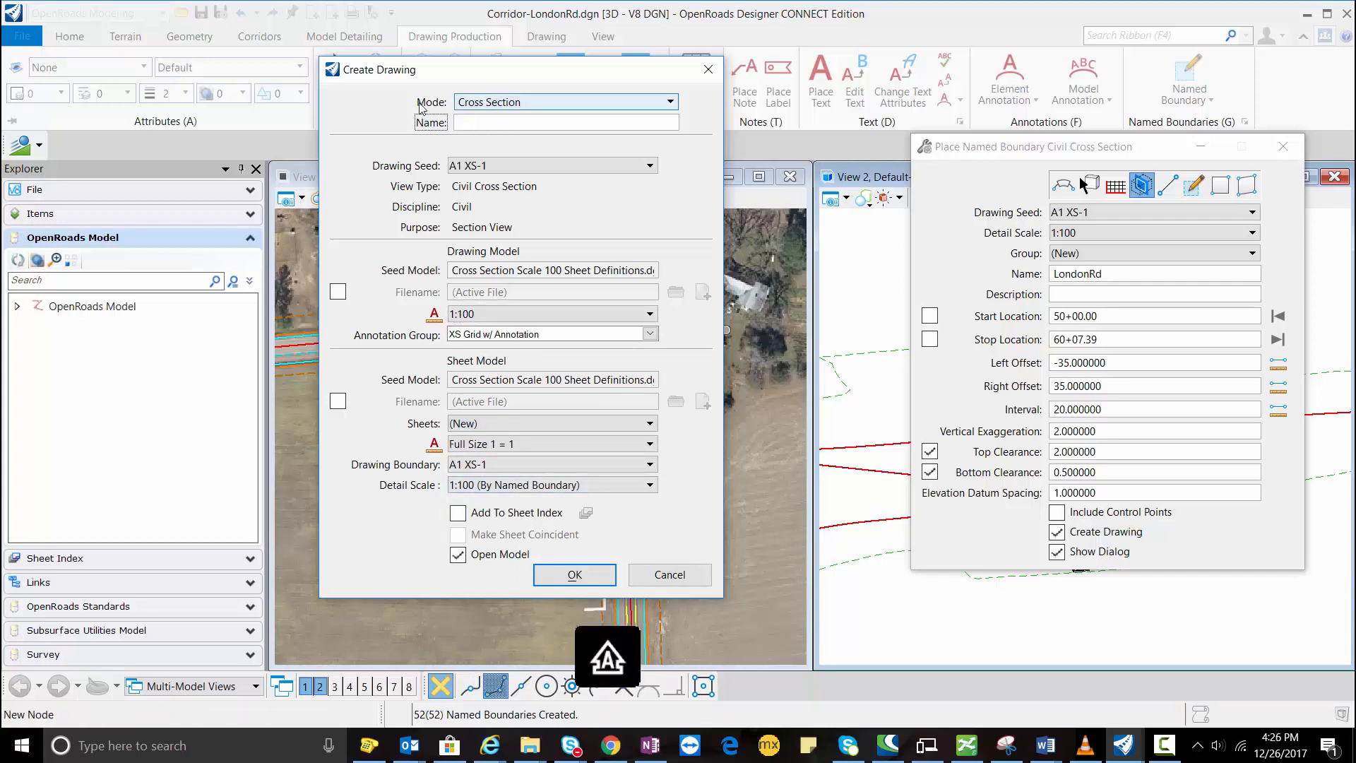
type("Cross Secti")
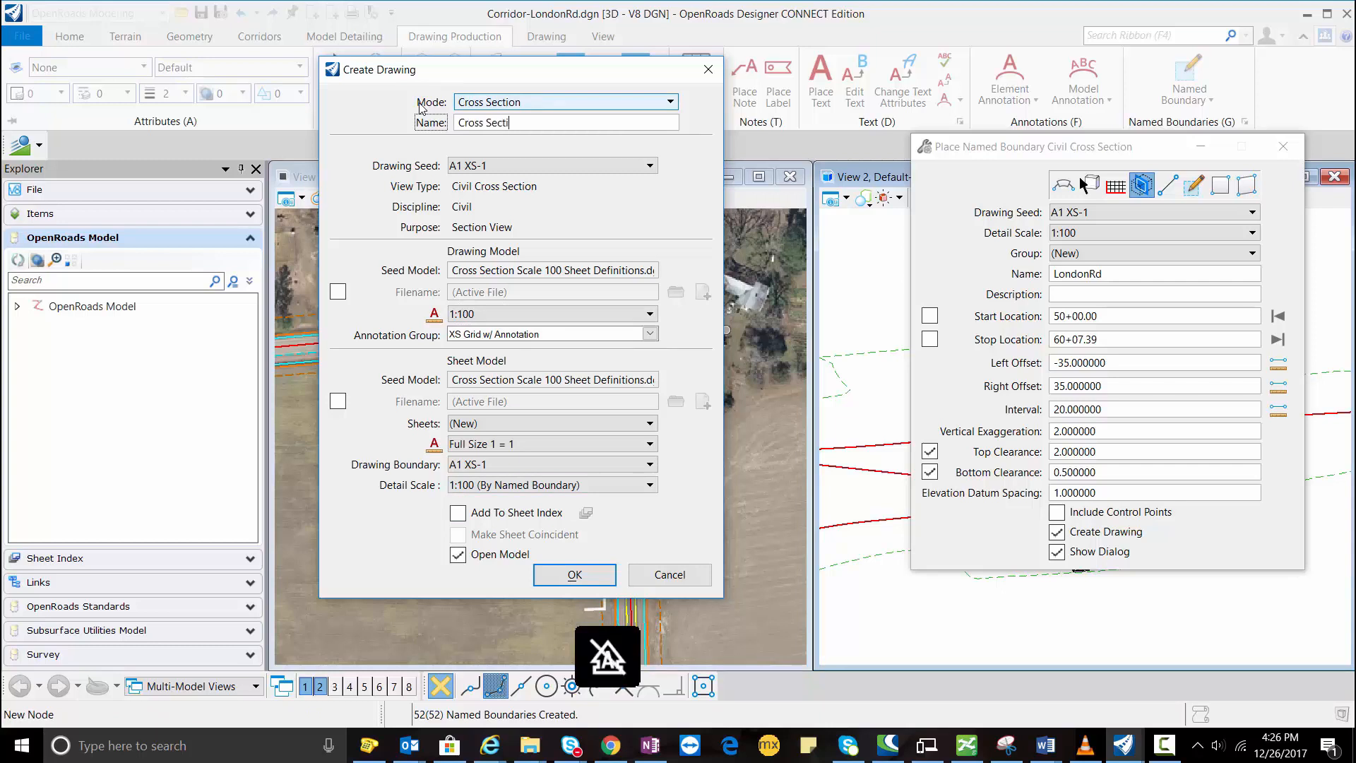
type("on 1")
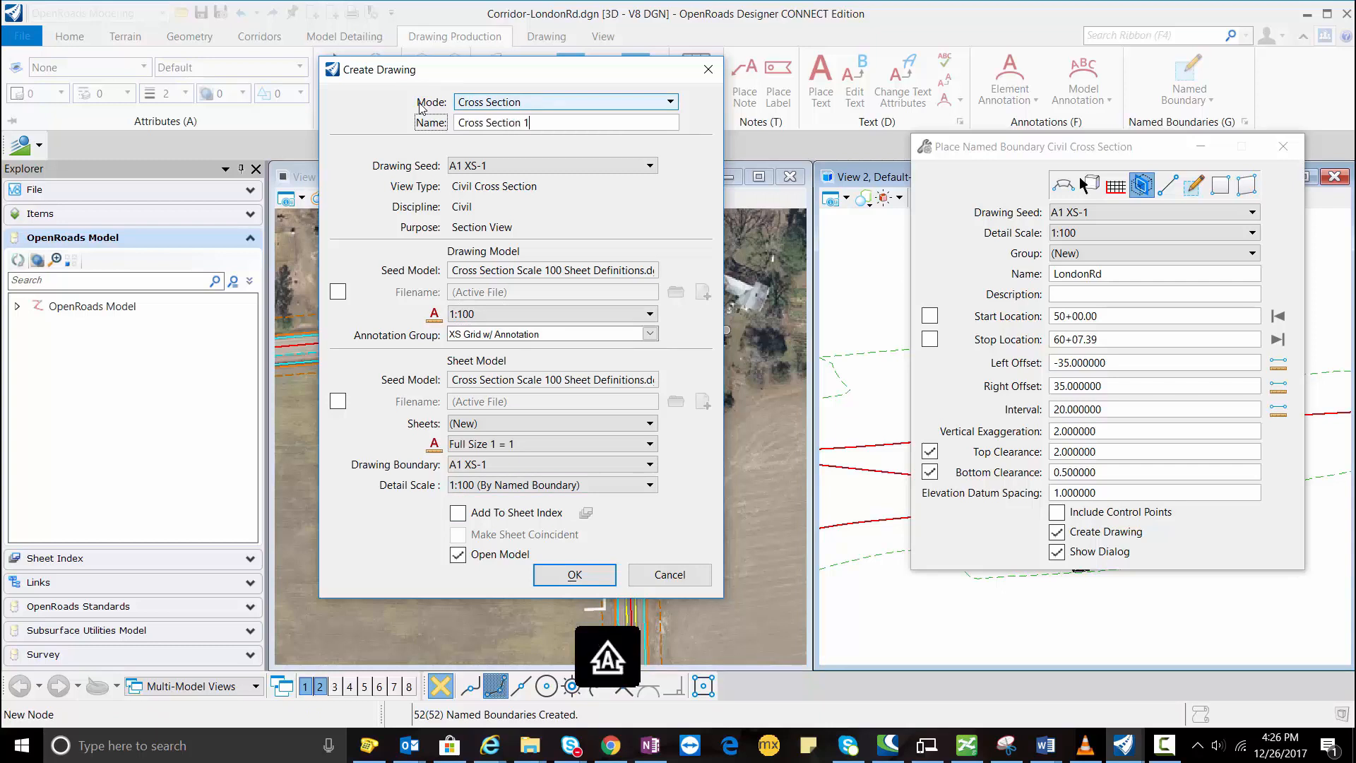
type("00 s")
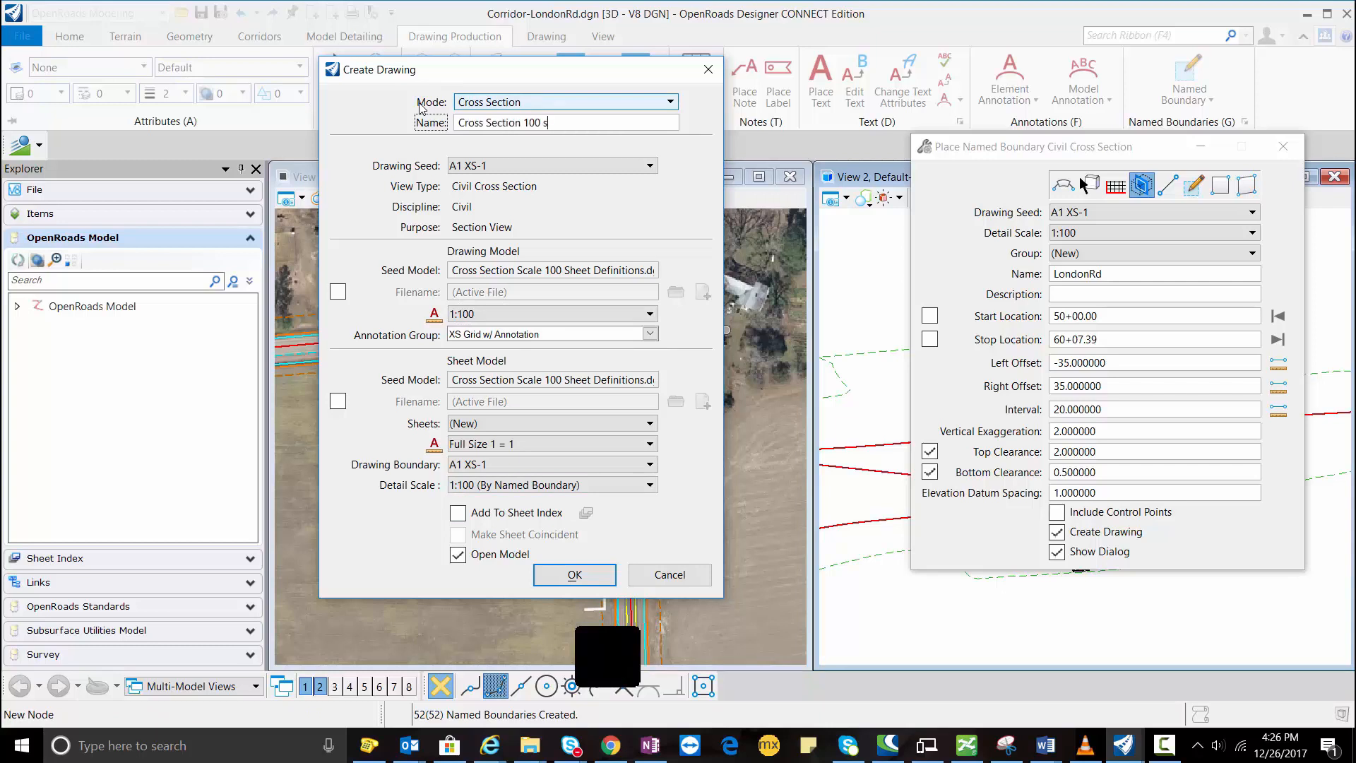
type("CA")
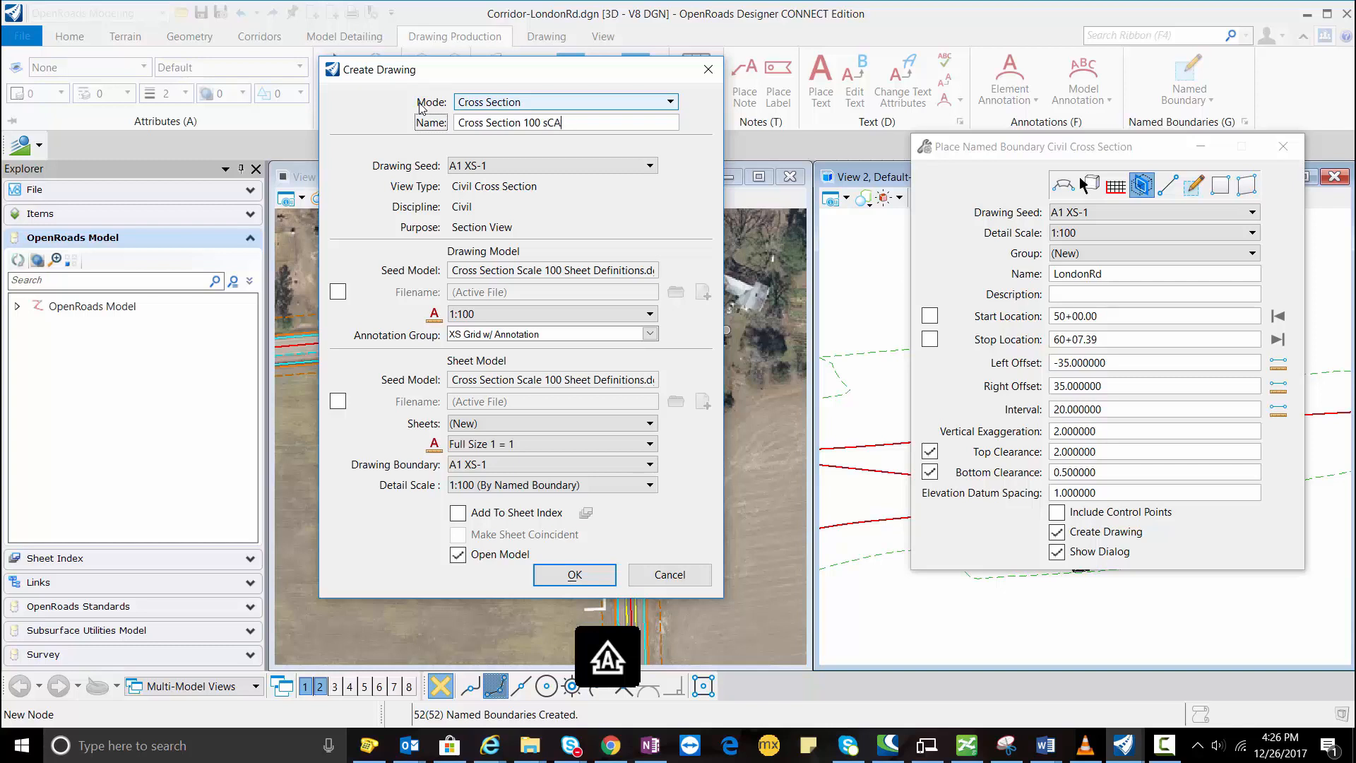
type("Scale")
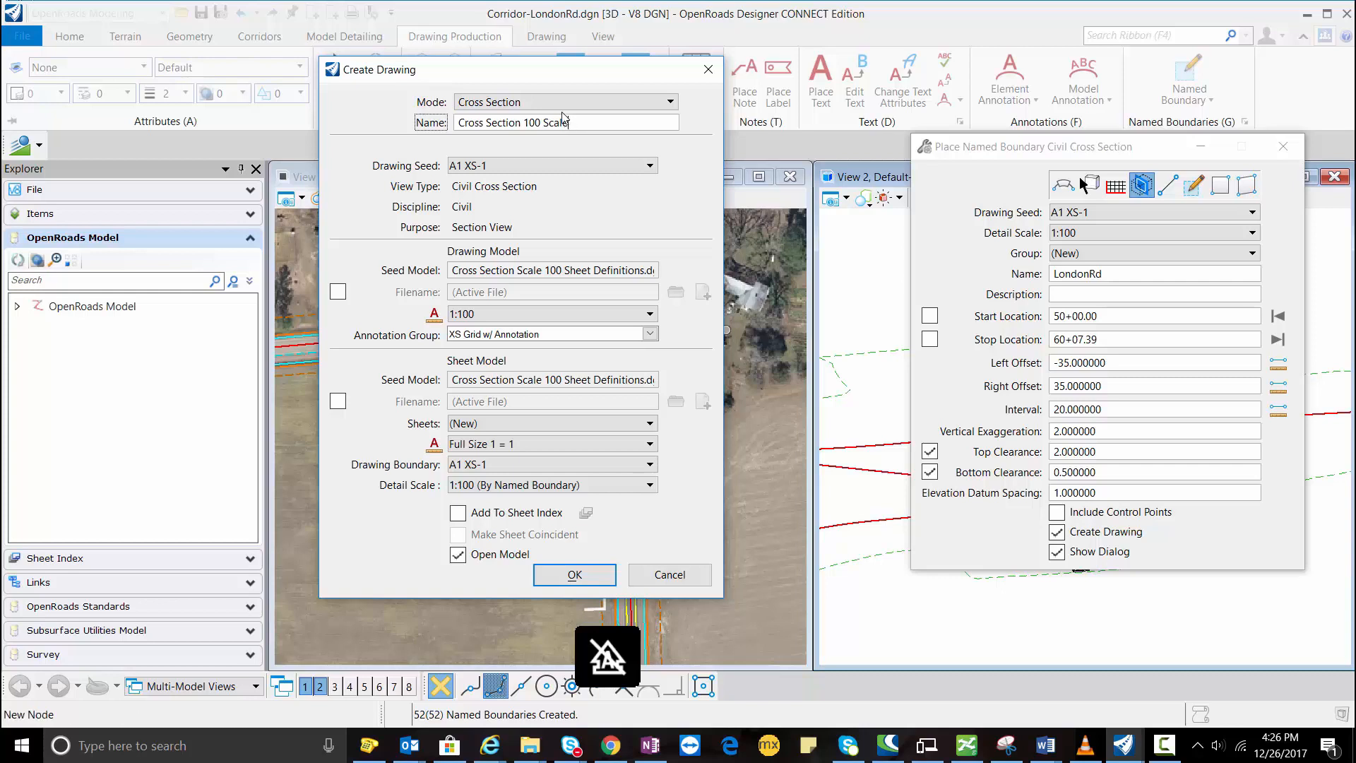
mouse_move(493, 165)
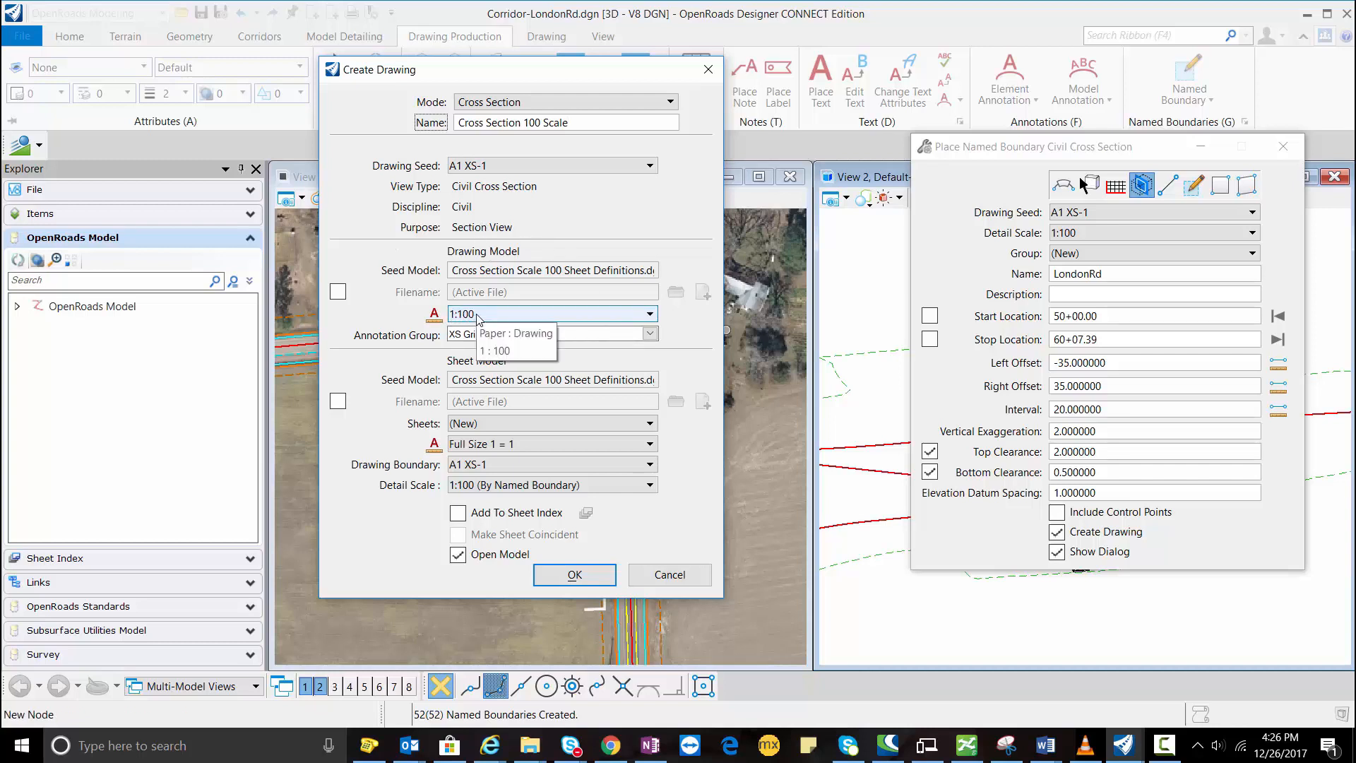
left_click(551, 313)
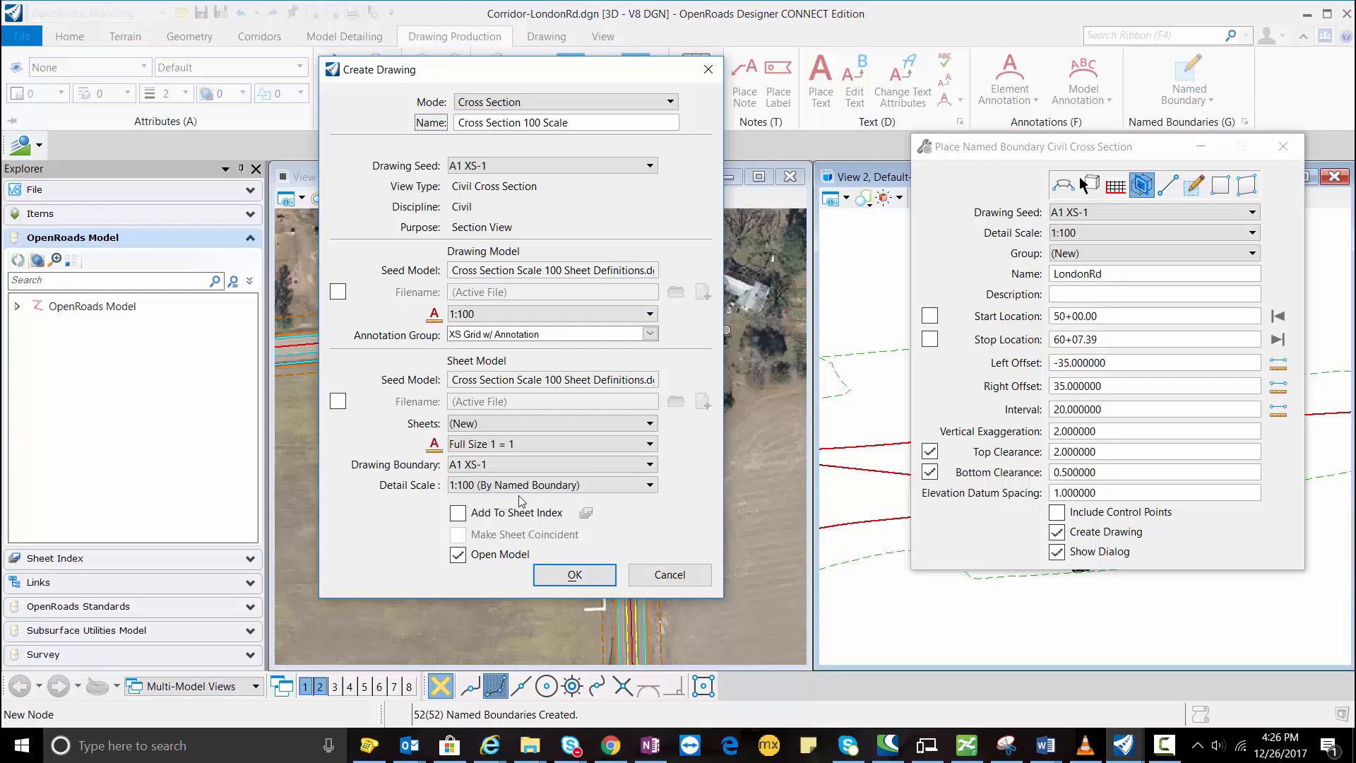
left_click(574, 574)
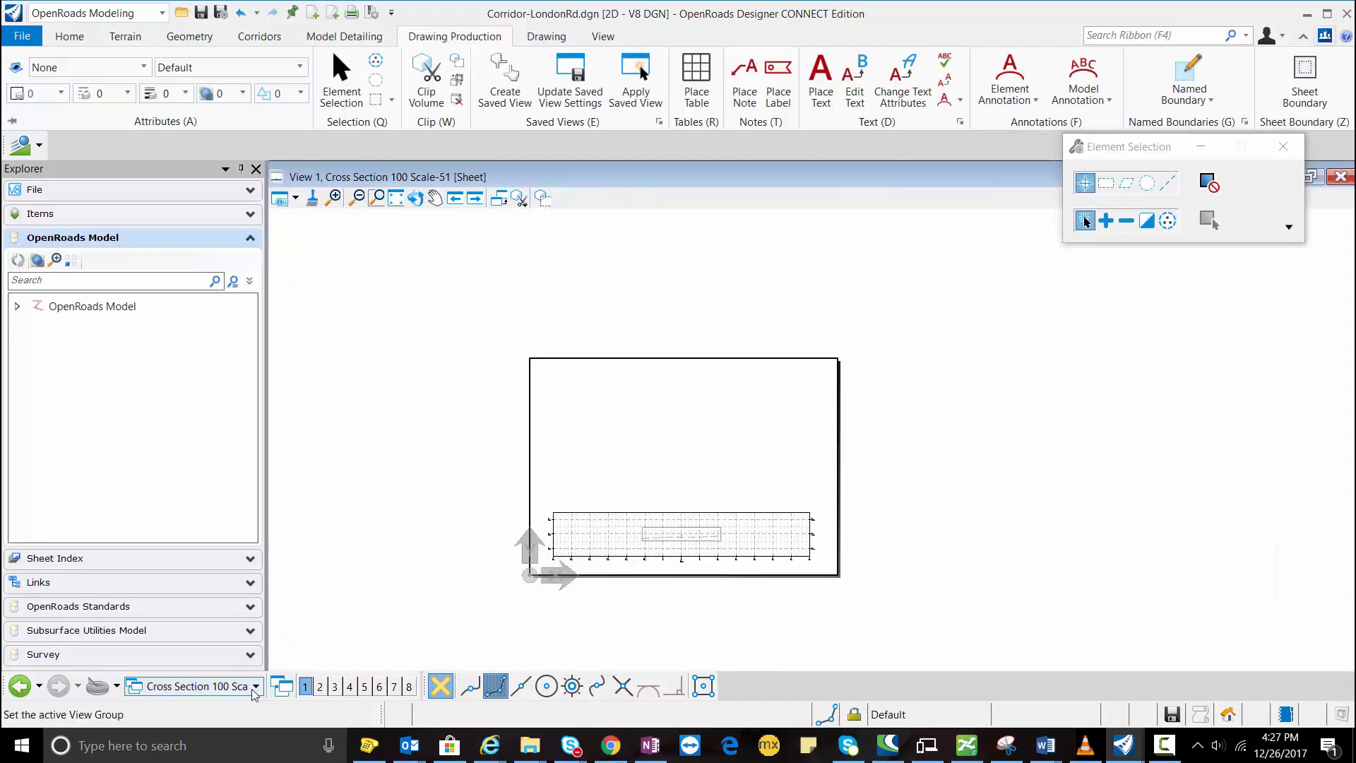
Step: Browse the View Group list of generated Cross Section 100 Scale models
left_click(254, 685)
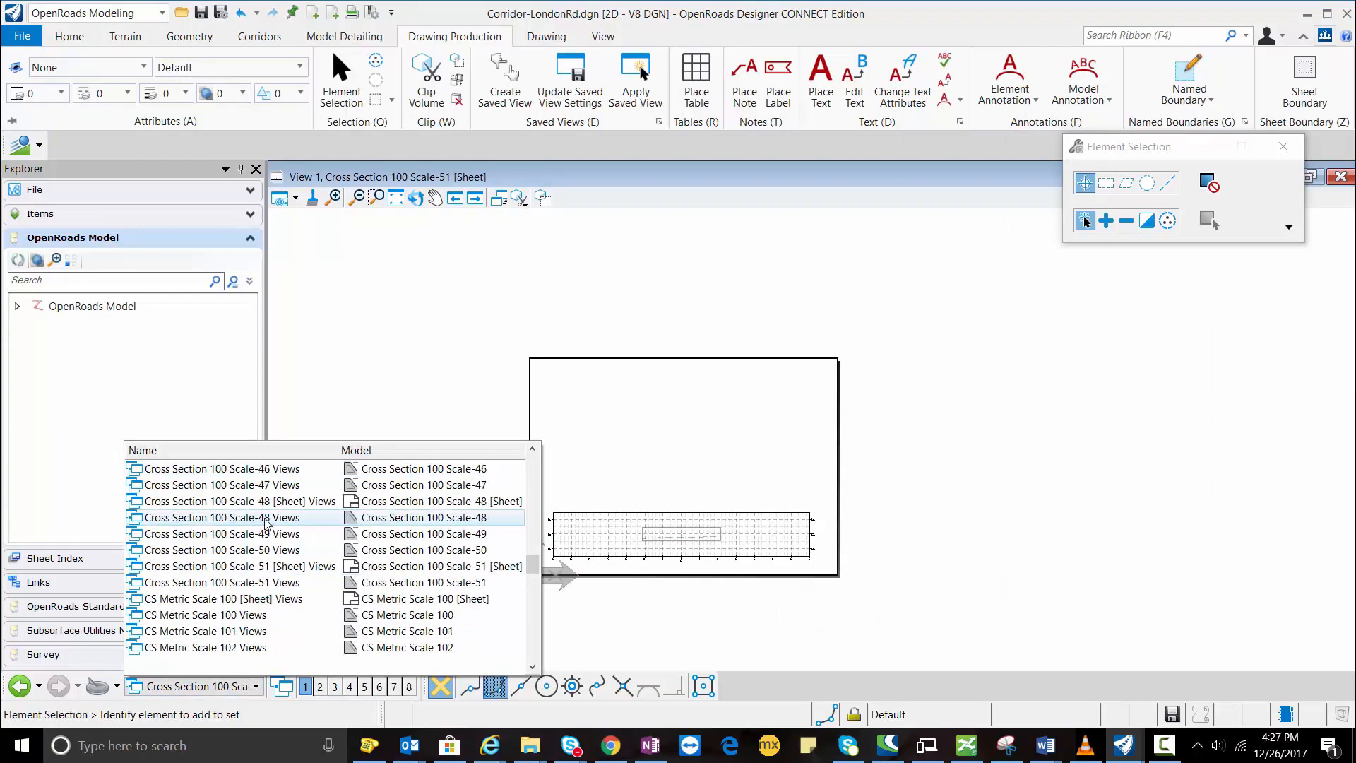
scroll("up", 3)
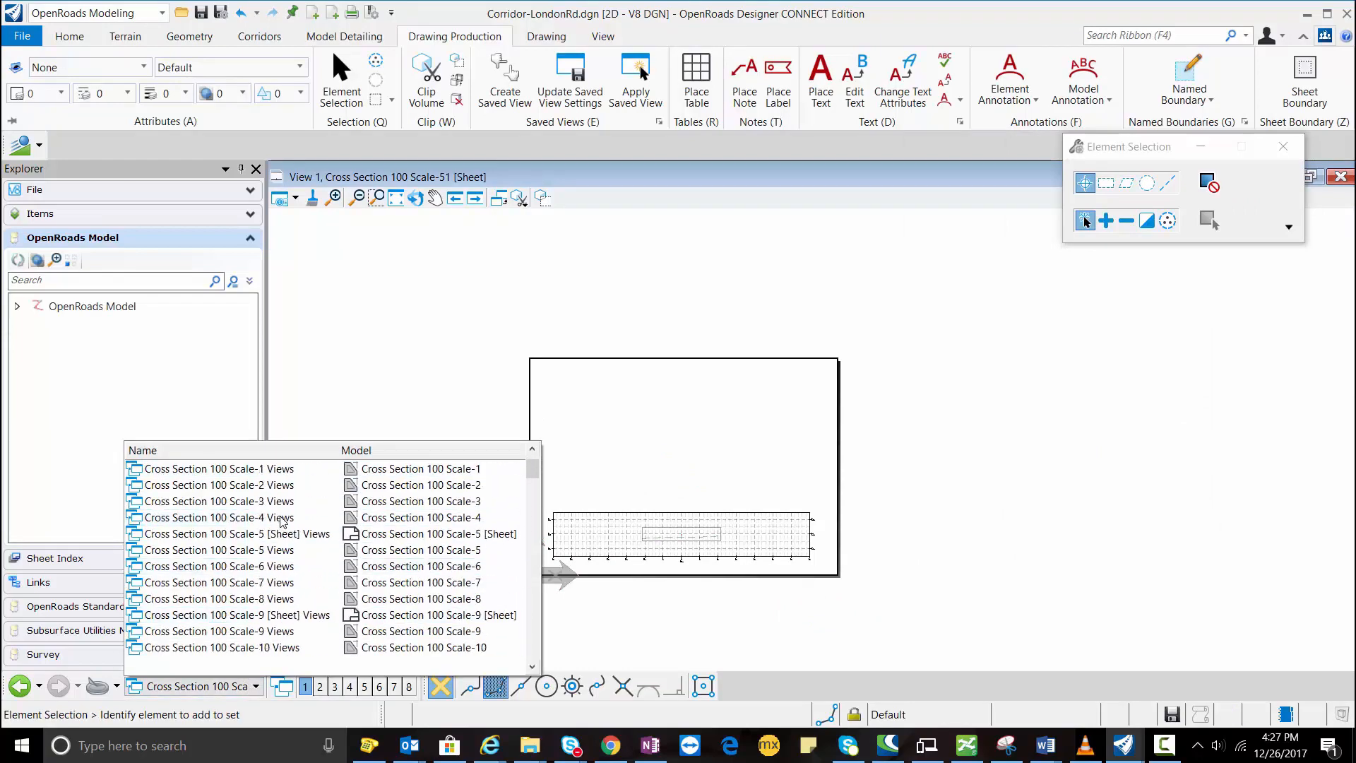